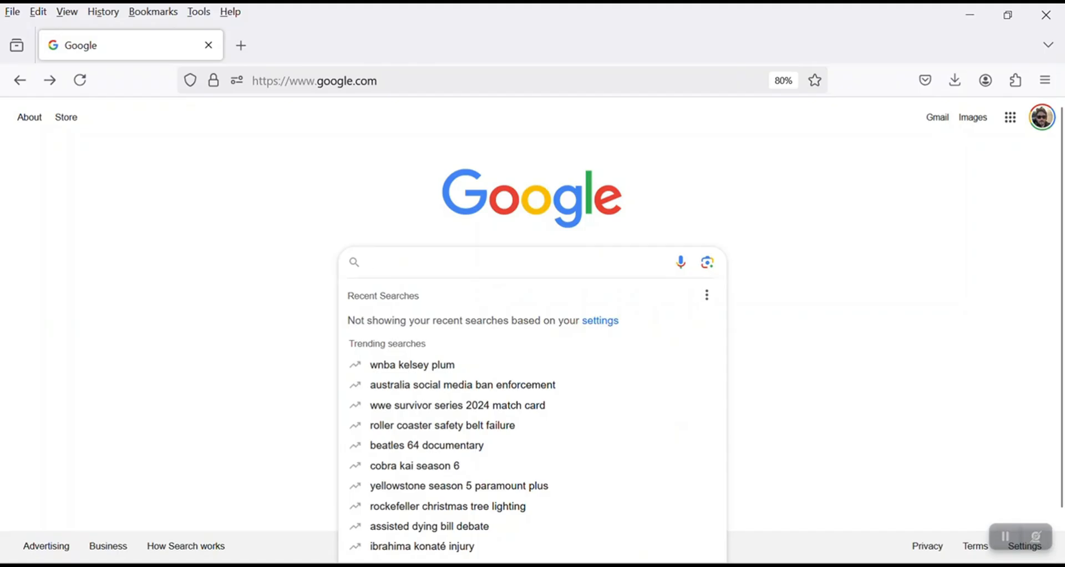
# Search Google for 'NCI south carolina data' and open the South Carolina Quick Profiles result.
pyautogui.write('NCI south carolina data')
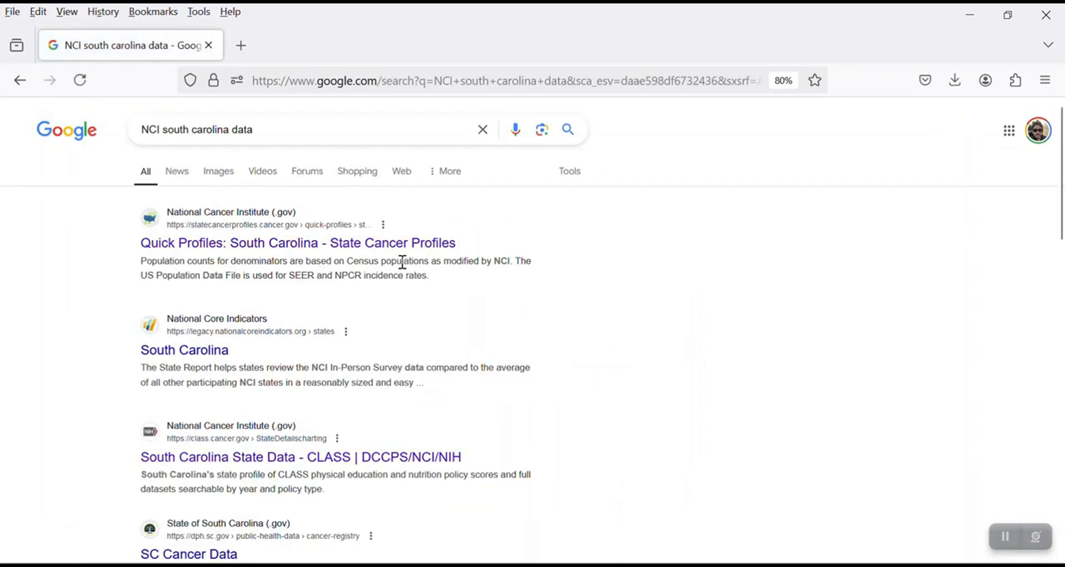
pyautogui.moveTo(312, 250)
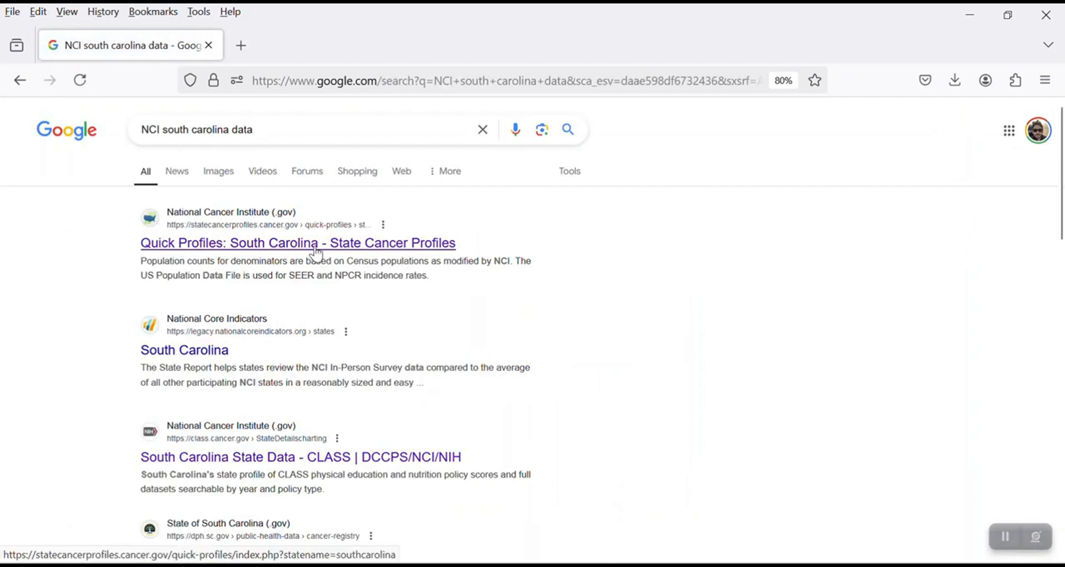
pyautogui.click(297, 242)
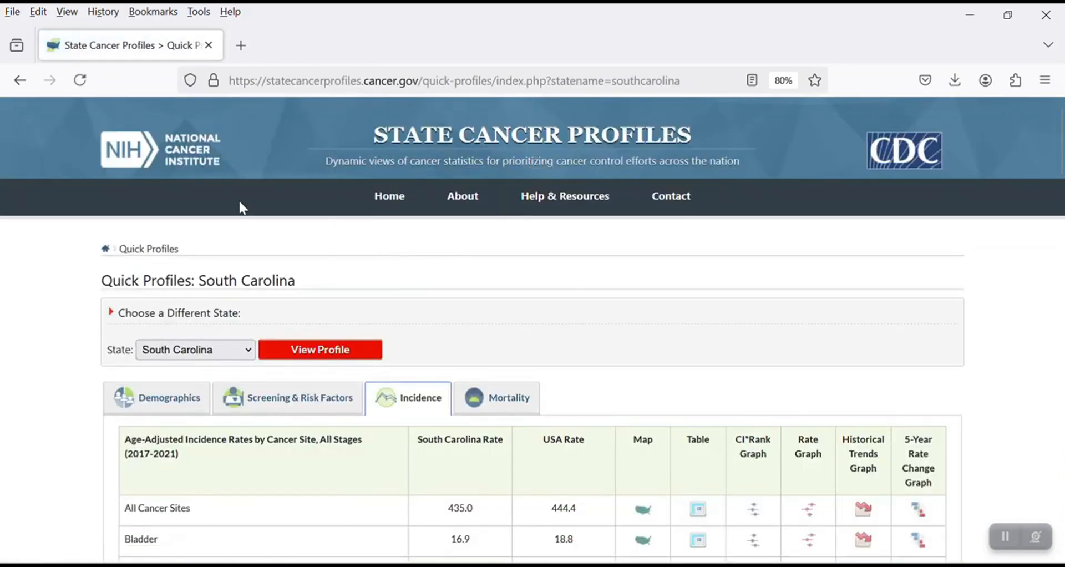
pyautogui.scroll(-3)
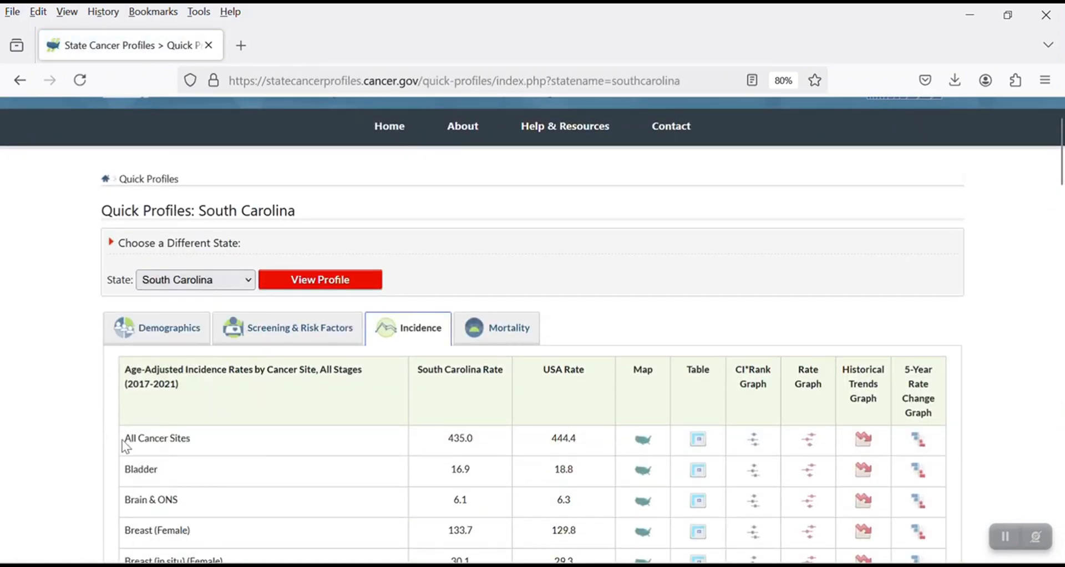
pyautogui.scroll(-3)
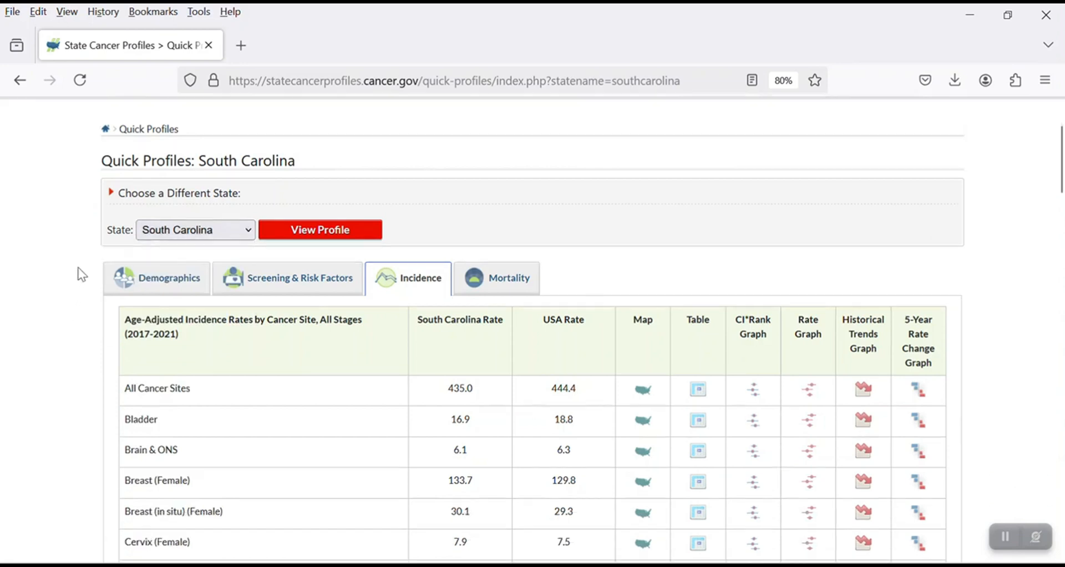
pyautogui.scroll(-3)
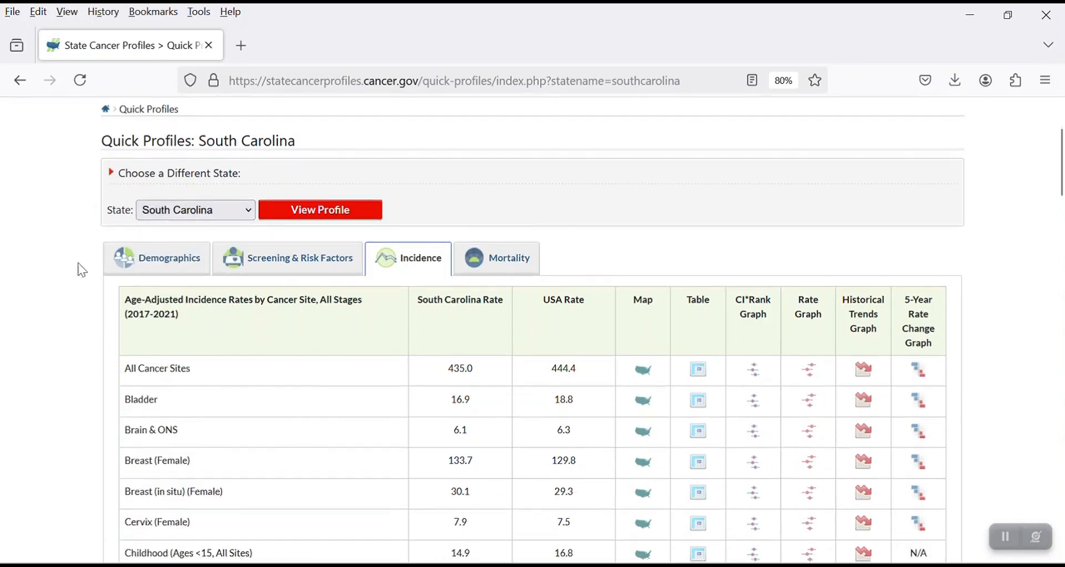
pyautogui.click(169, 258)
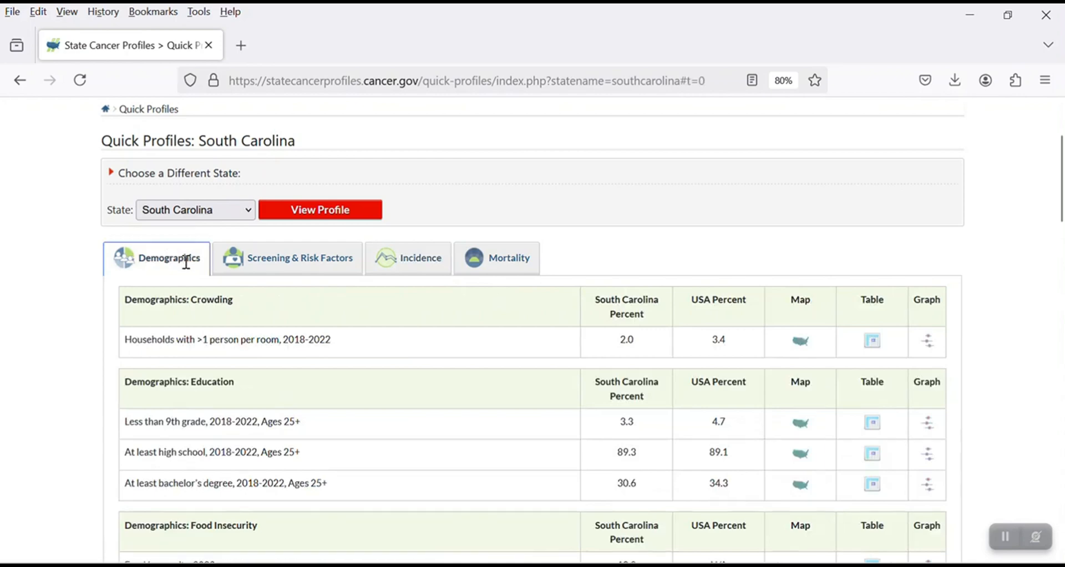
pyautogui.moveTo(321, 414)
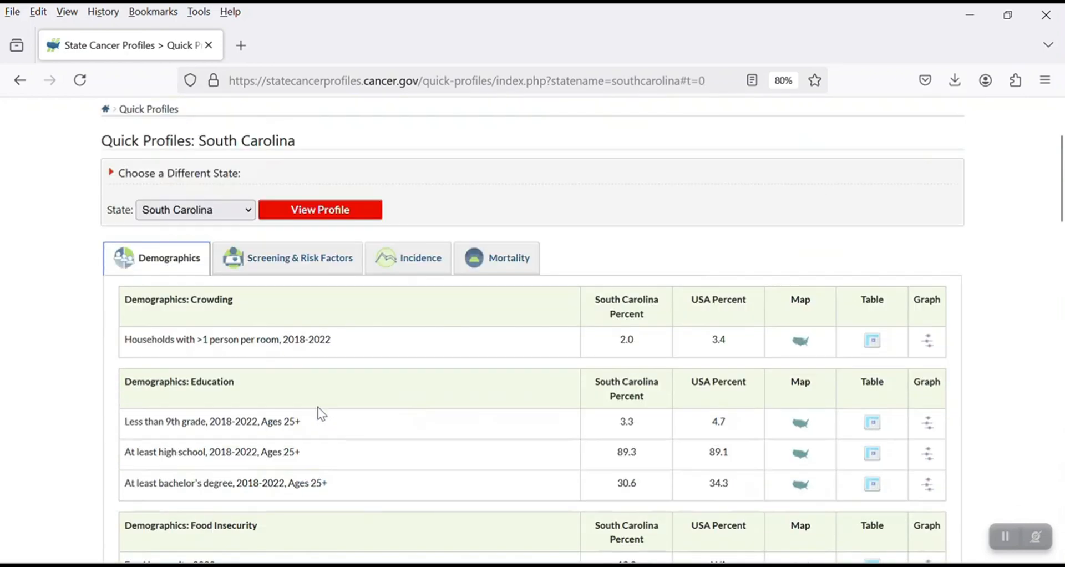
pyautogui.click(287, 257)
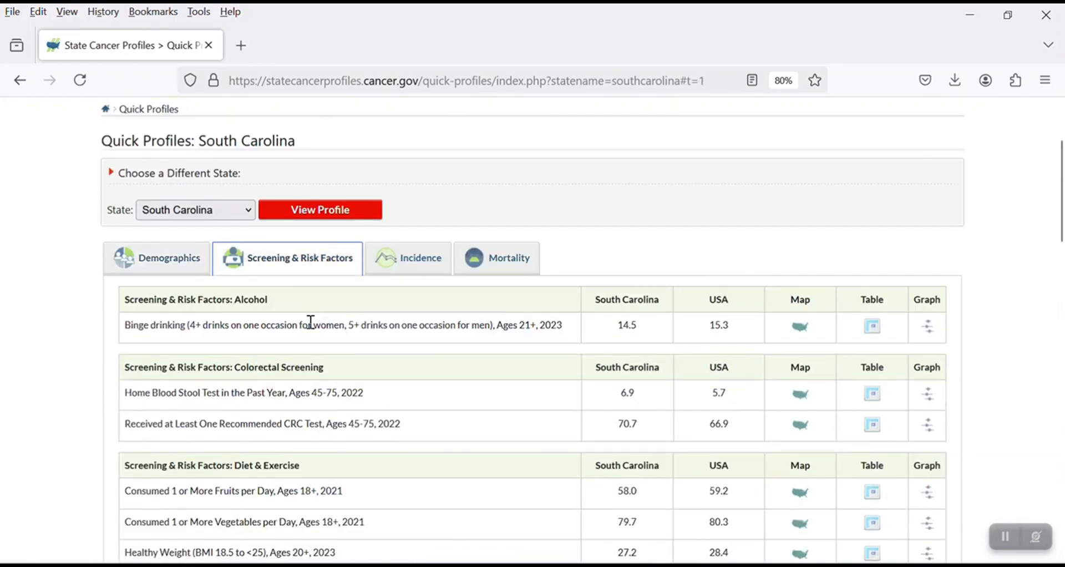
pyautogui.click(421, 257)
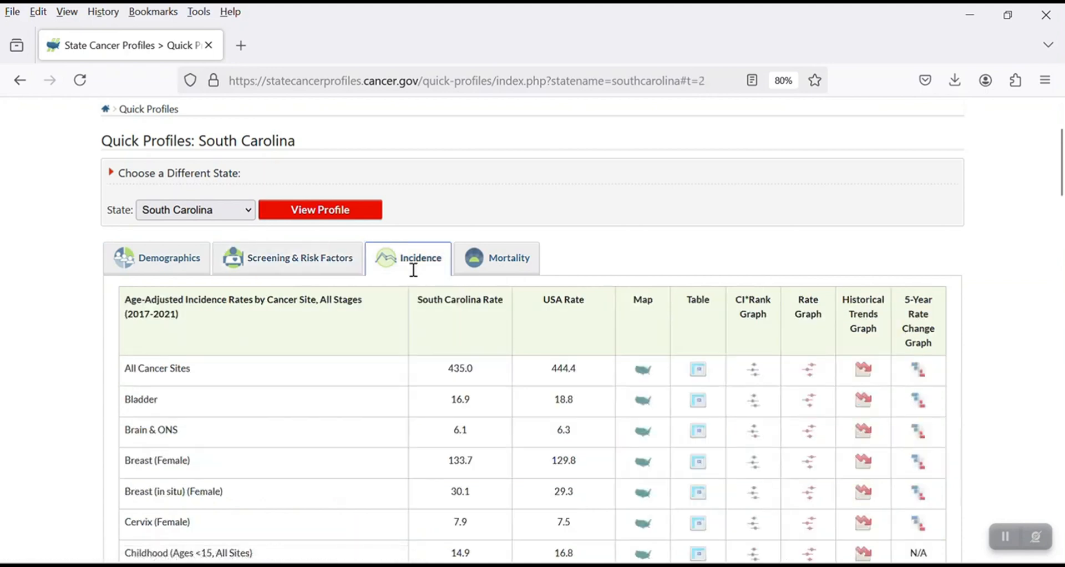
pyautogui.click(497, 257)
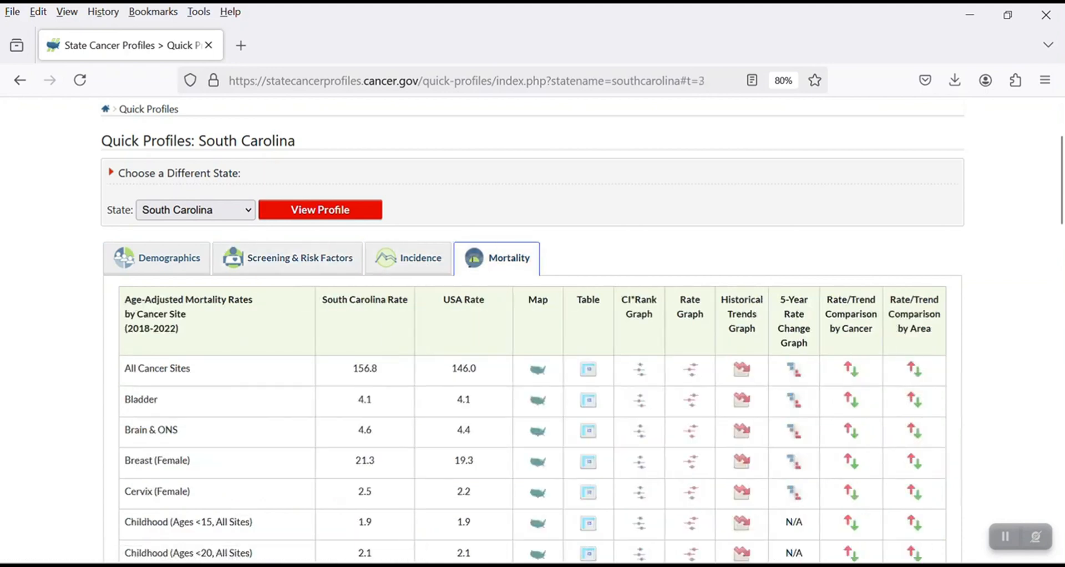
pyautogui.moveTo(386, 272)
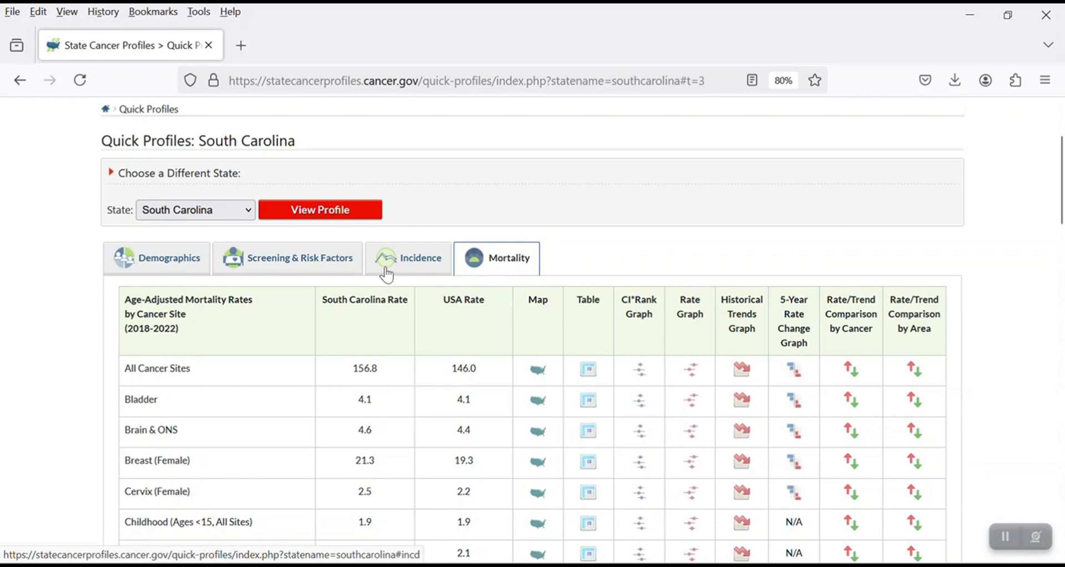
pyautogui.moveTo(238, 294)
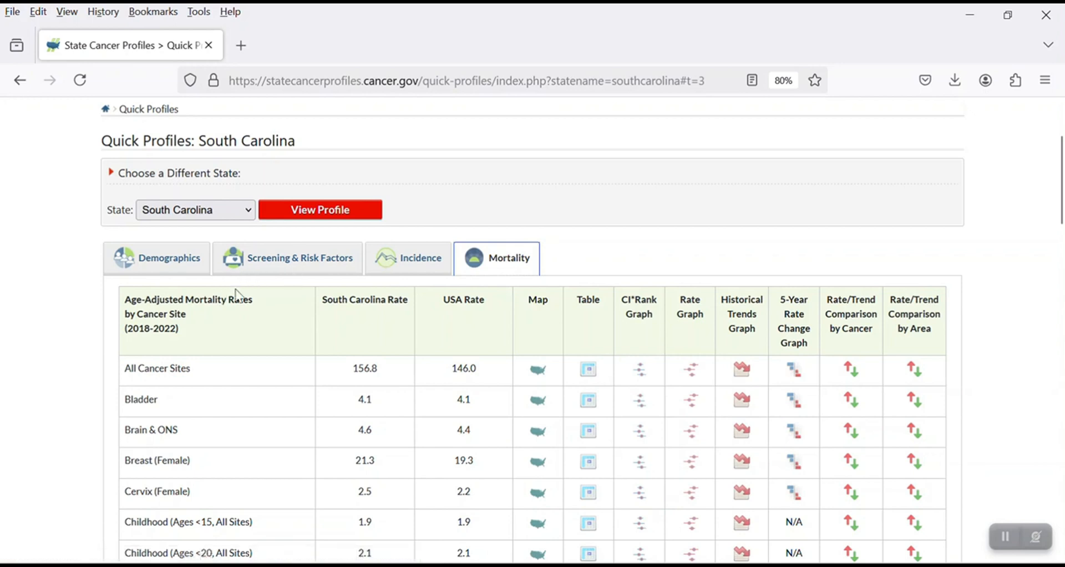
pyautogui.moveTo(409, 258)
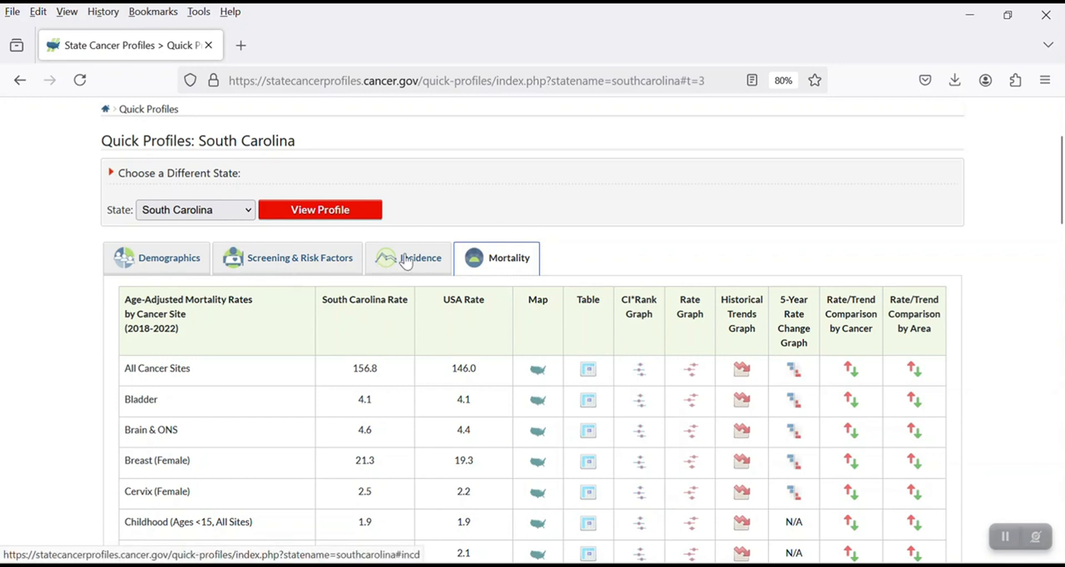
pyautogui.click(408, 258)
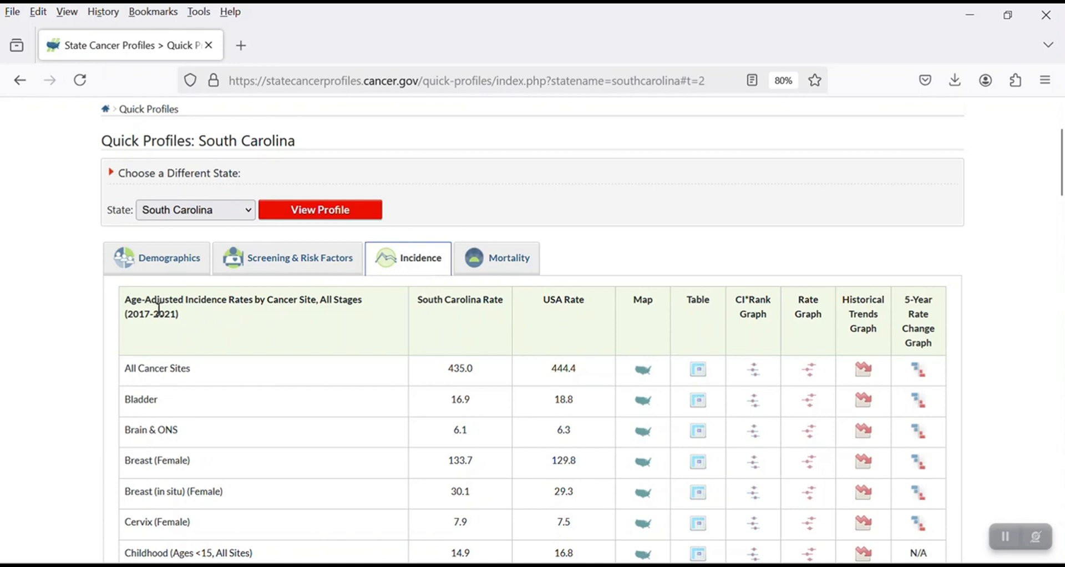
pyautogui.moveTo(304, 303)
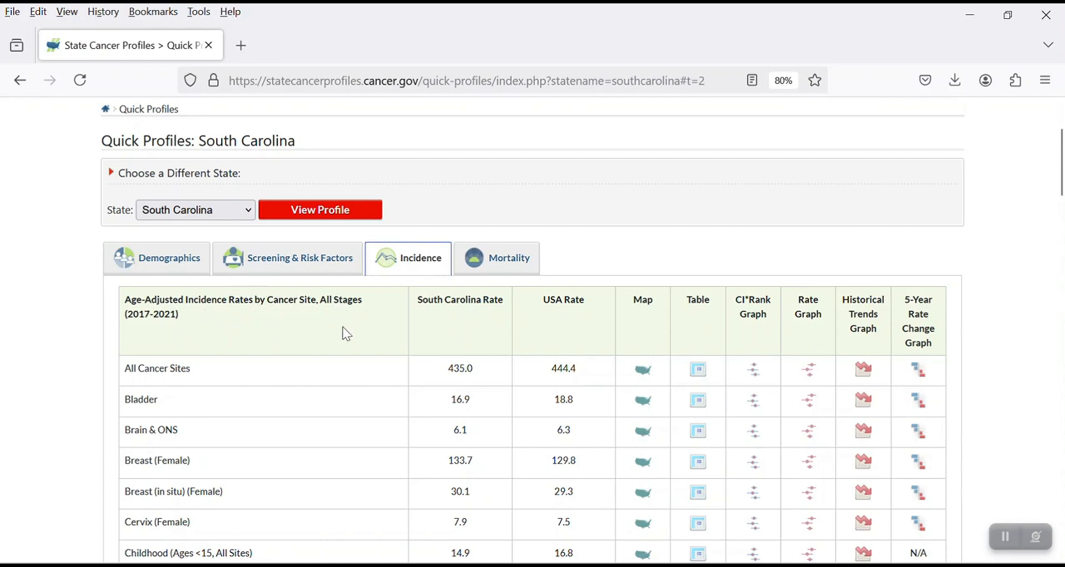
pyautogui.moveTo(148, 331)
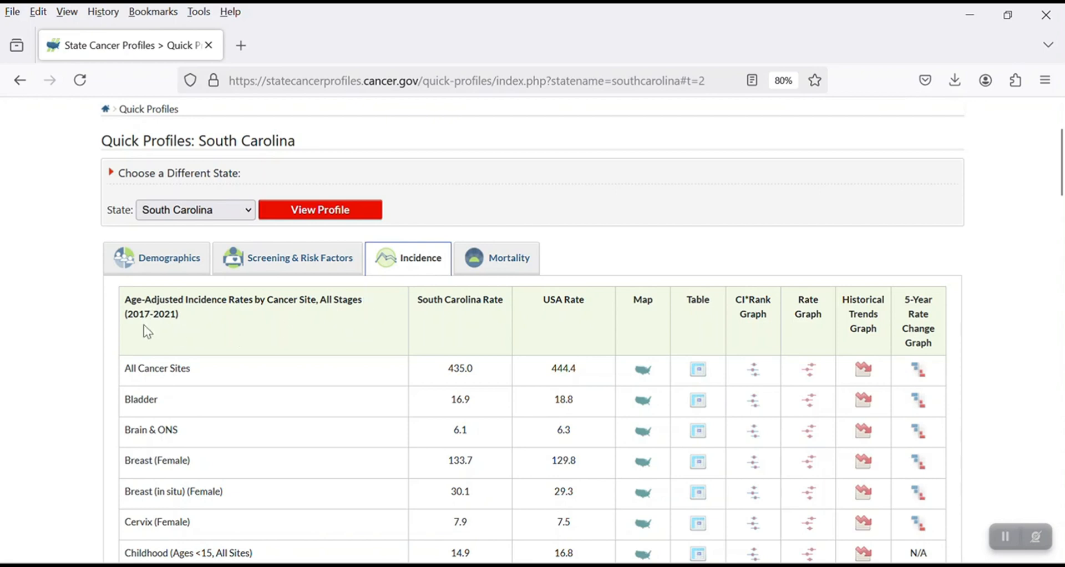
pyautogui.moveTo(206, 367)
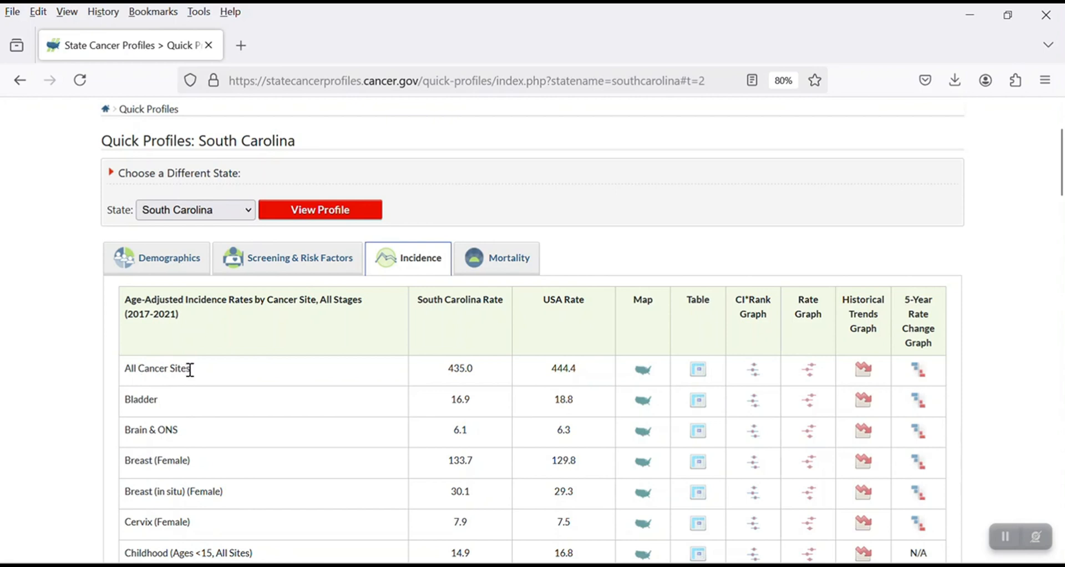
pyautogui.moveTo(175, 384)
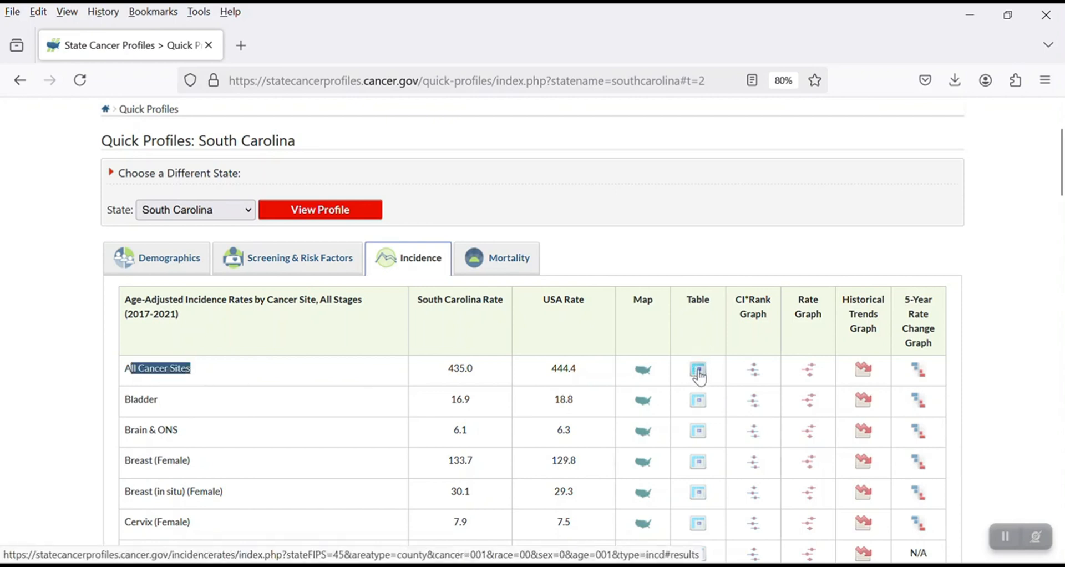
# Generate the by-county incidence table for all cancer sites and export its data.
pyautogui.click(698, 372)
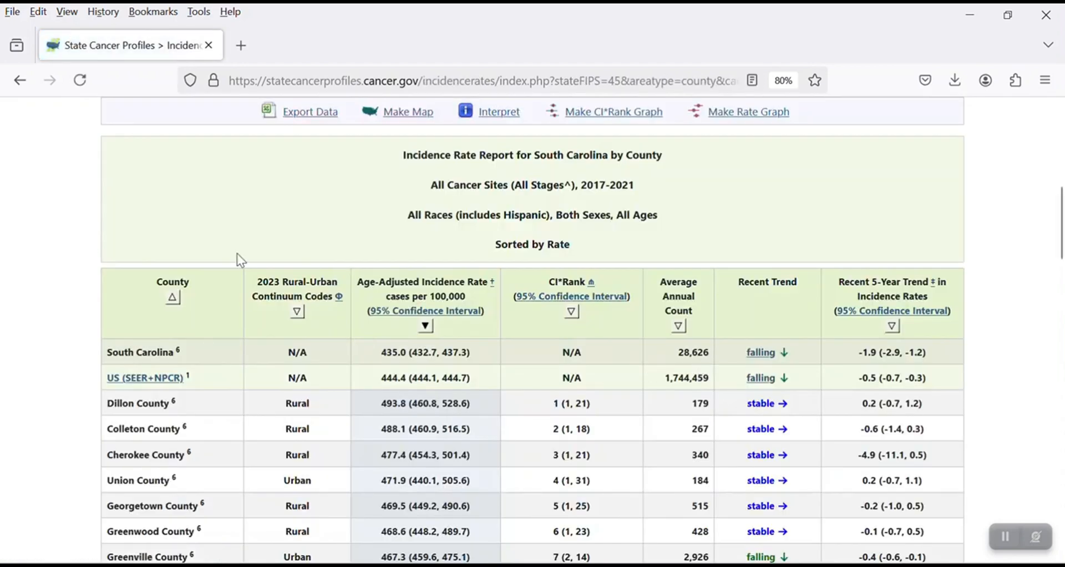
pyautogui.scroll(3)
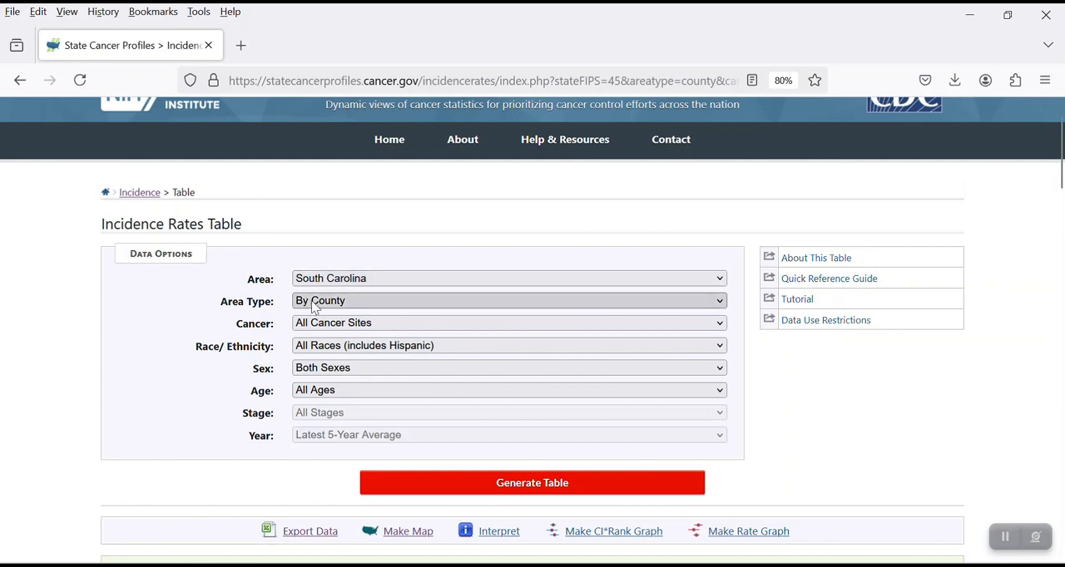
pyautogui.click(508, 300)
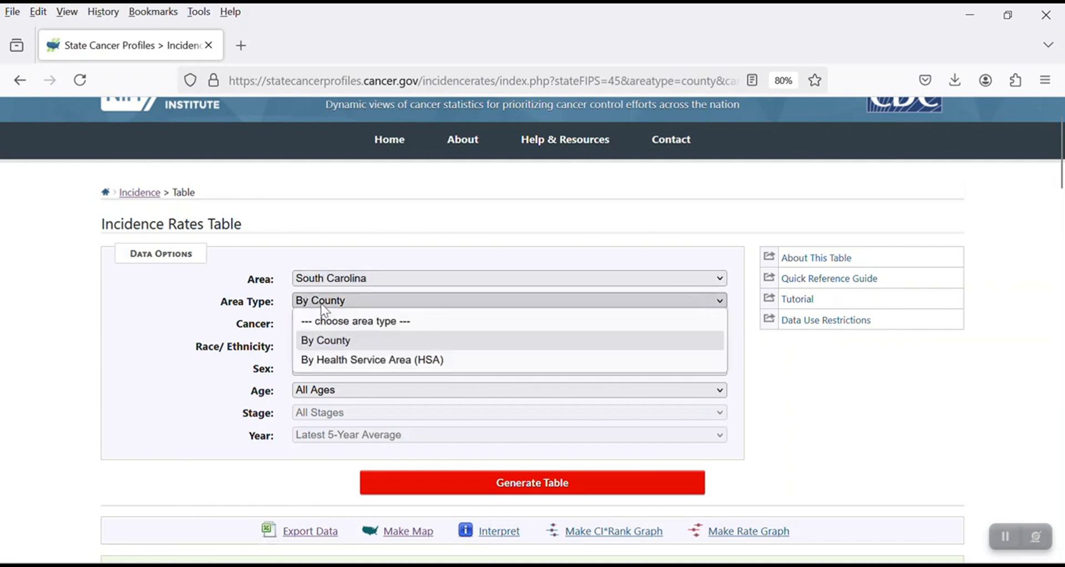
pyautogui.click(324, 340)
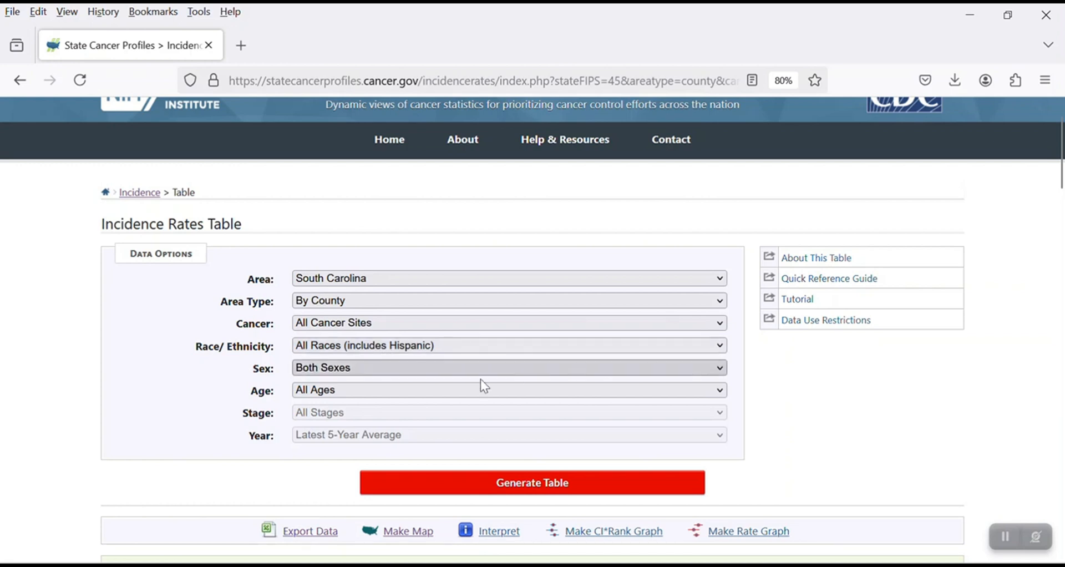
pyautogui.moveTo(627, 463)
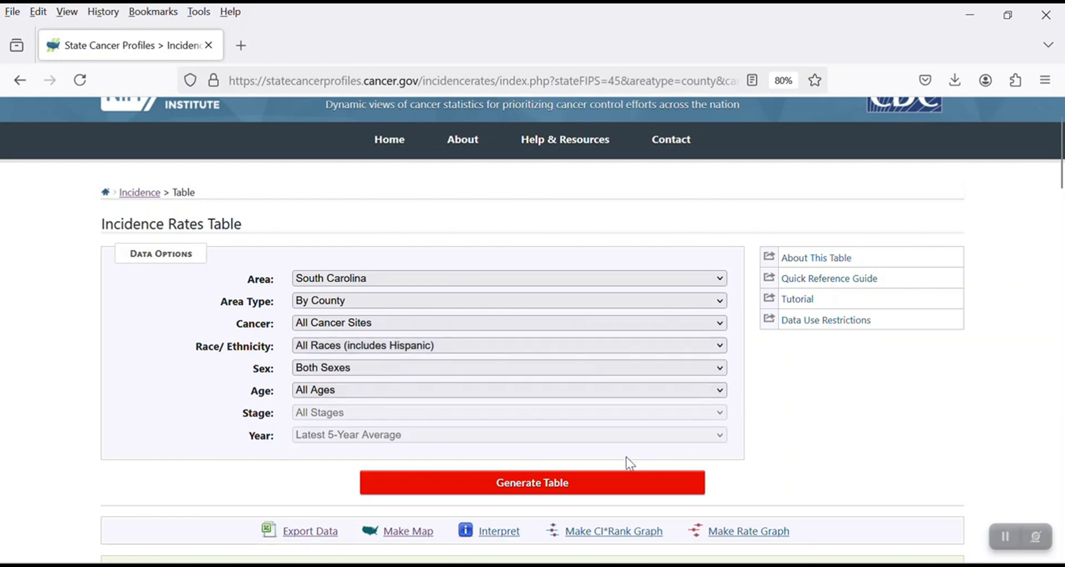
pyautogui.click(532, 482)
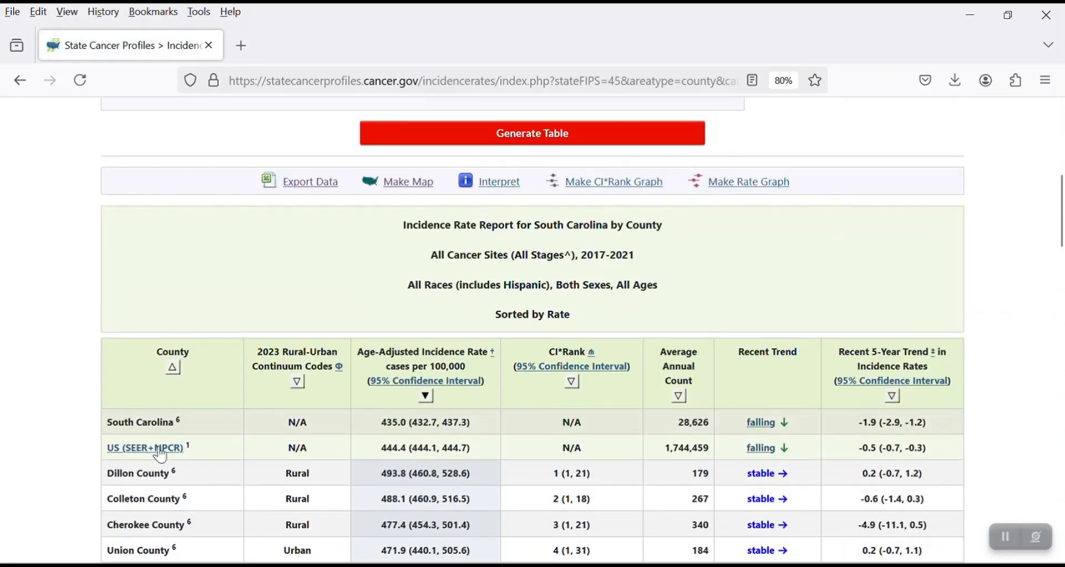
pyautogui.scroll(3)
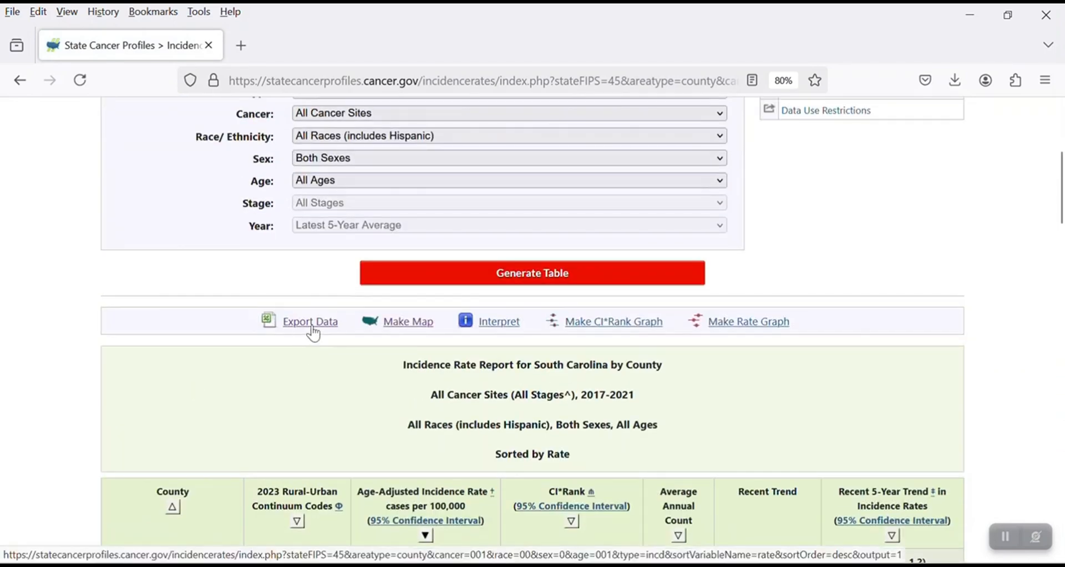
pyautogui.click(309, 321)
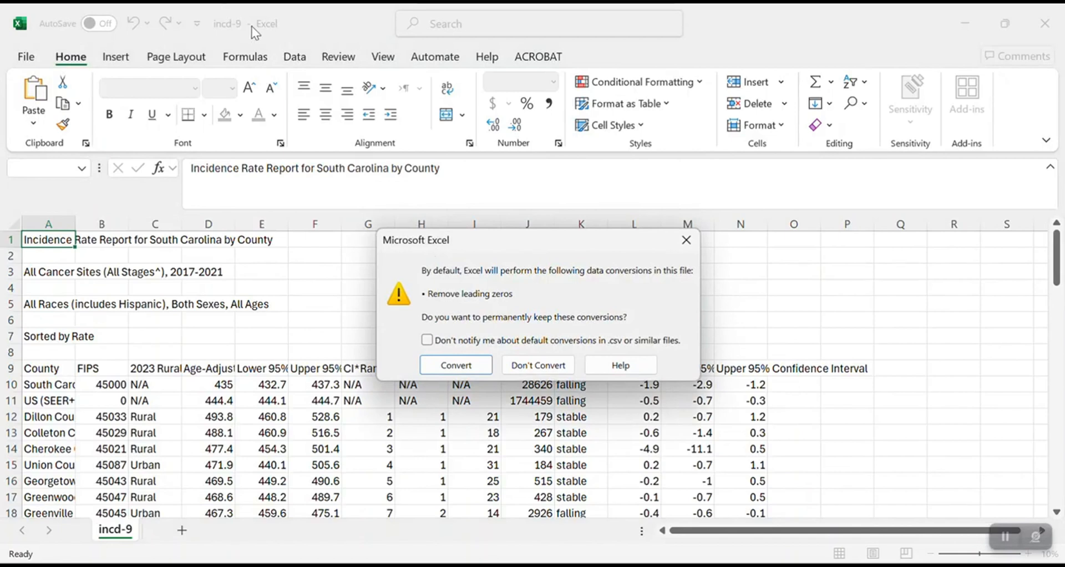
pyautogui.moveTo(430, 191)
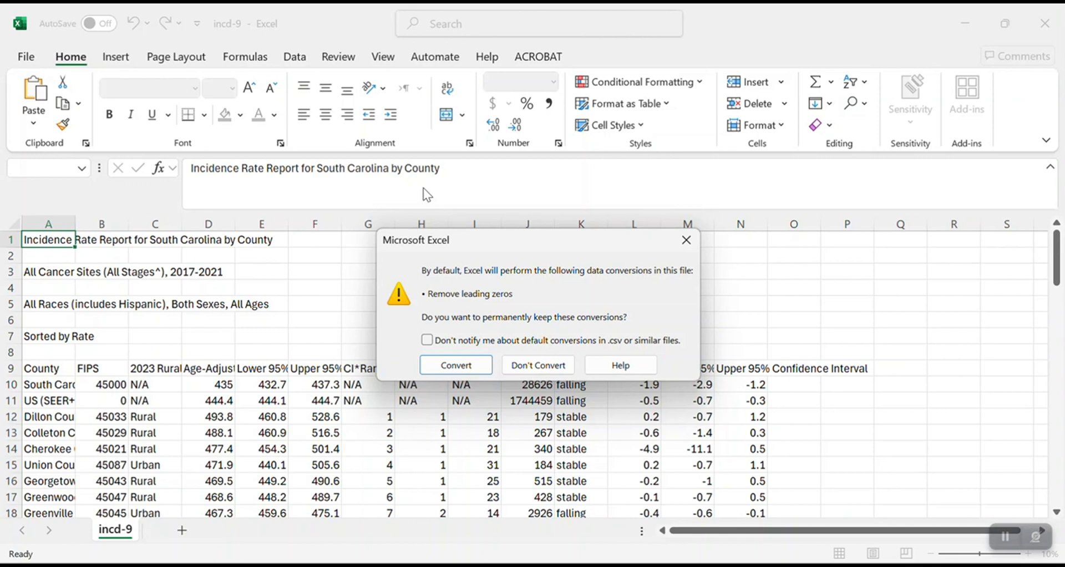
pyautogui.moveTo(404, 204)
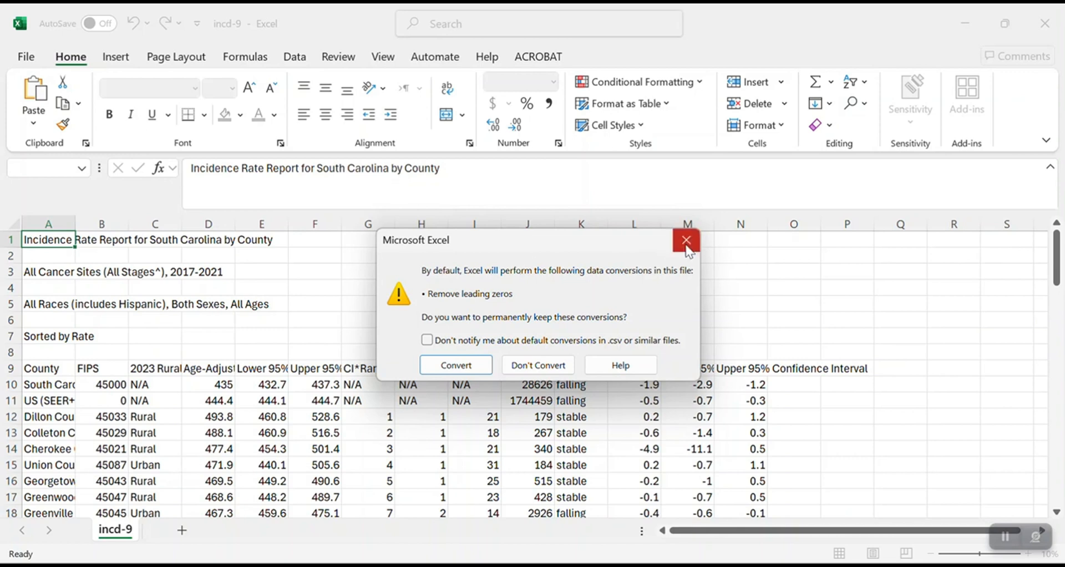
# Dismiss Excel's leading-zero data conversion prompt without converting.
pyautogui.click(686, 240)
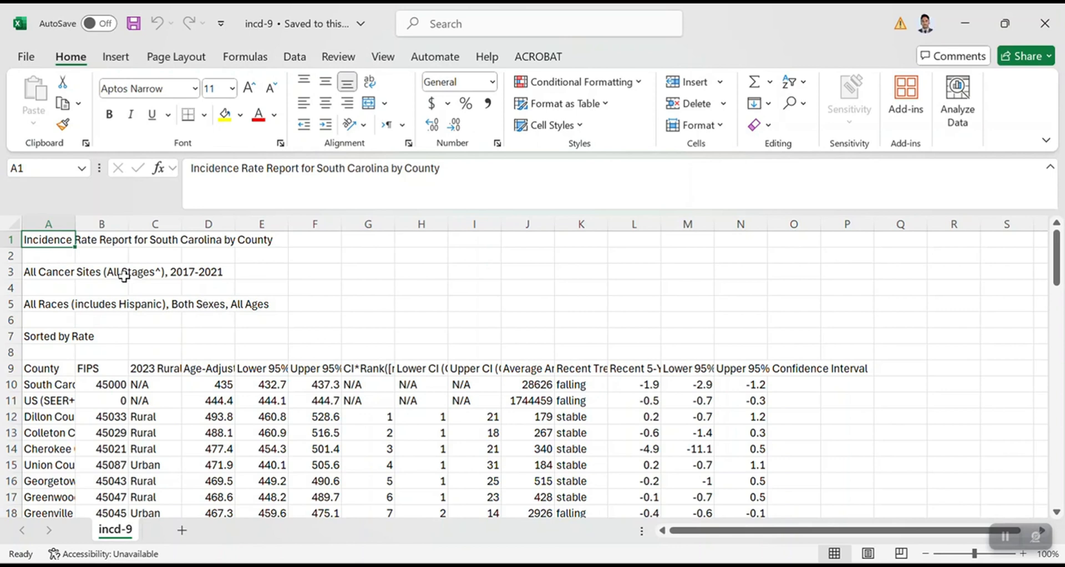
# Delete the state and US summary rows 2–3 and scroll through the county rows.
pyautogui.click(10, 240)
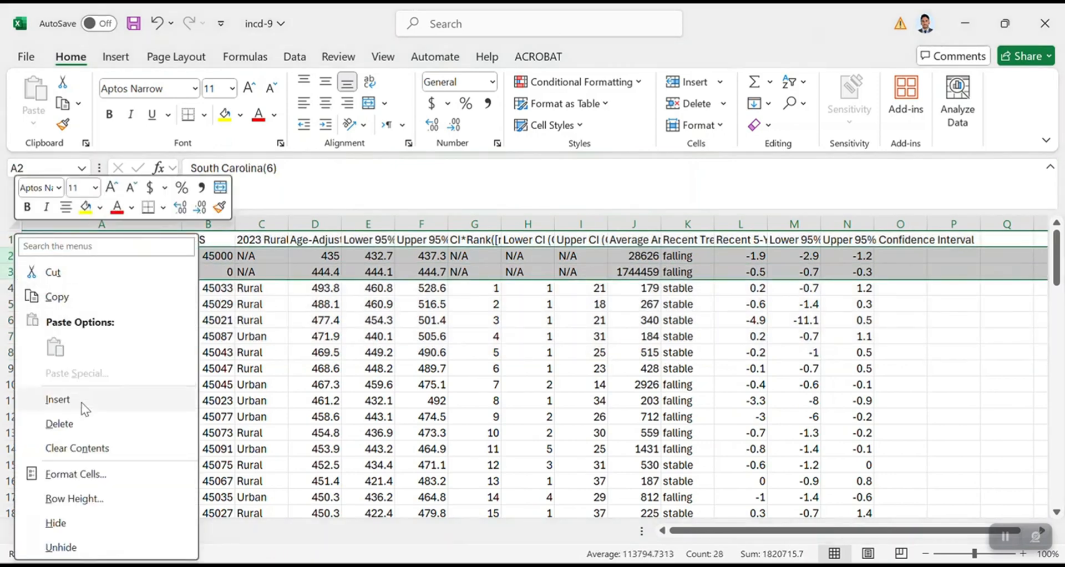
pyautogui.click(59, 424)
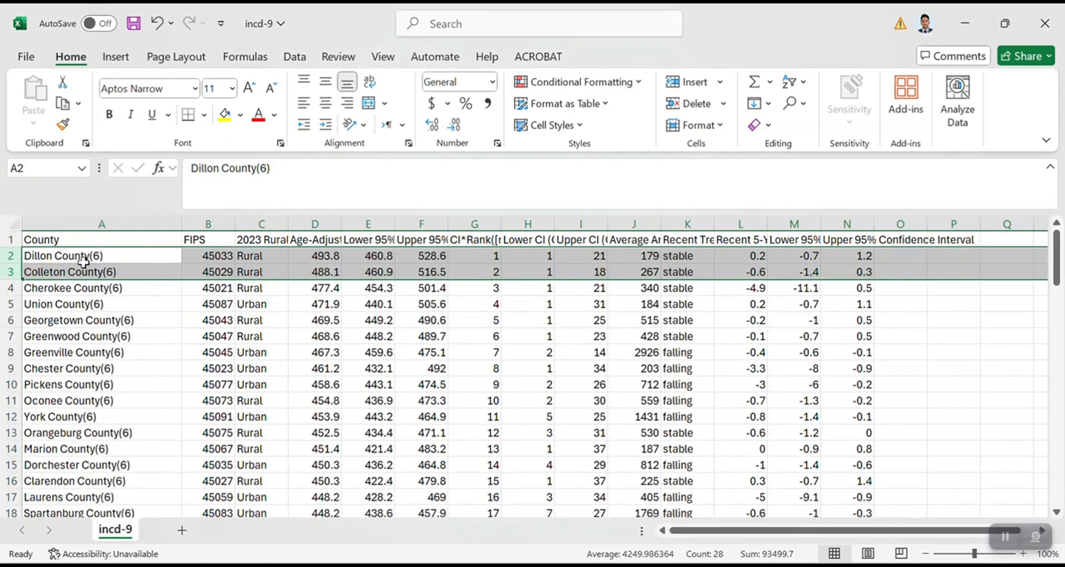
pyautogui.scroll(-3)
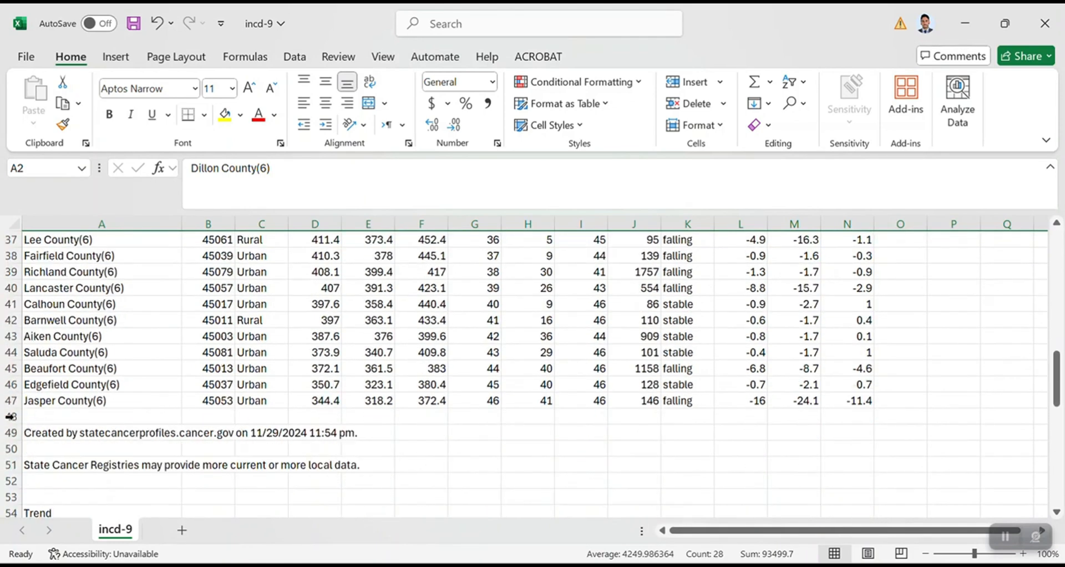
pyautogui.scroll(-3)
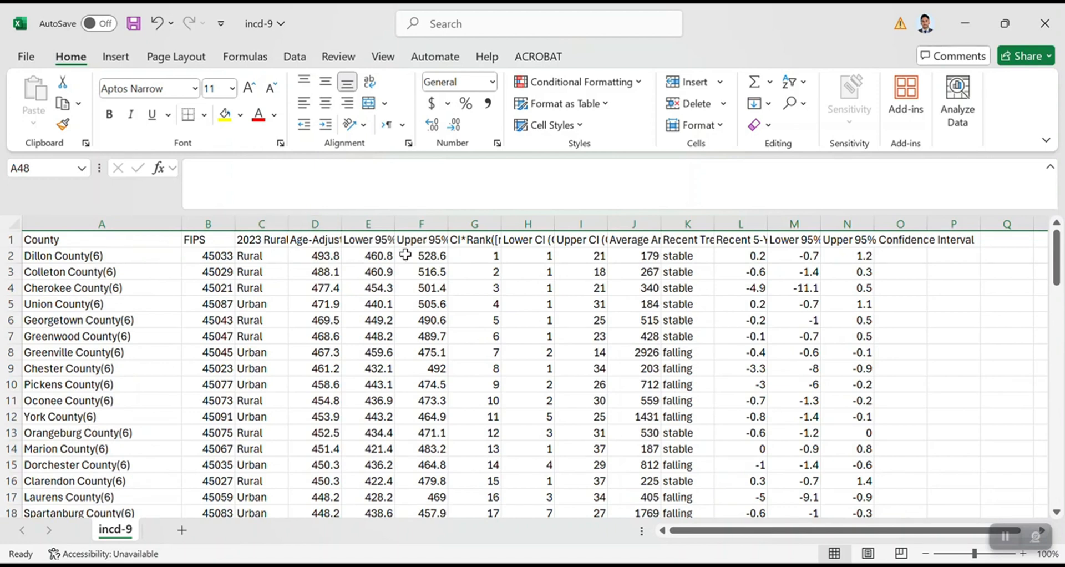
pyautogui.moveTo(402, 243)
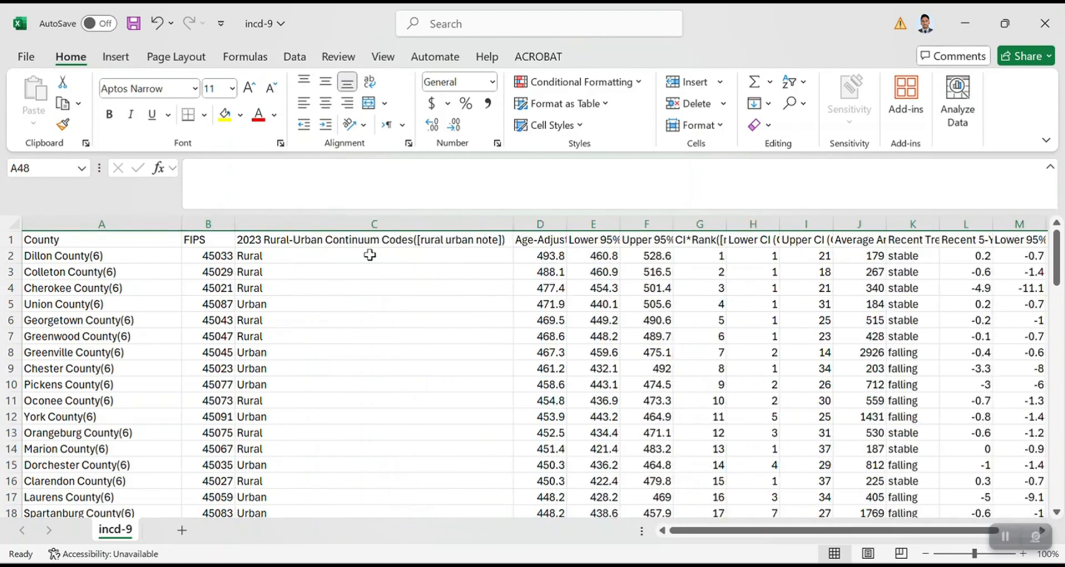
# Rename the column C header to Rural_Urban, fit its width, and select the incidence header.
pyautogui.click(373, 239)
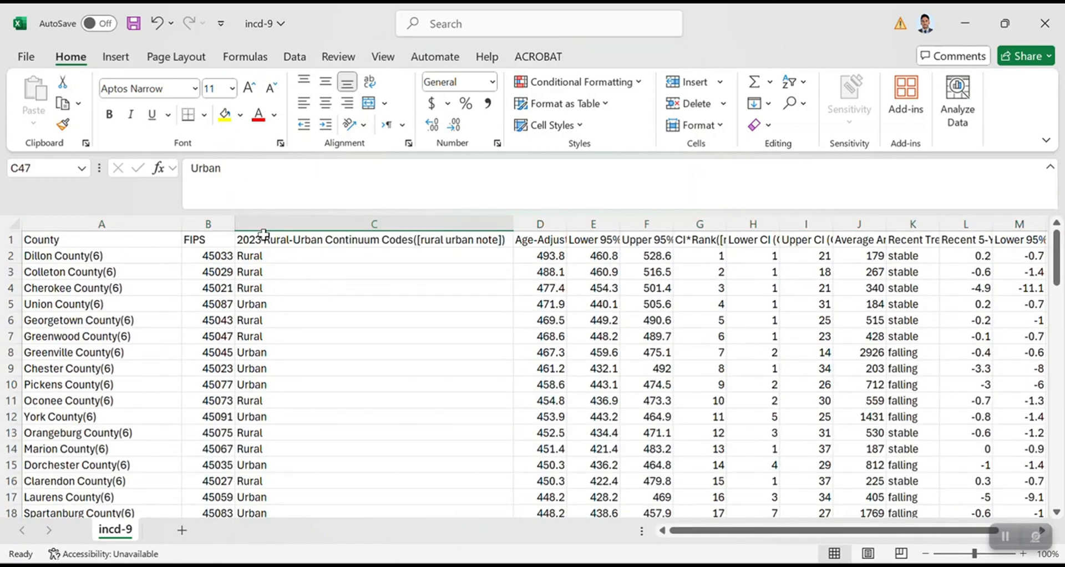
pyautogui.doubleClick(373, 239)
pyautogui.write('_')
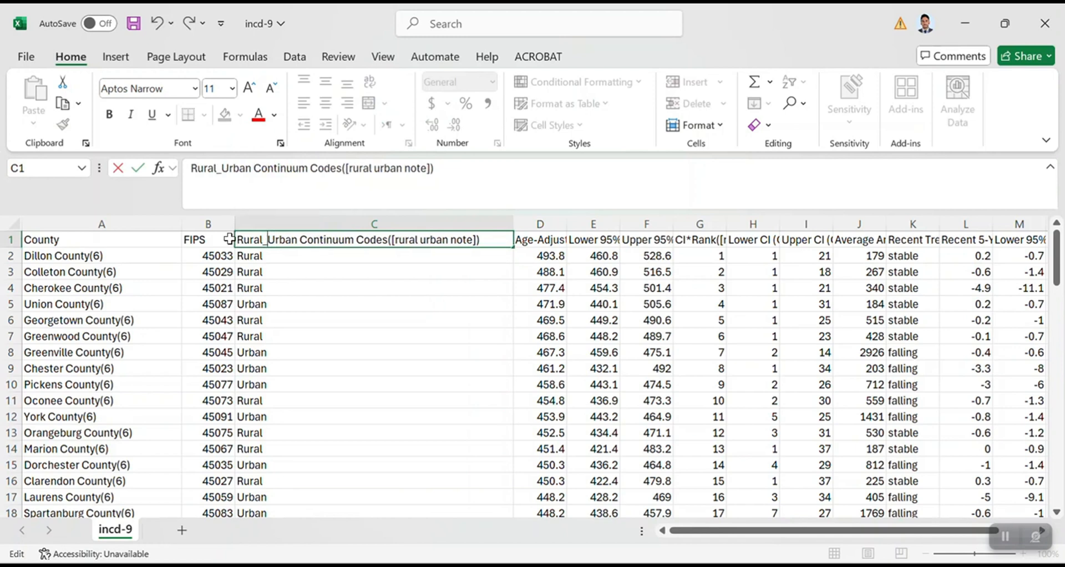
pyautogui.click(374, 256)
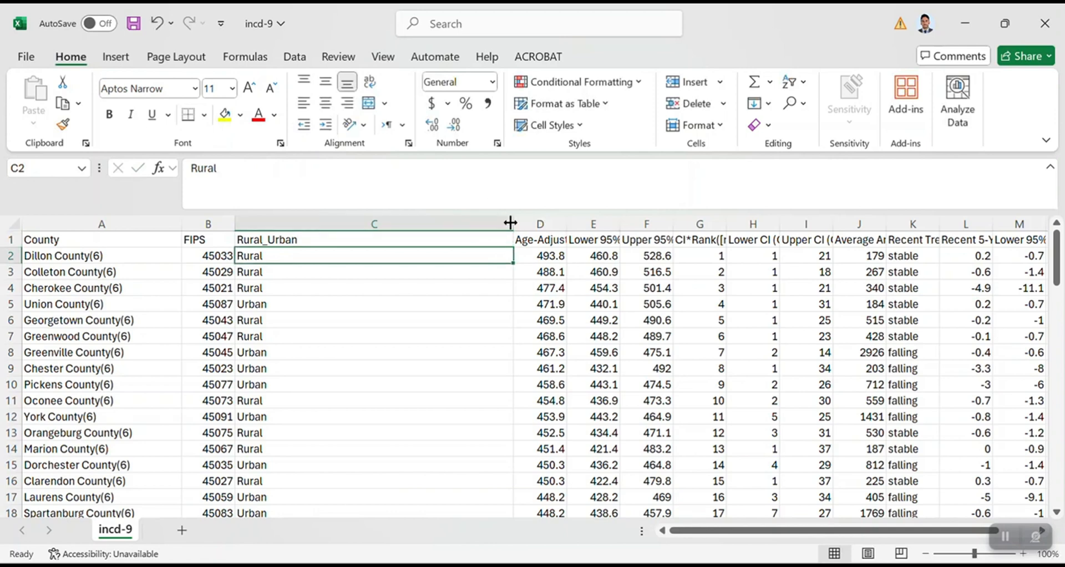
pyautogui.moveTo(510, 222); pyautogui.dragTo(302, 222)
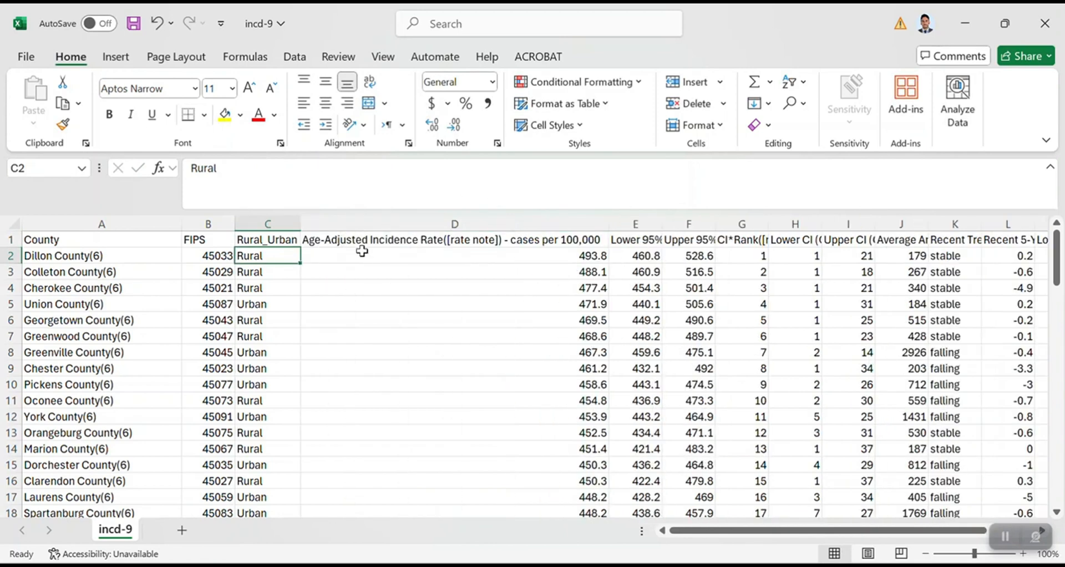
pyautogui.click(454, 239)
pyautogui.write('AA_Incidence')
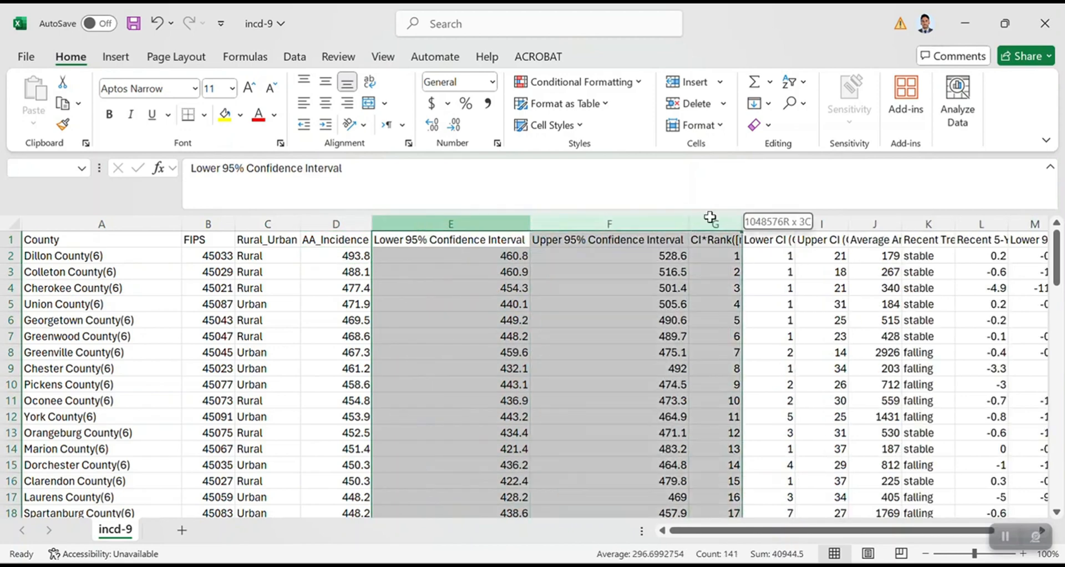
pyautogui.moveTo(730, 220)
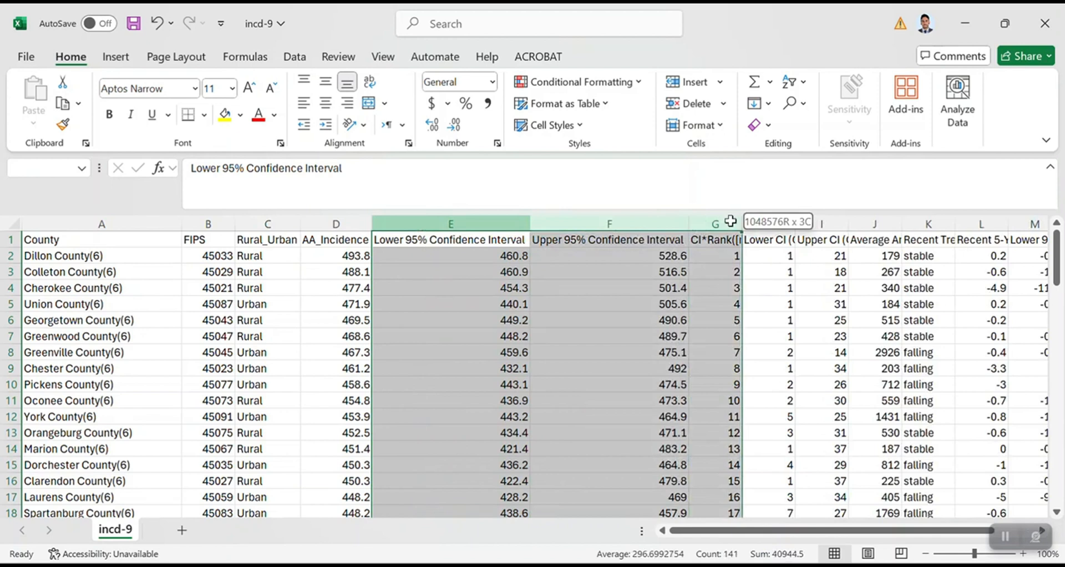
# Delete the confidence interval, rank and post-Recent Trend columns, leaving six columns.
pyautogui.moveTo(714, 223); pyautogui.dragTo(821, 224)
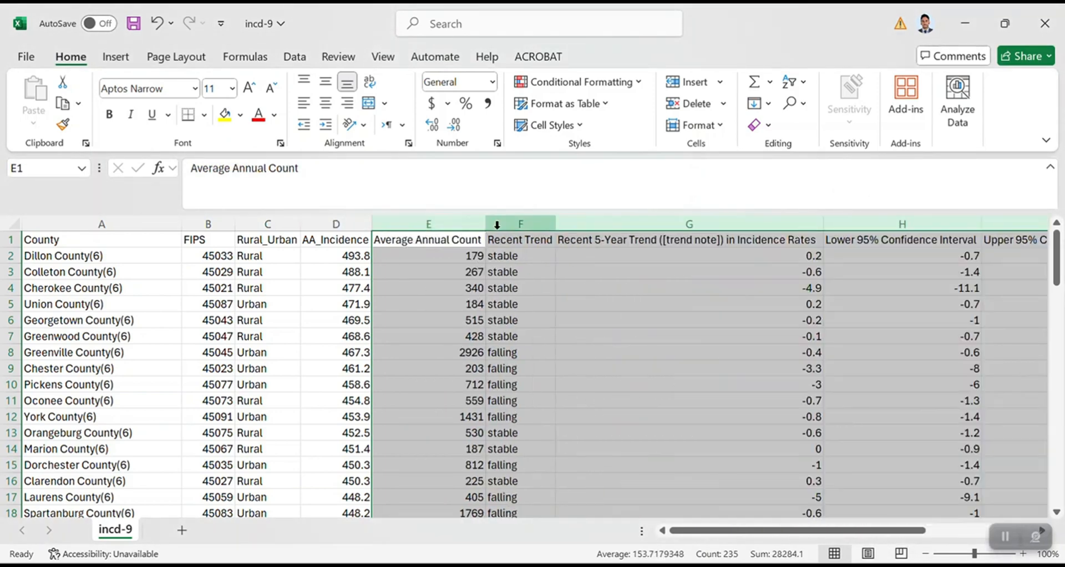
pyautogui.click(689, 223)
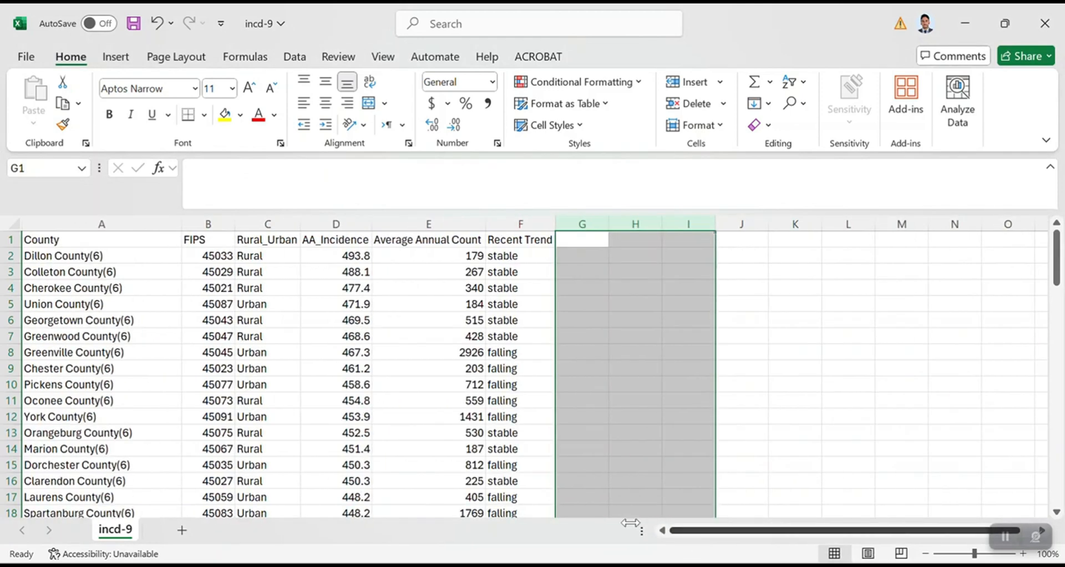
pyautogui.scroll(-3)
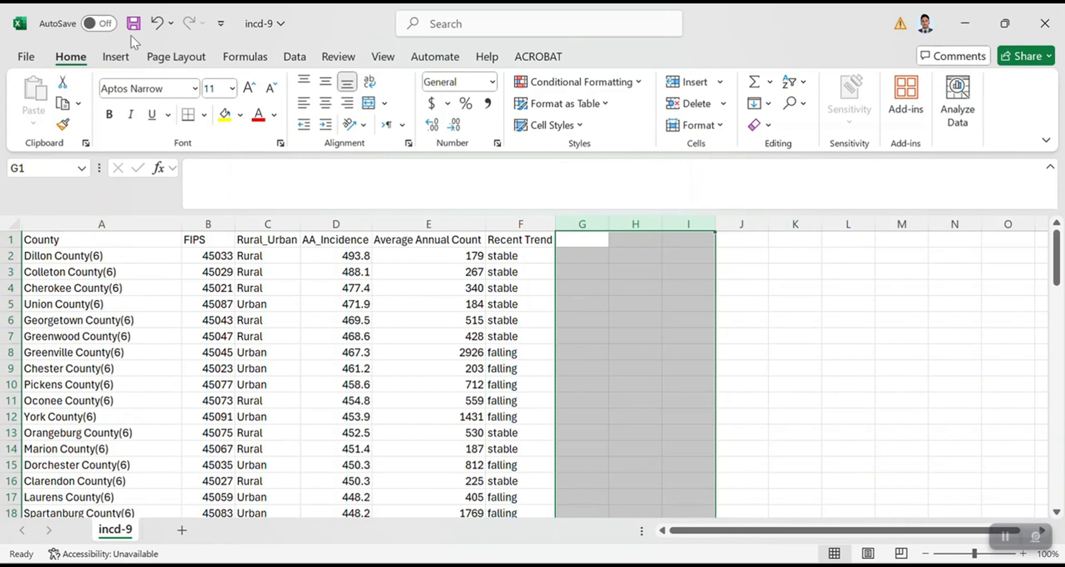
# Save the table as CSV 'Cancer_SC' in a new GIS_labs\3_CSVPrep folder.
pyautogui.click(25, 56)
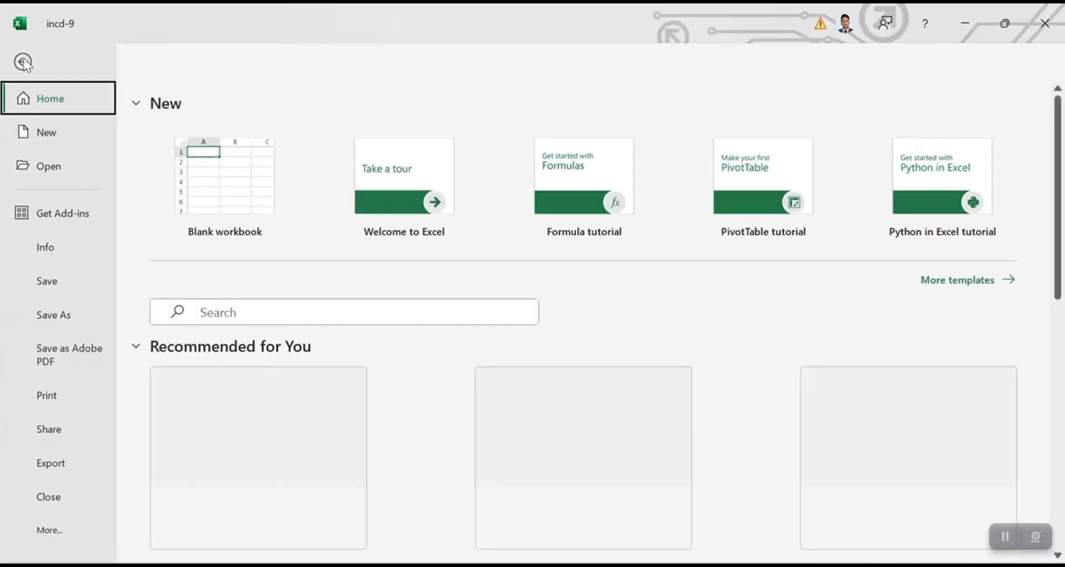
pyautogui.click(53, 315)
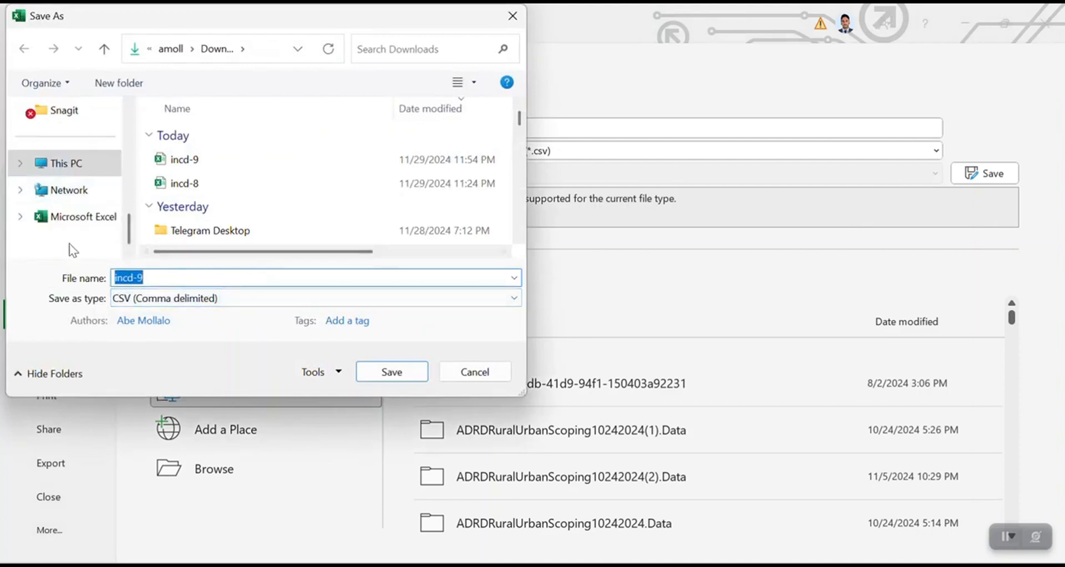
pyautogui.click(70, 189)
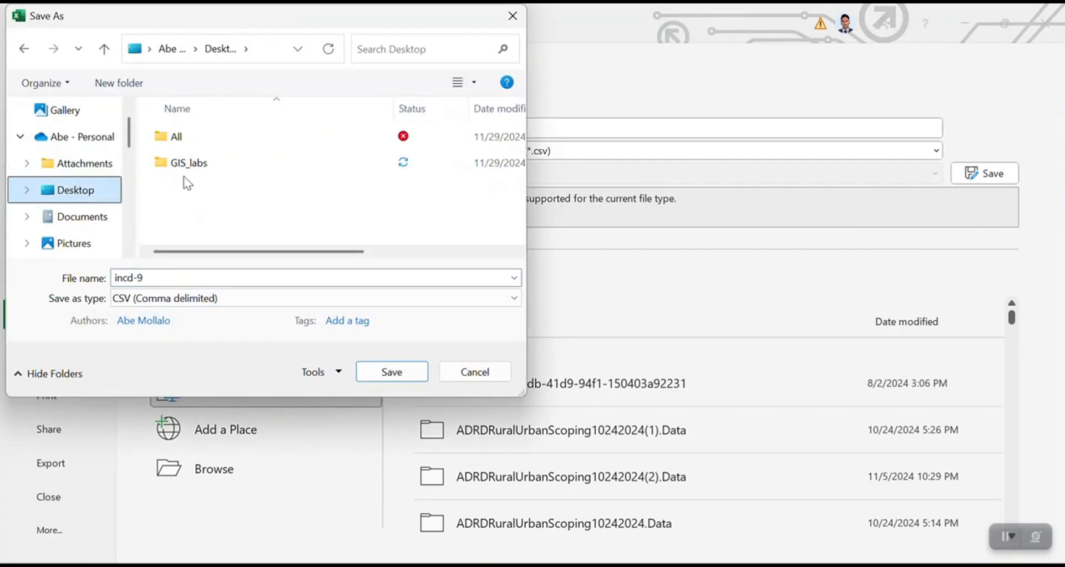
pyautogui.doubleClick(188, 163)
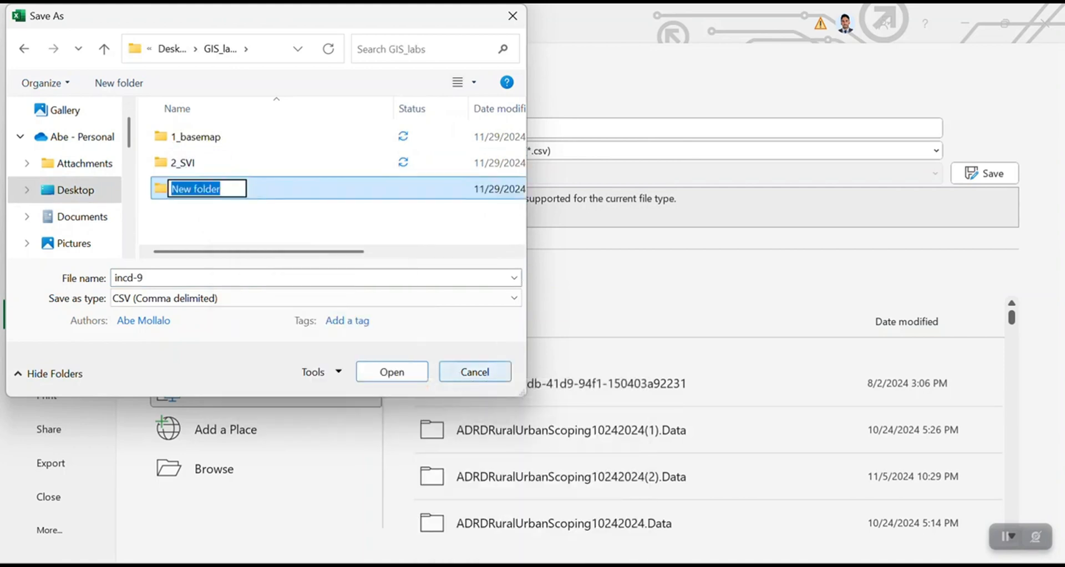
pyautogui.write('3_CV')
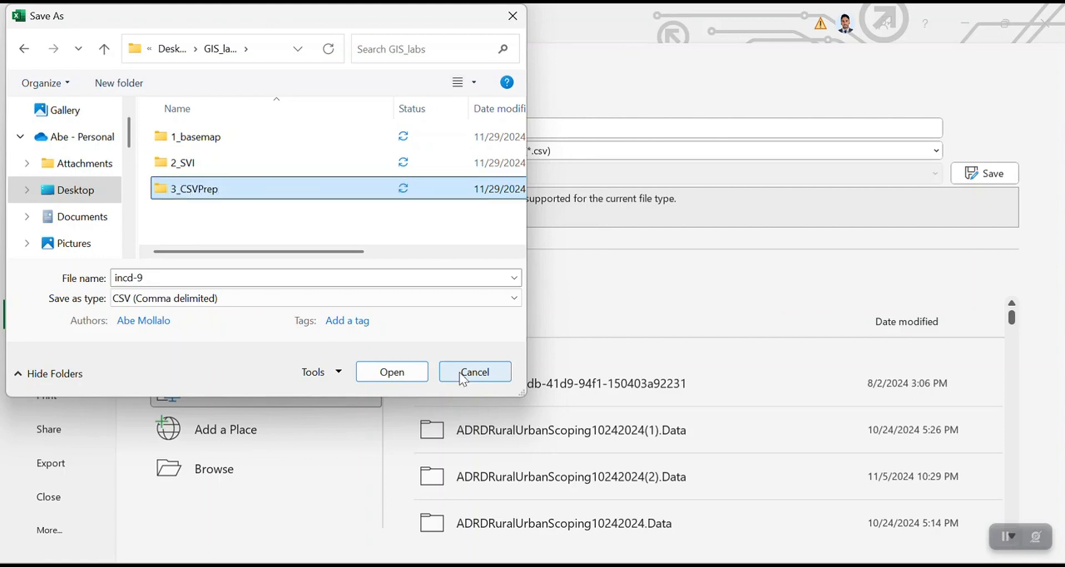
pyautogui.doubleClick(193, 188)
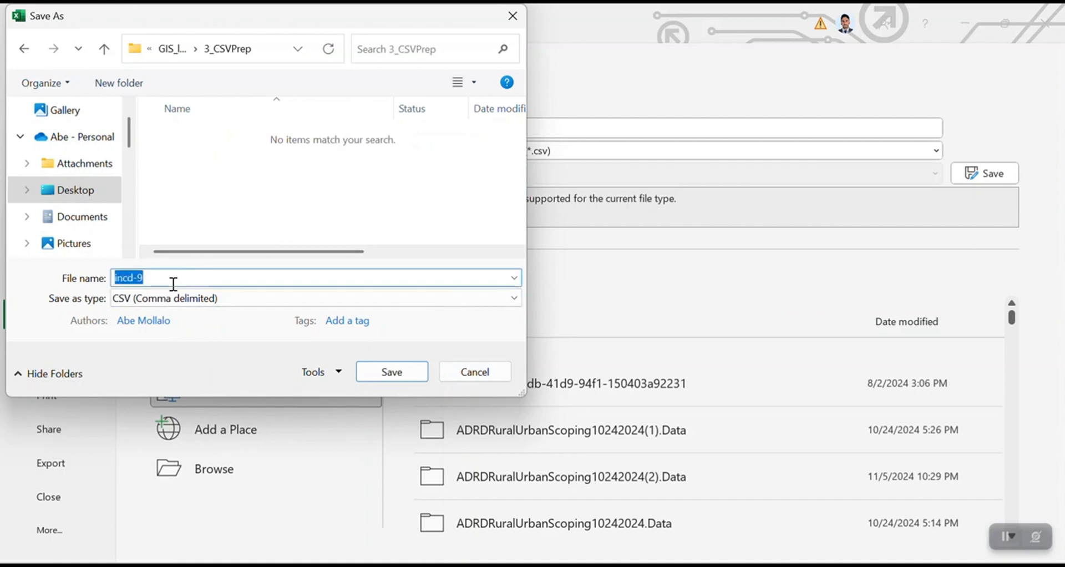
pyautogui.write('Cancer_S')
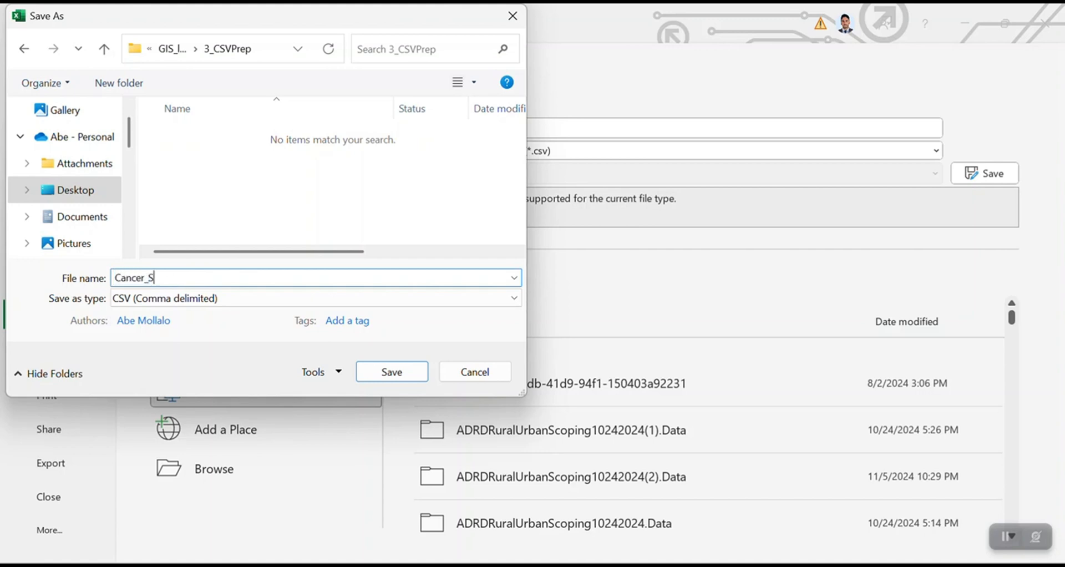
pyautogui.click(391, 372)
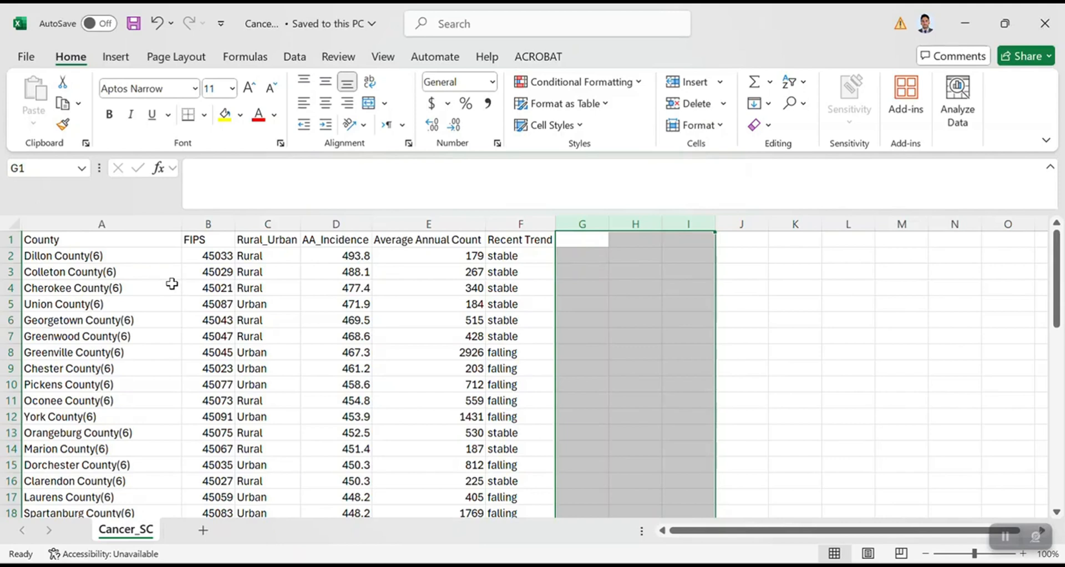
pyautogui.moveTo(311, 255)
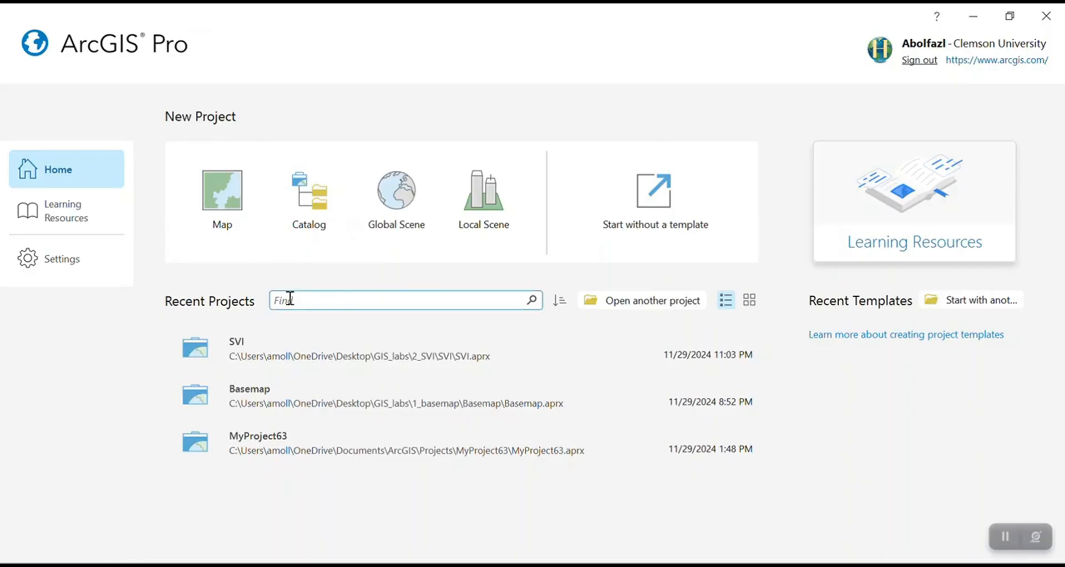
# Create a new Map project named CSVPrep stored in GIS_labs\3_CSVPrep.
pyautogui.click(222, 192)
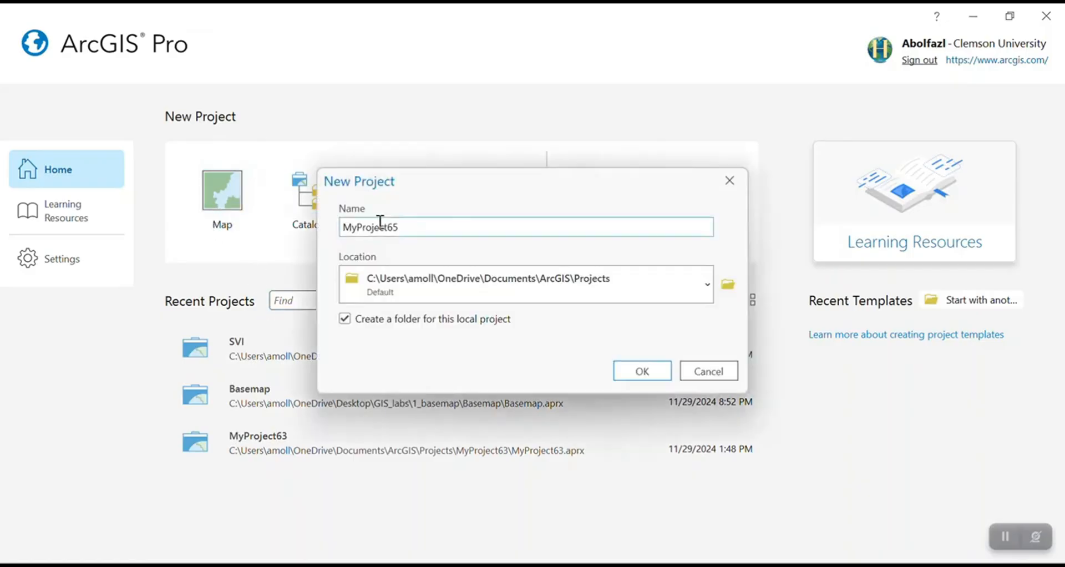
pyautogui.write('d')
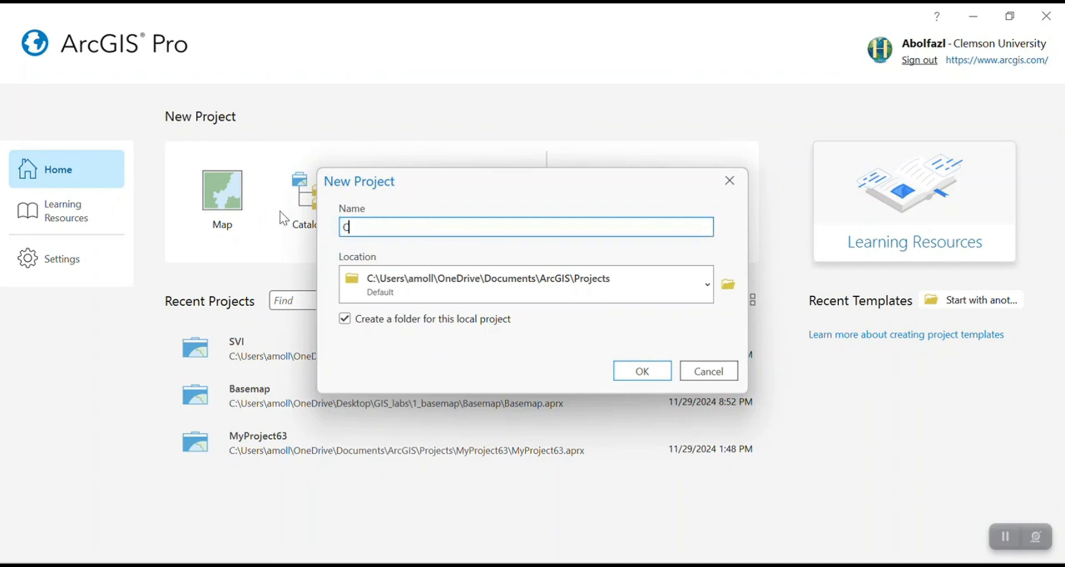
pyautogui.write('SV')
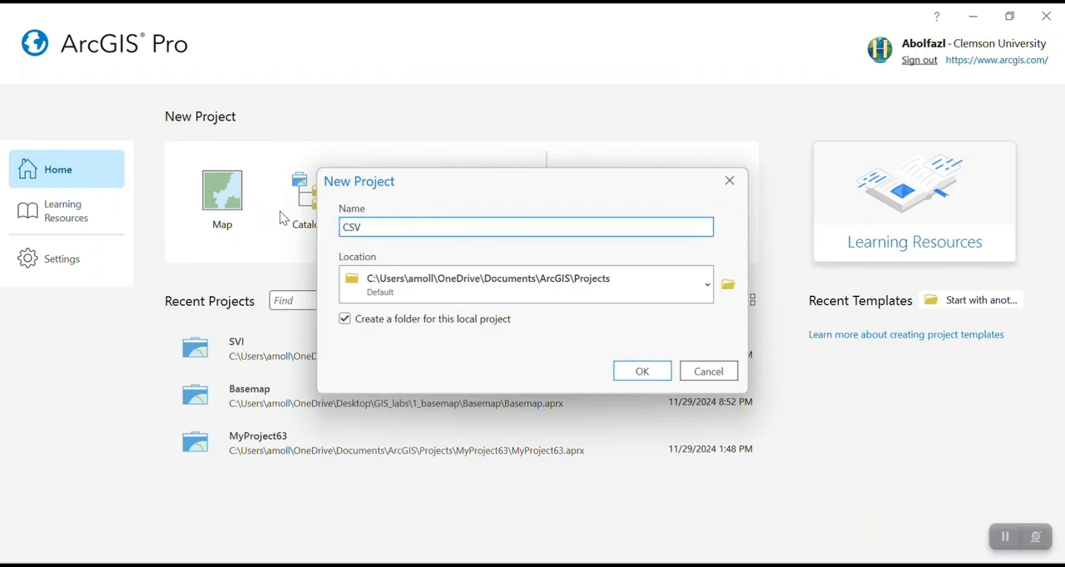
pyautogui.write('Prep')
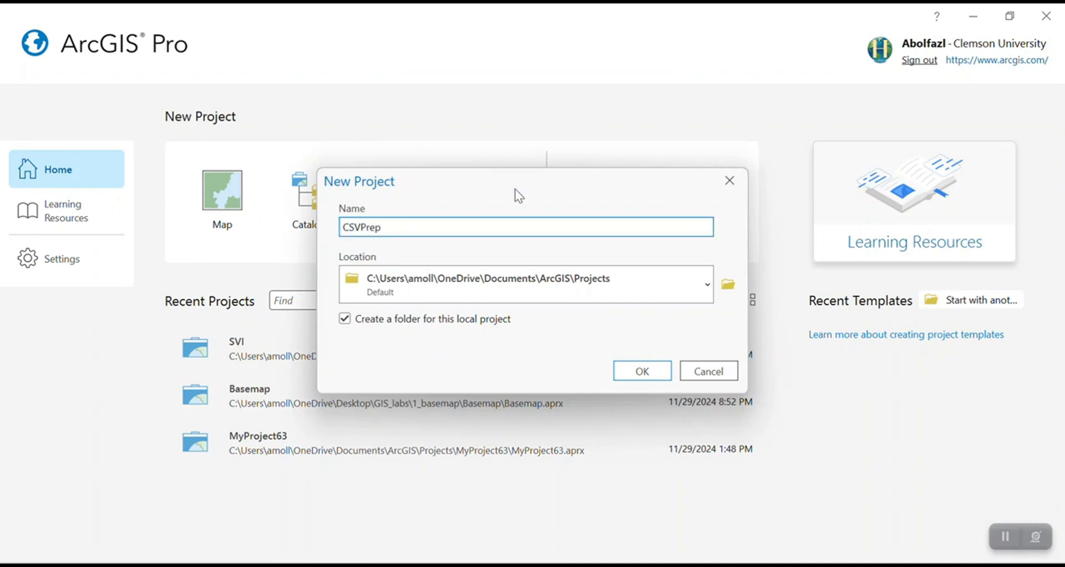
pyautogui.click(727, 284)
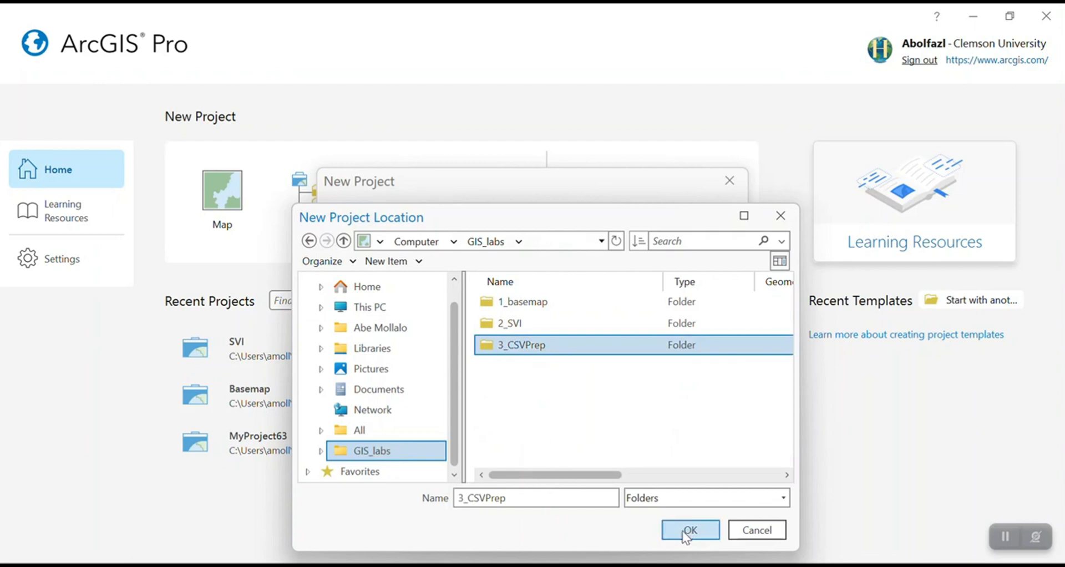
pyautogui.click(689, 529)
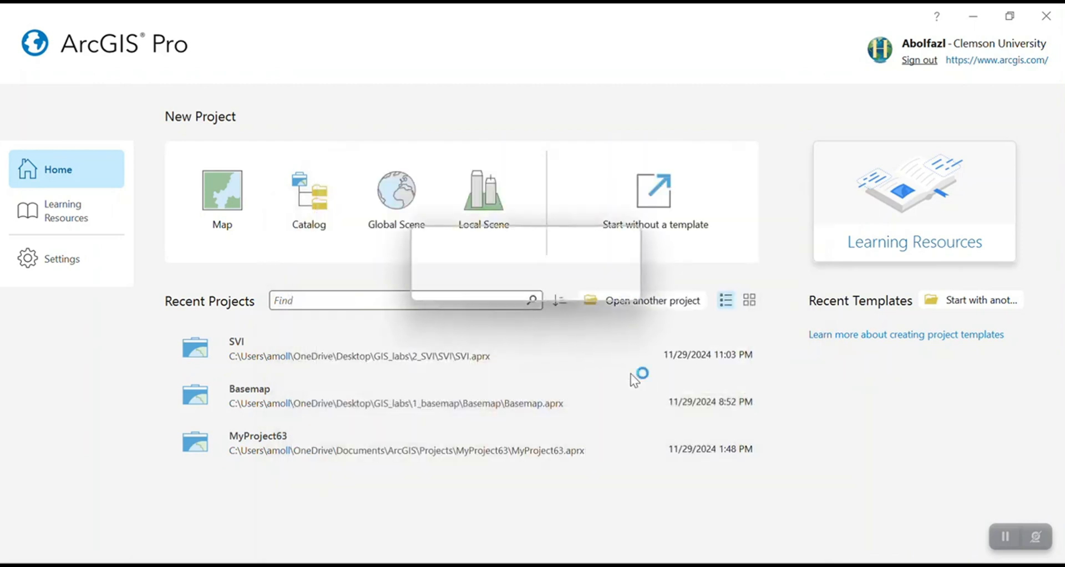
pyautogui.click(221, 197)
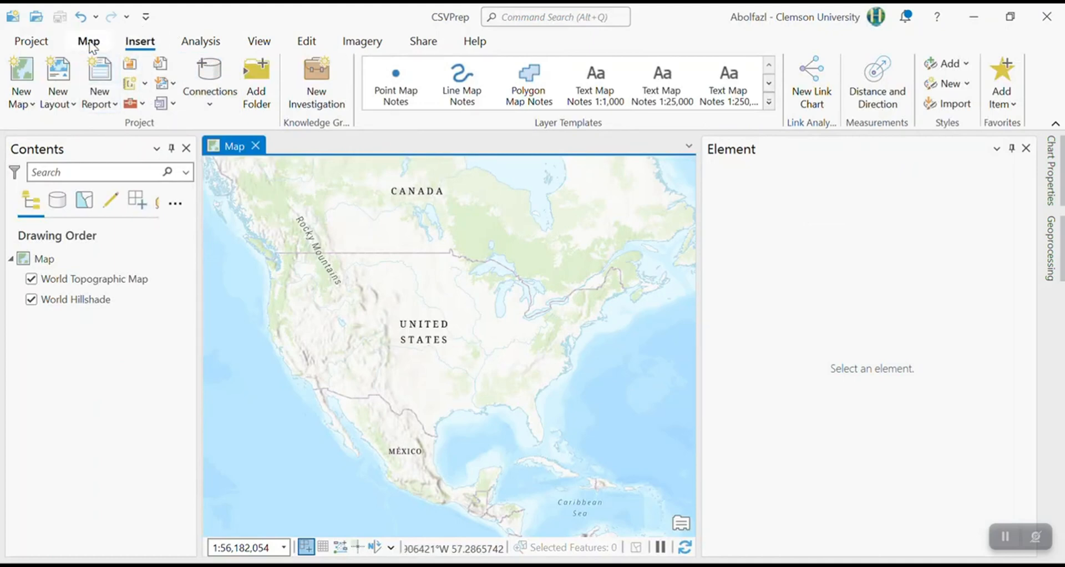
# Add Cancer_SC.csv from 3_CSVPrep to the map as a standalone table.
pyautogui.click(89, 42)
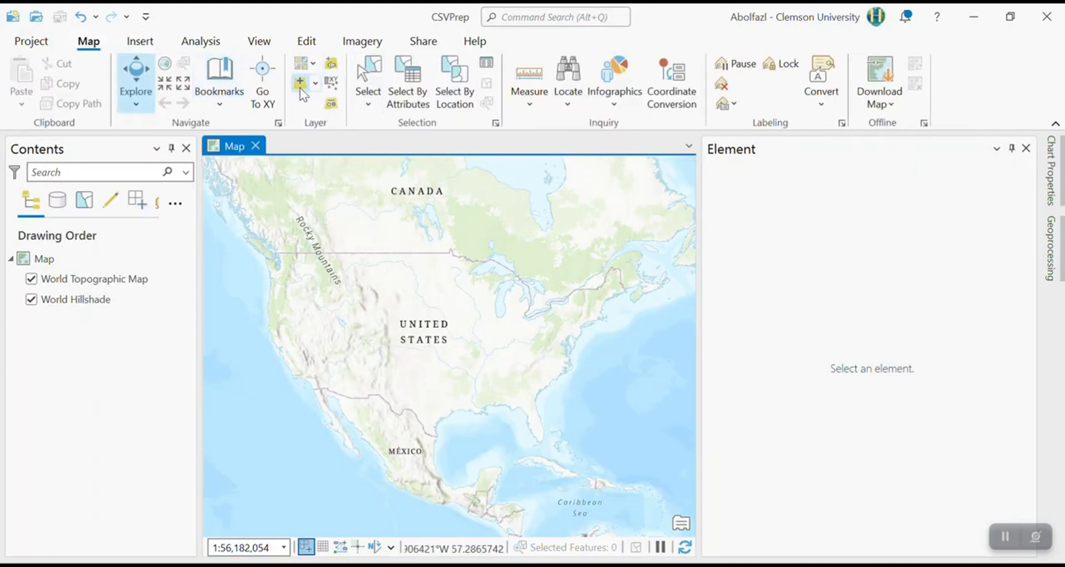
pyautogui.click(300, 82)
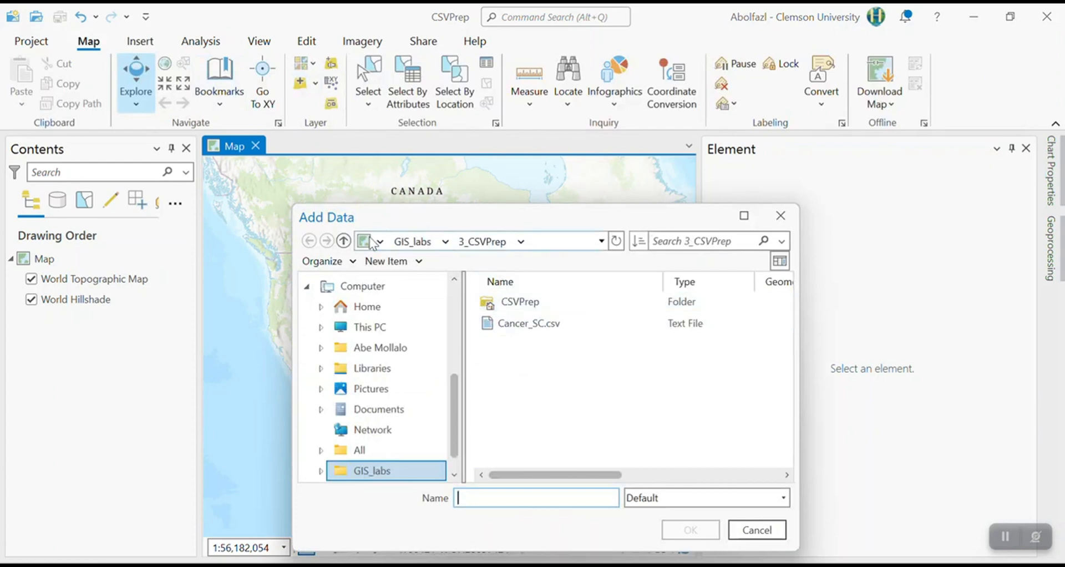
pyautogui.click(527, 323)
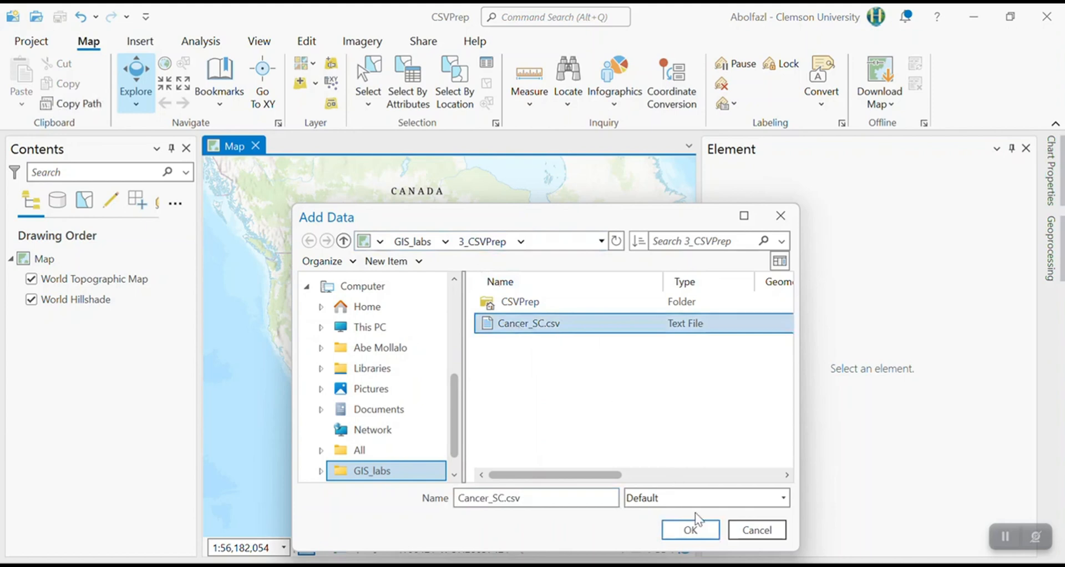
pyautogui.click(689, 529)
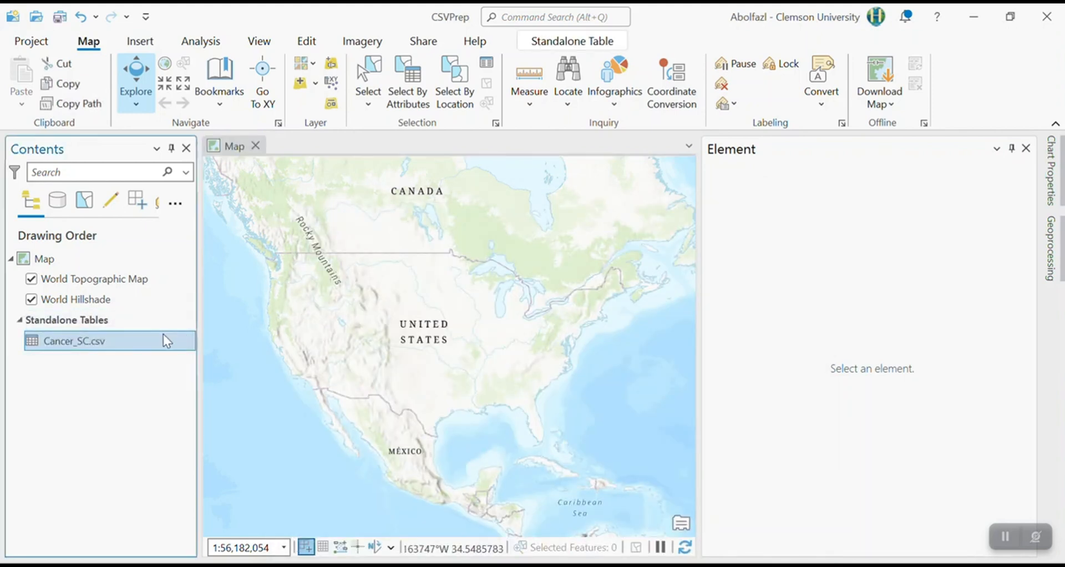
# Open the Cancer_SC.csv attribute table and scroll through its county rows.
pyautogui.rightClick(74, 340)
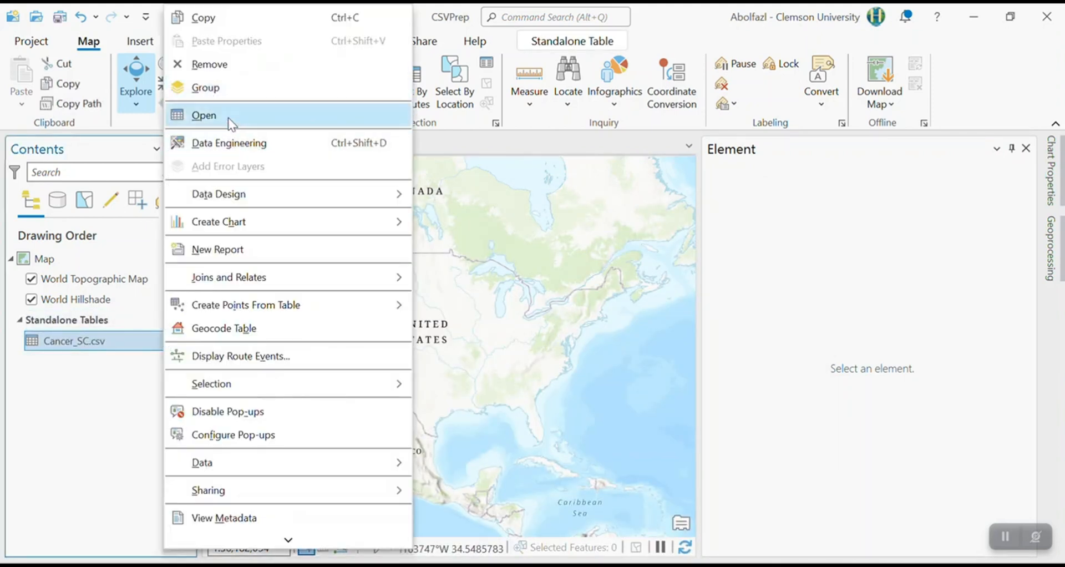
pyautogui.click(204, 114)
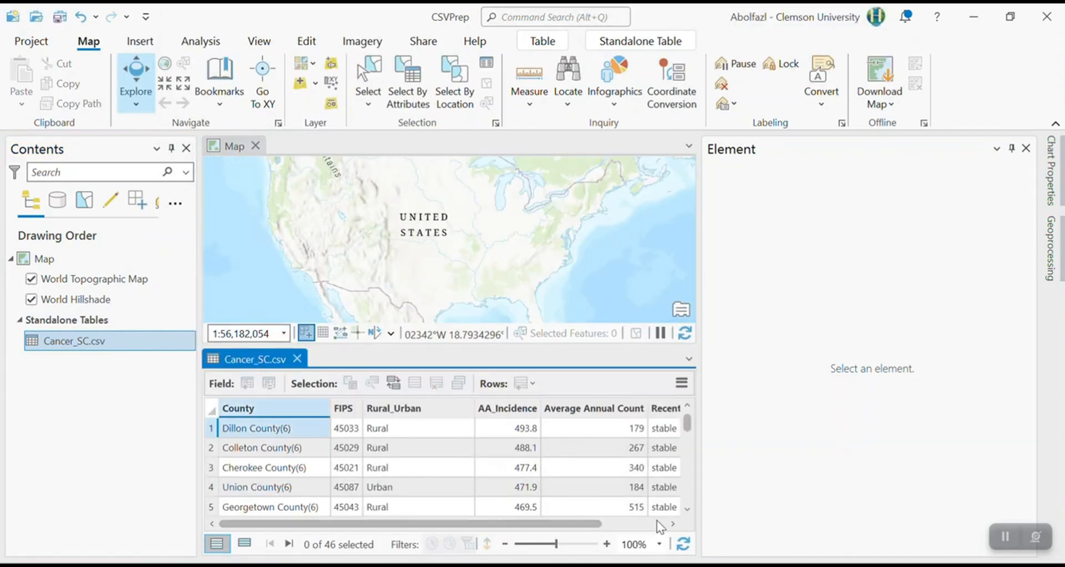
pyautogui.scroll(-3)
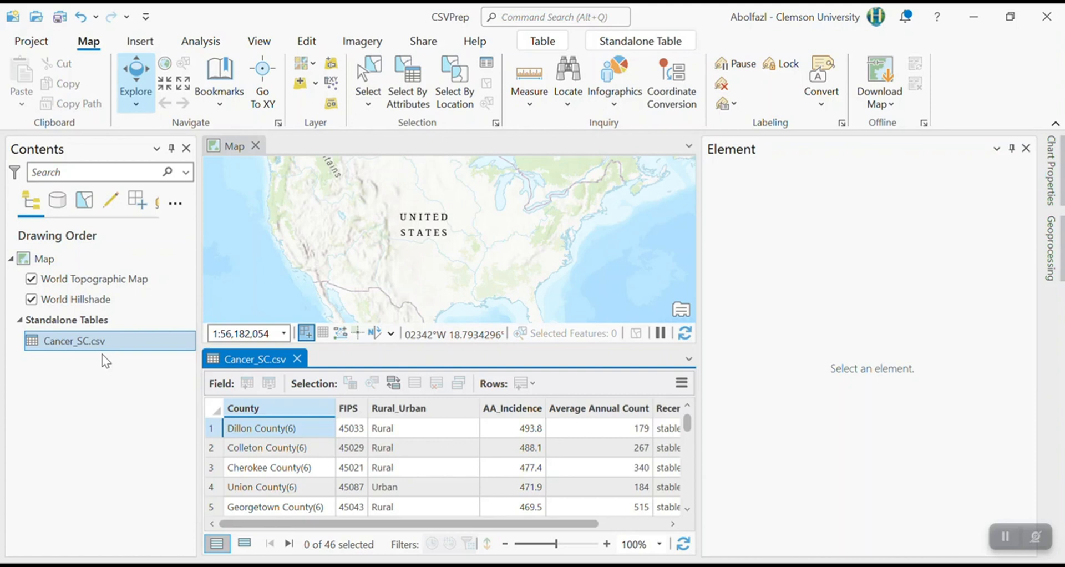
pyautogui.moveTo(299, 402)
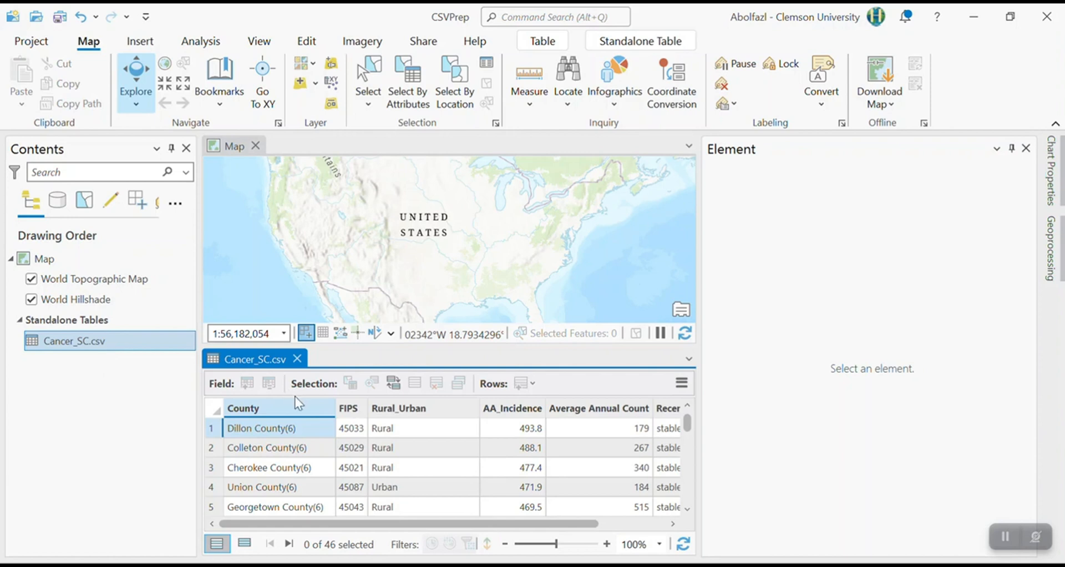
pyautogui.moveTo(282, 418)
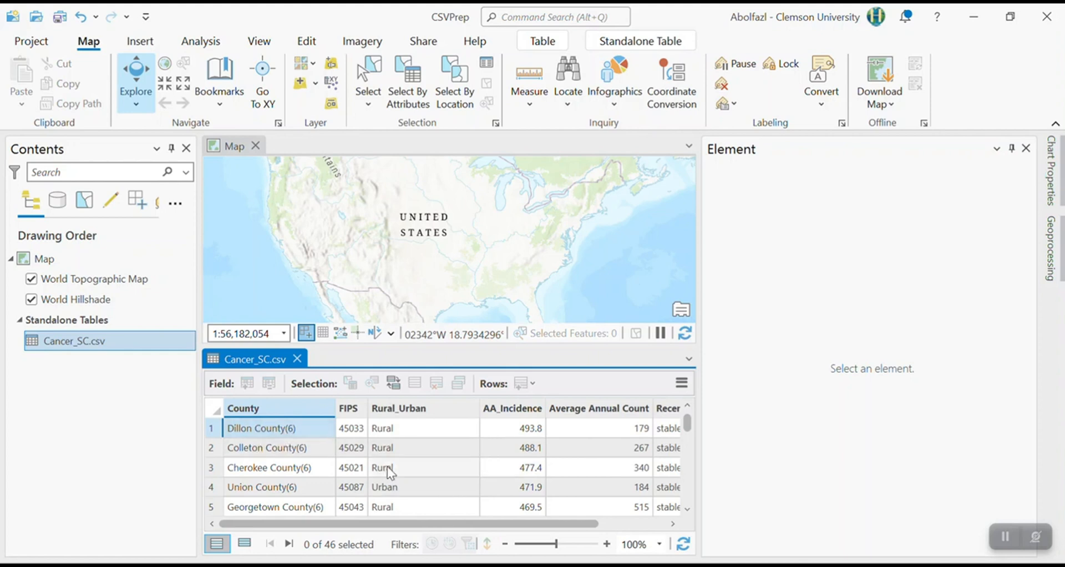
pyautogui.moveTo(328, 283)
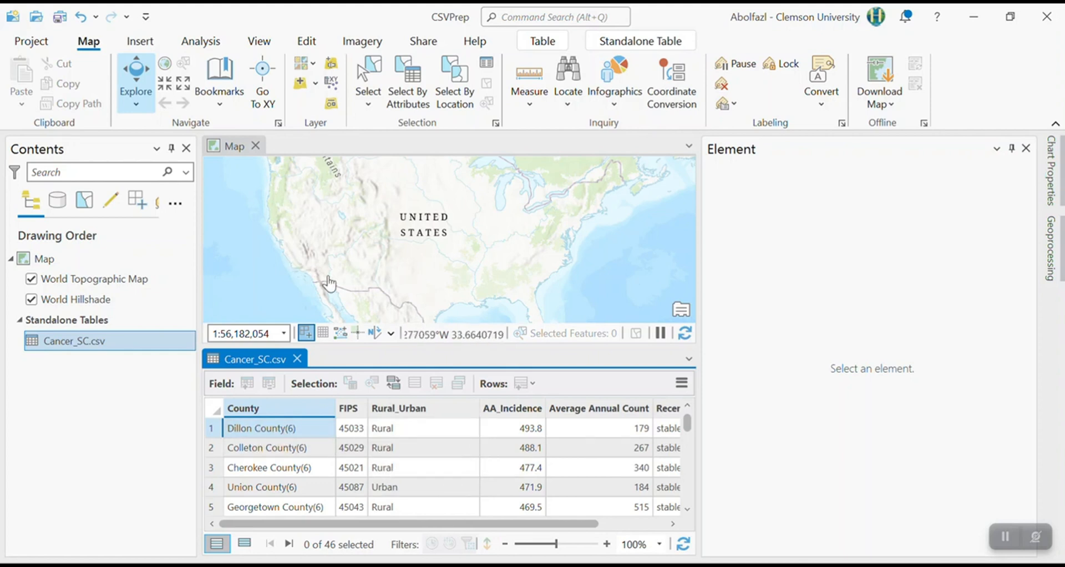
pyautogui.moveTo(326, 290)
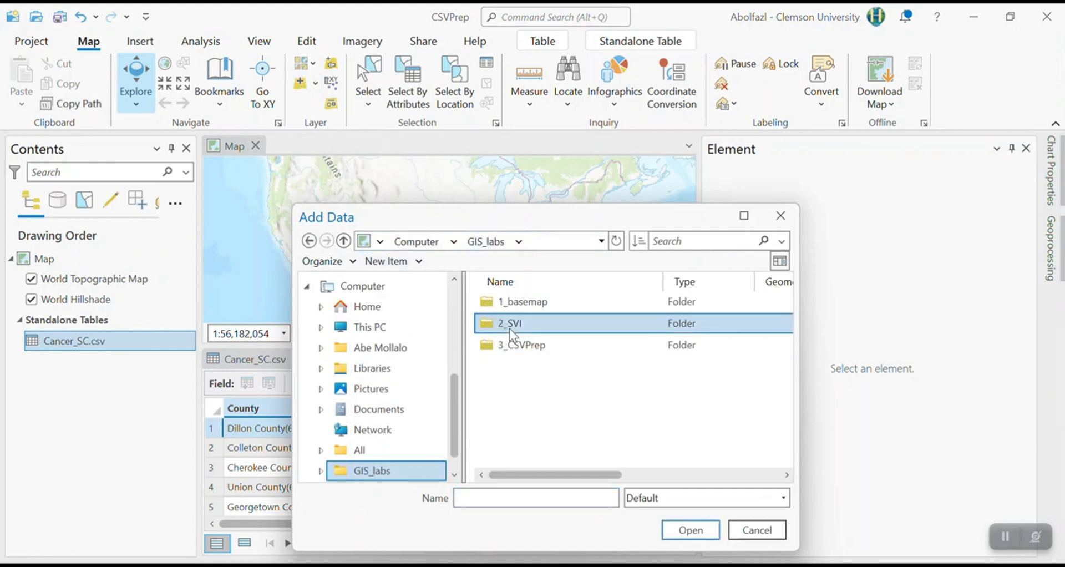
# Add the SVI2020_SOUTHCAROLINA_COUNTY feature class from the 2_SVI geodatabase to the map.
pyautogui.doubleClick(509, 324)
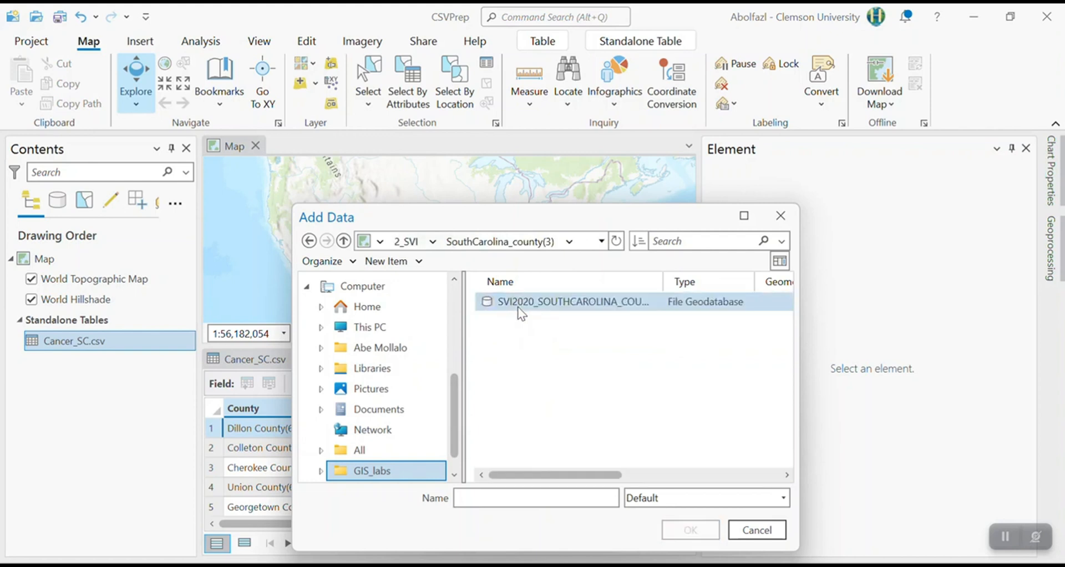
pyautogui.doubleClick(572, 302)
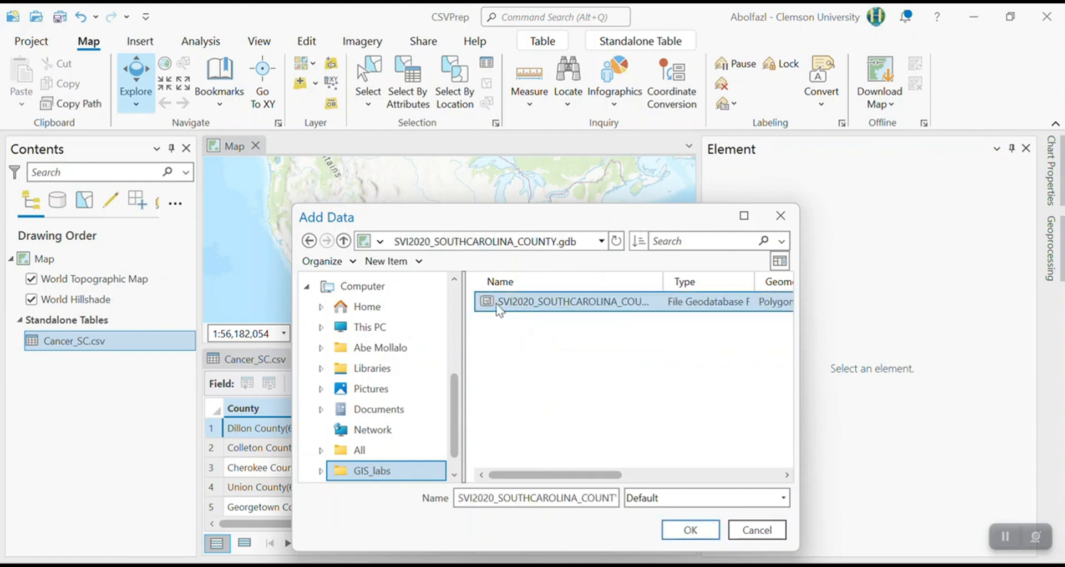
pyautogui.click(690, 529)
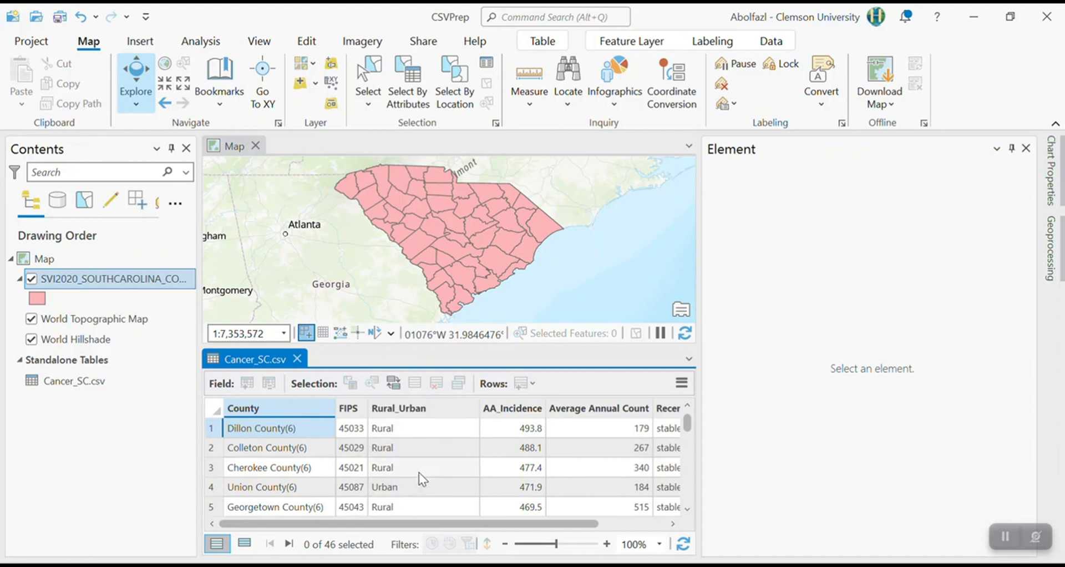
pyautogui.moveTo(635, 253)
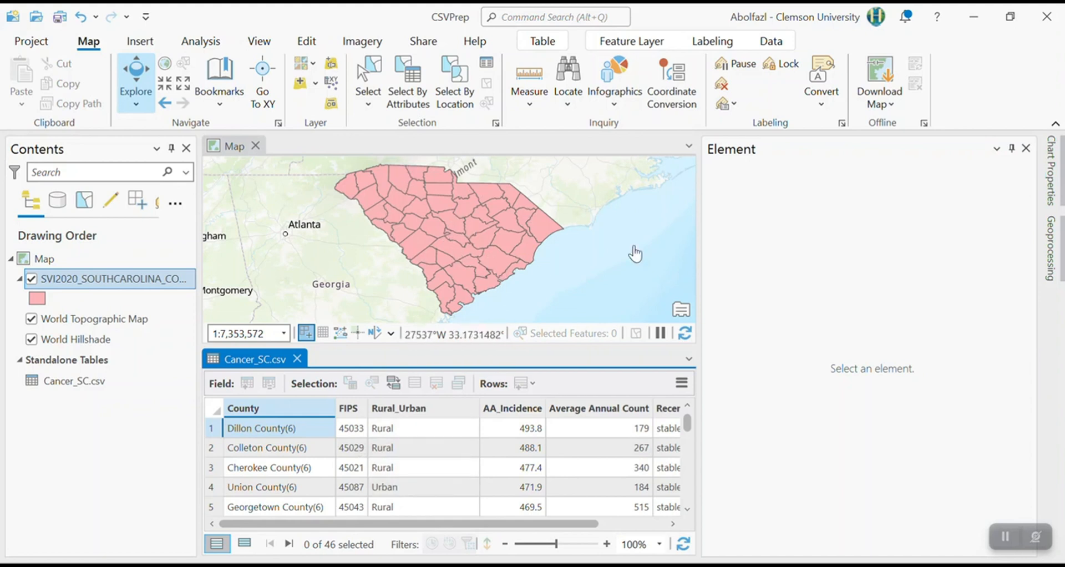
pyautogui.moveTo(756, 354)
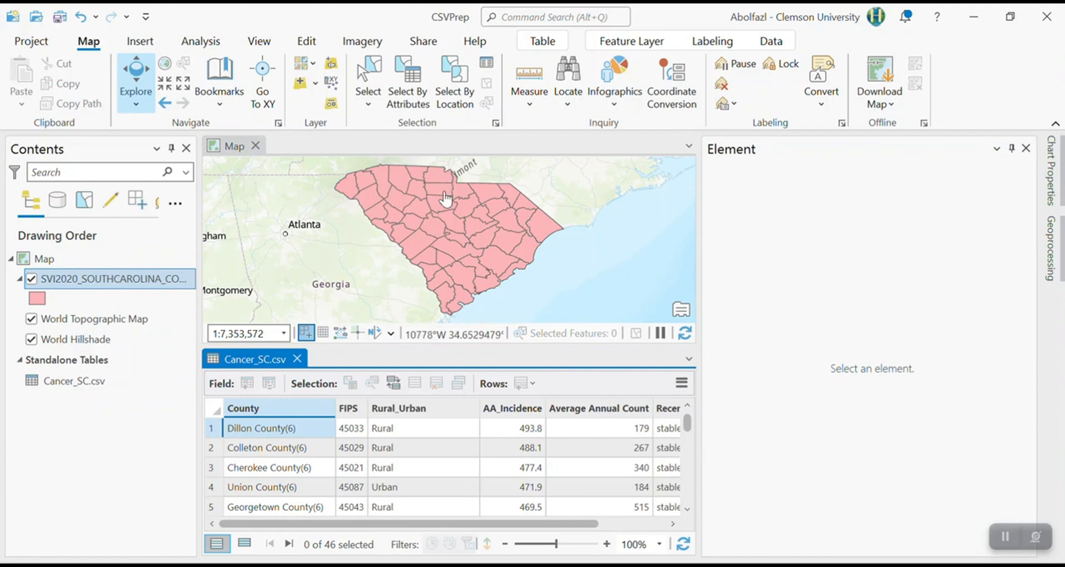
pyautogui.moveTo(429, 277)
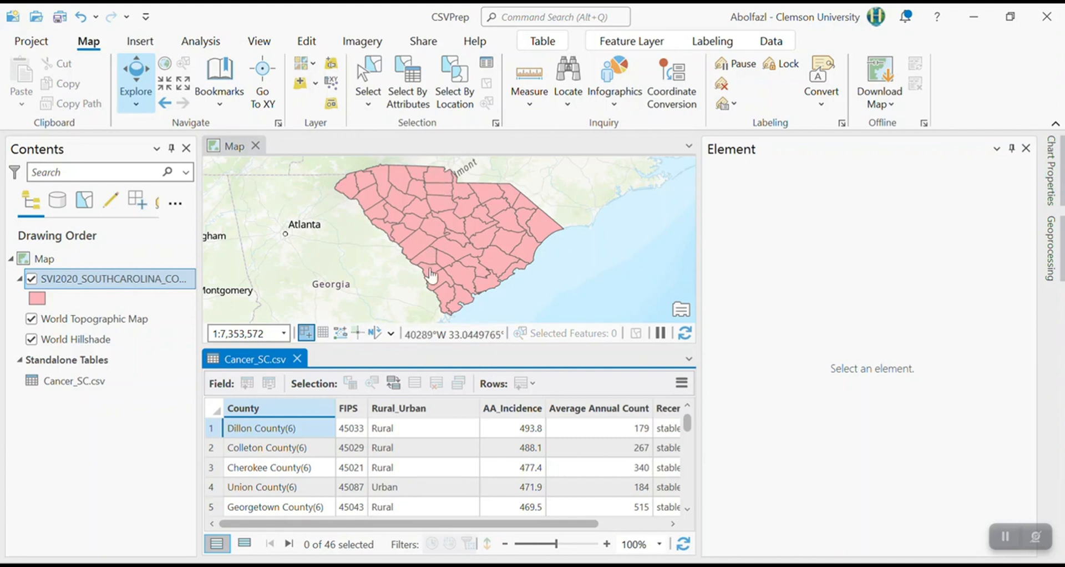
# Select the county layer in Contents and open its attribute table.
pyautogui.click(75, 381)
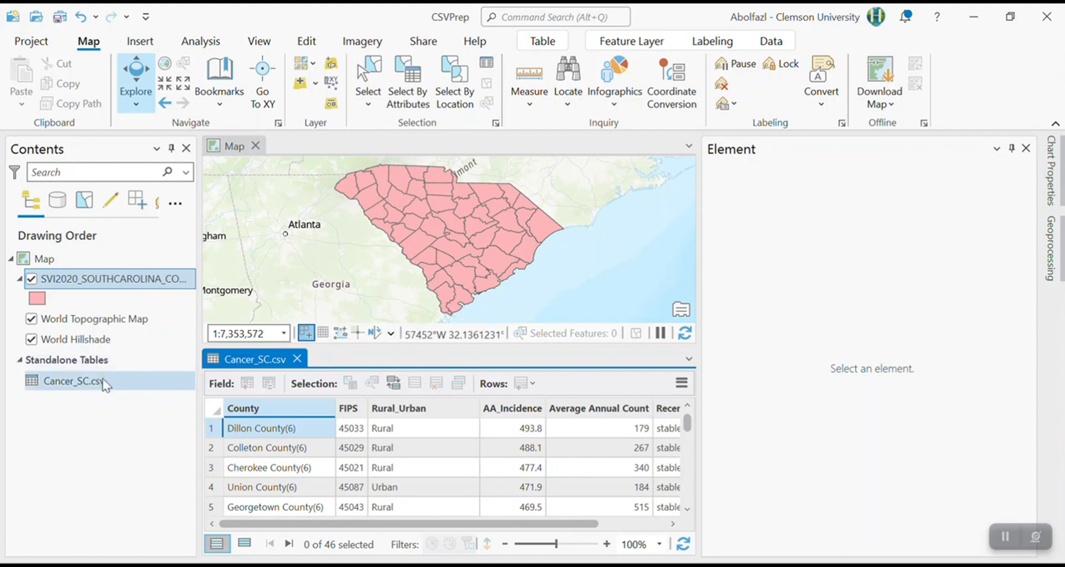
pyautogui.click(112, 278)
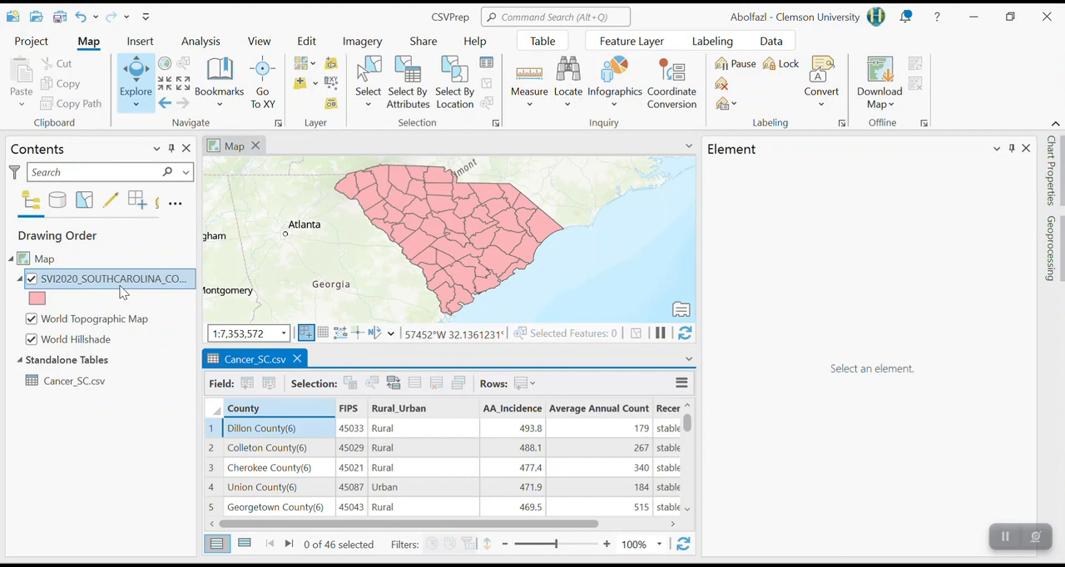
pyautogui.moveTo(277, 488)
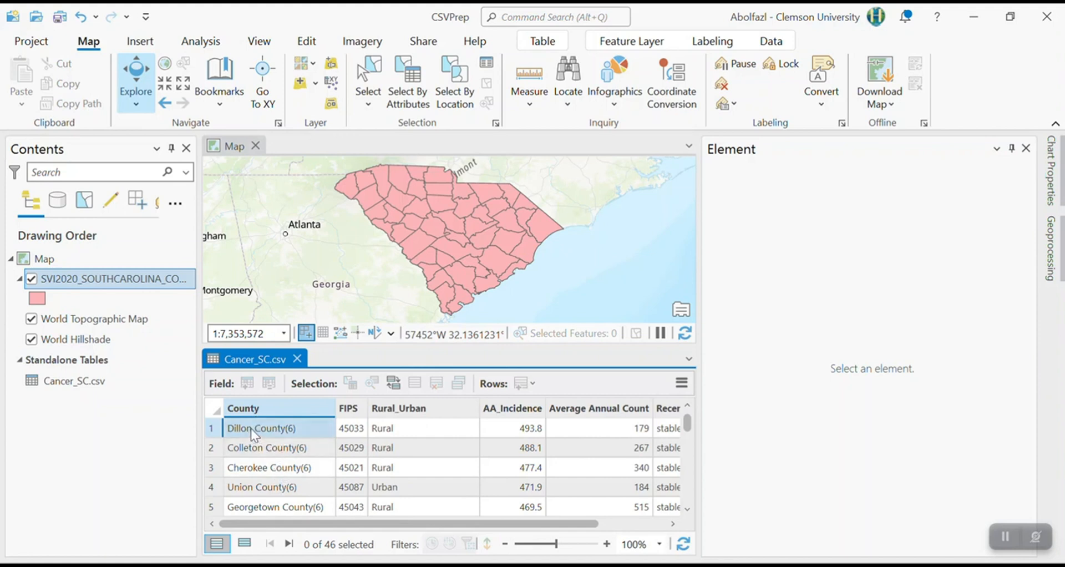
pyautogui.moveTo(261, 452)
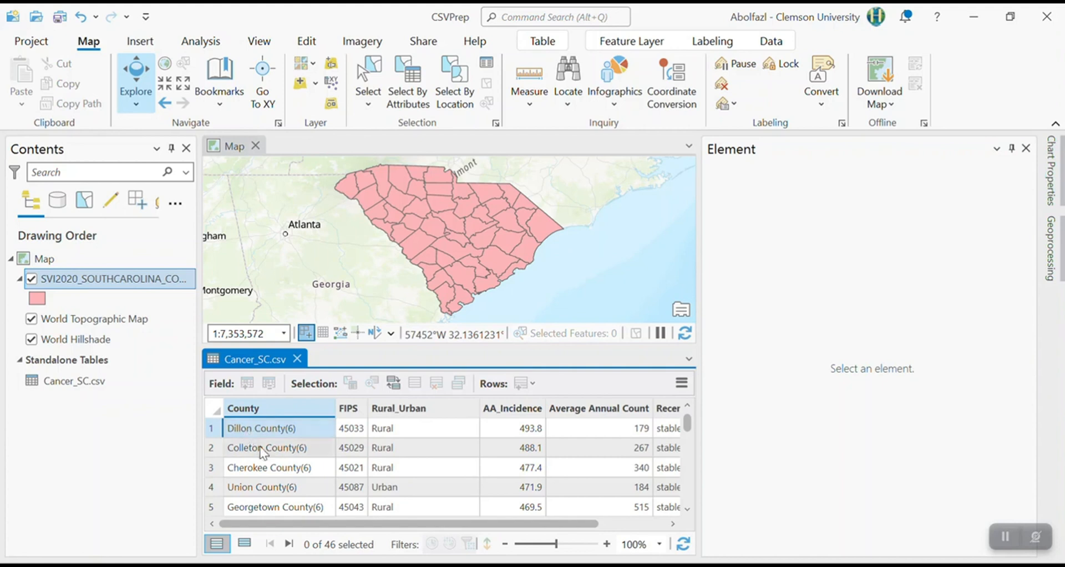
pyautogui.moveTo(298, 500)
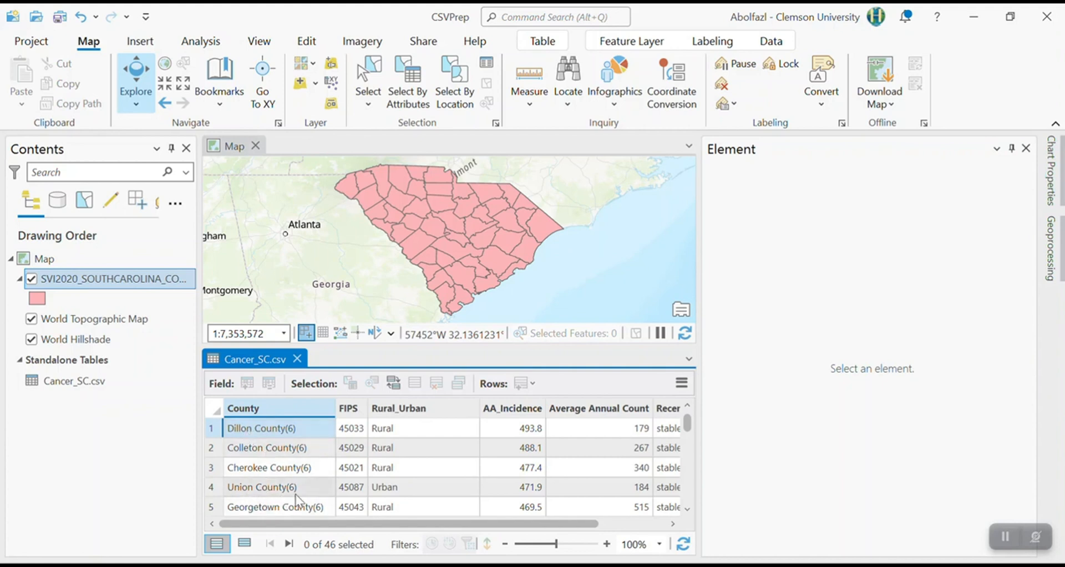
pyautogui.click(116, 278)
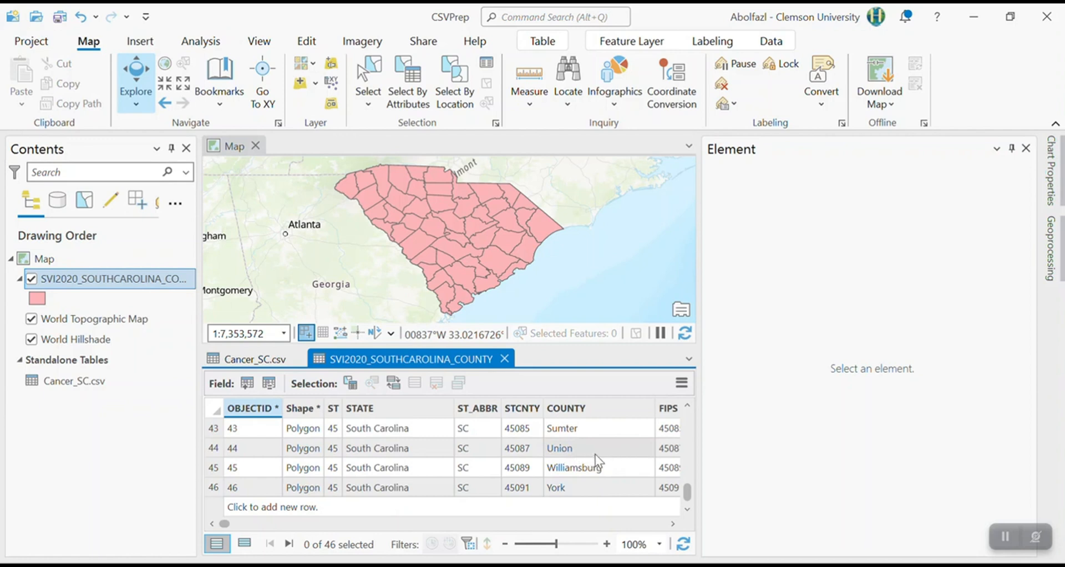
pyautogui.moveTo(571, 454)
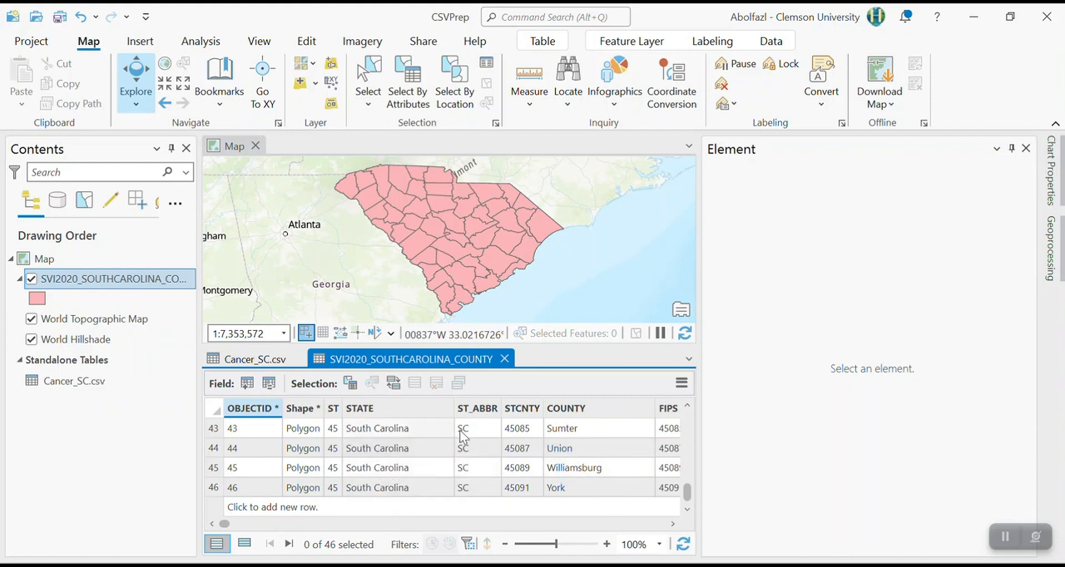
pyautogui.click(248, 358)
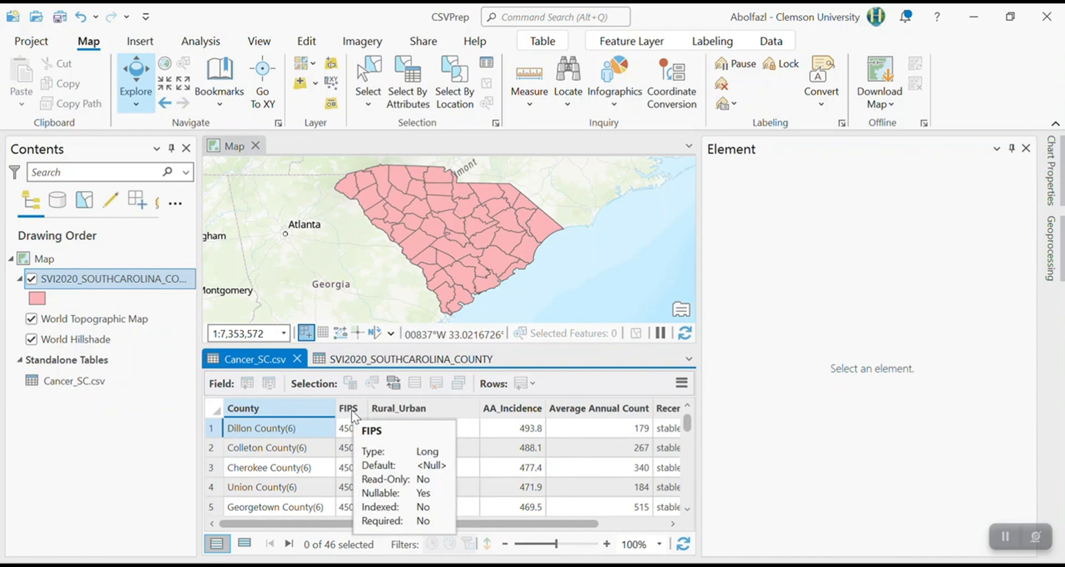
pyautogui.moveTo(321, 492)
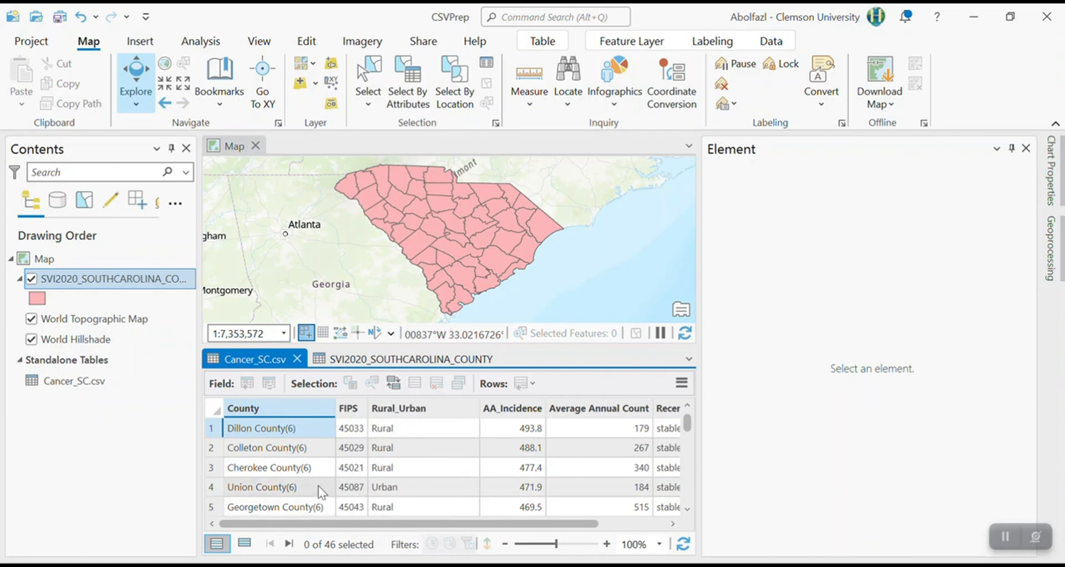
pyautogui.moveTo(363, 494)
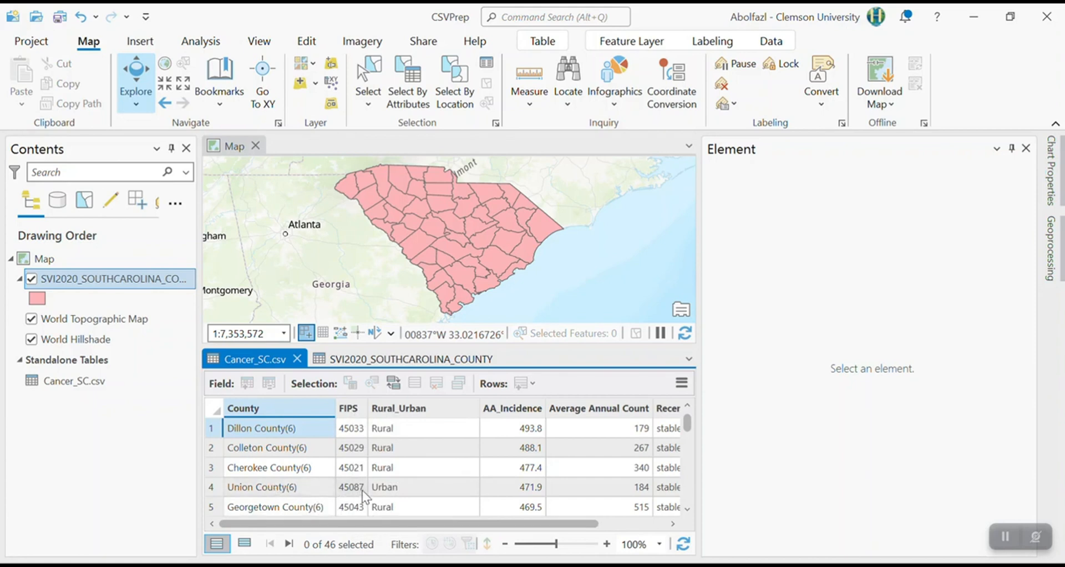
pyautogui.click(408, 359)
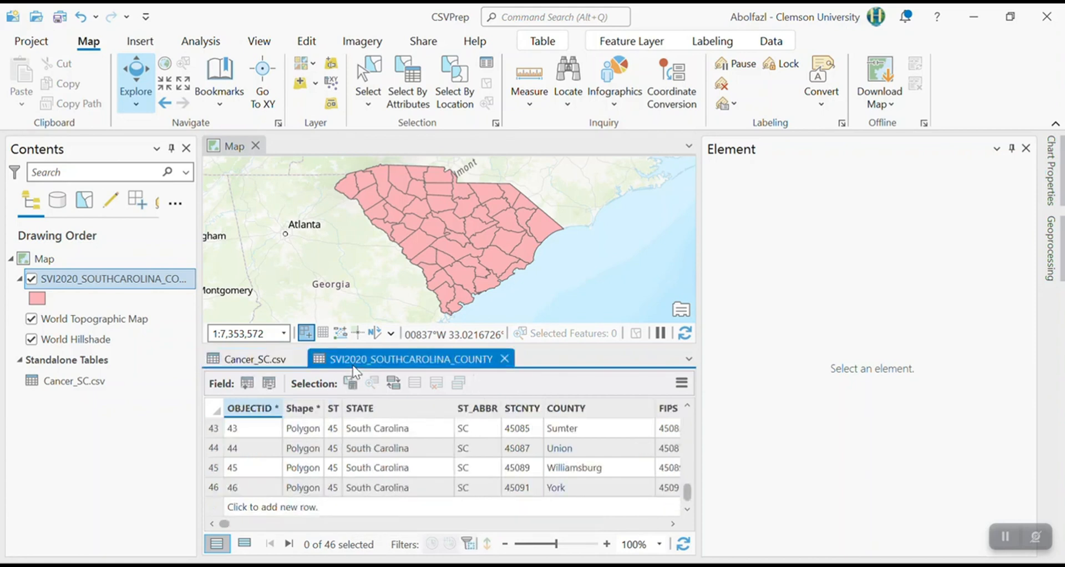
pyautogui.moveTo(527, 450)
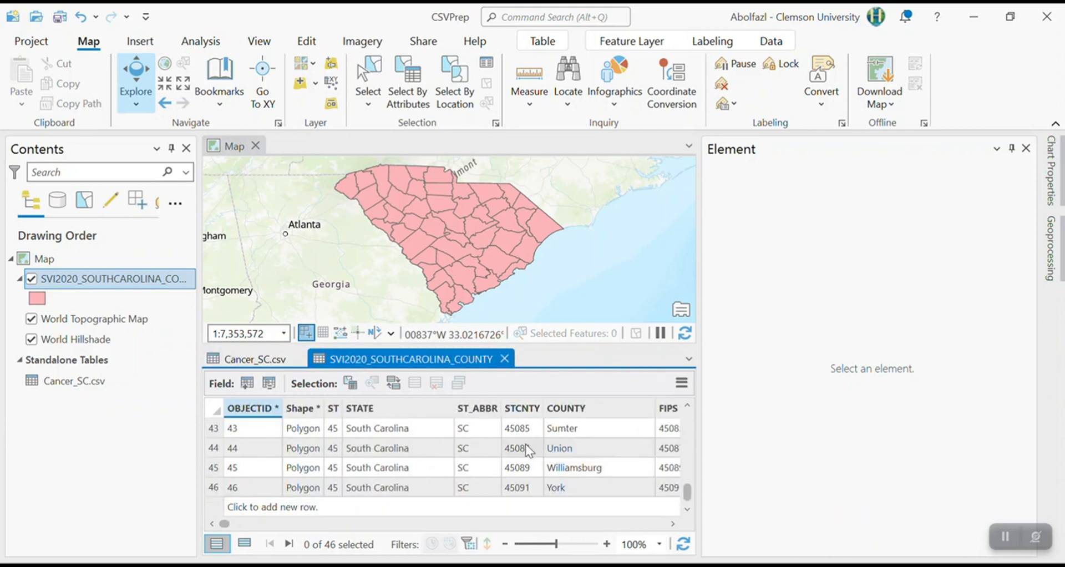
pyautogui.moveTo(535, 458)
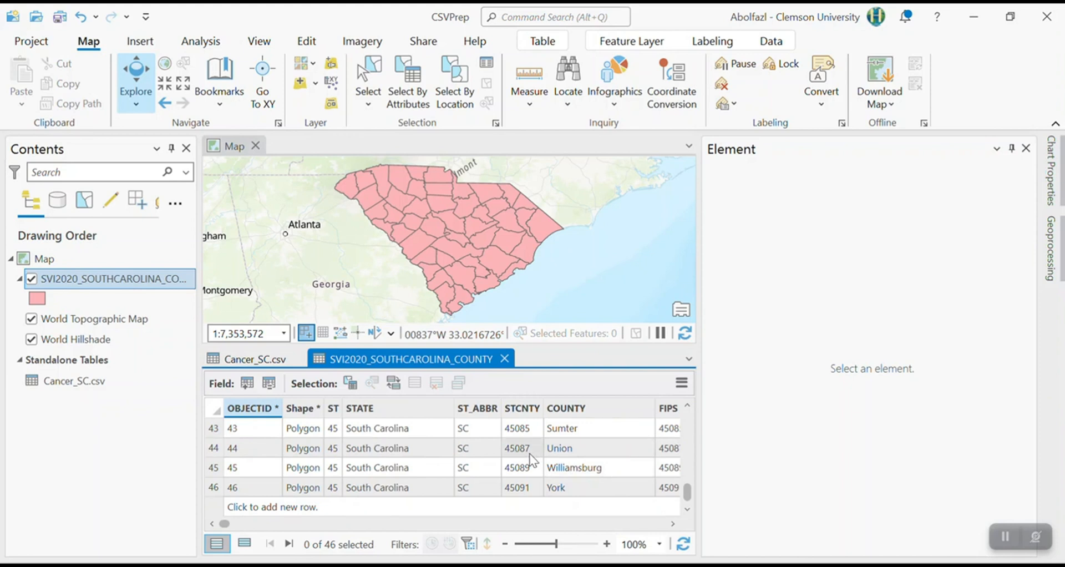
pyautogui.moveTo(531, 434)
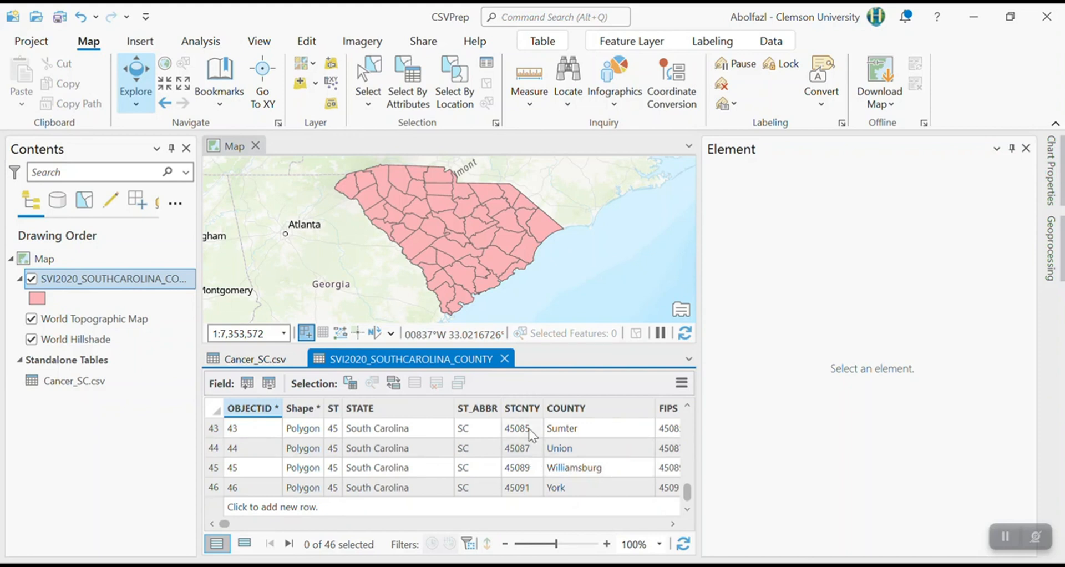
pyautogui.moveTo(523, 418)
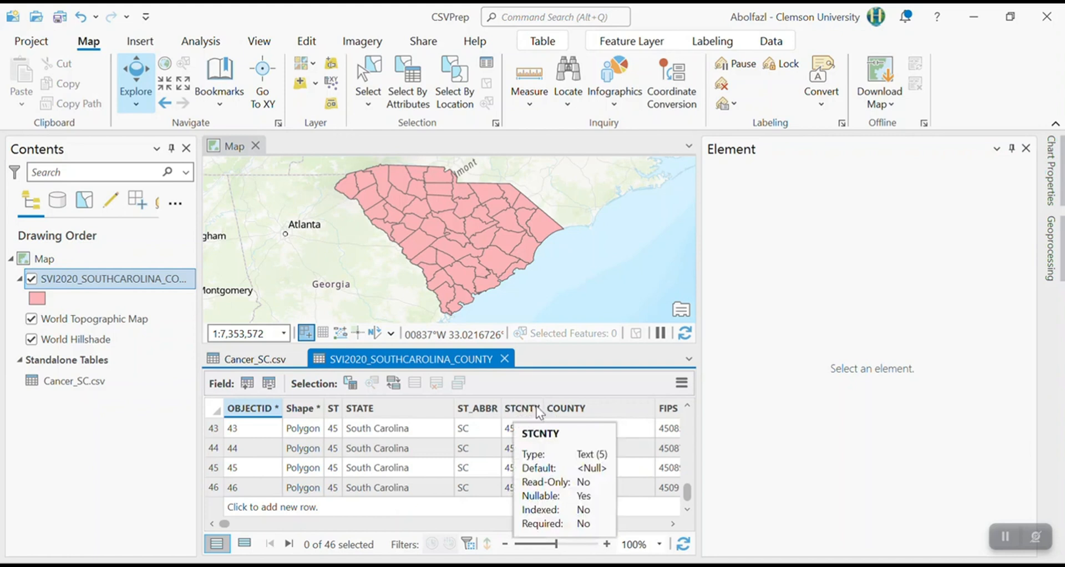
pyautogui.moveTo(525, 429)
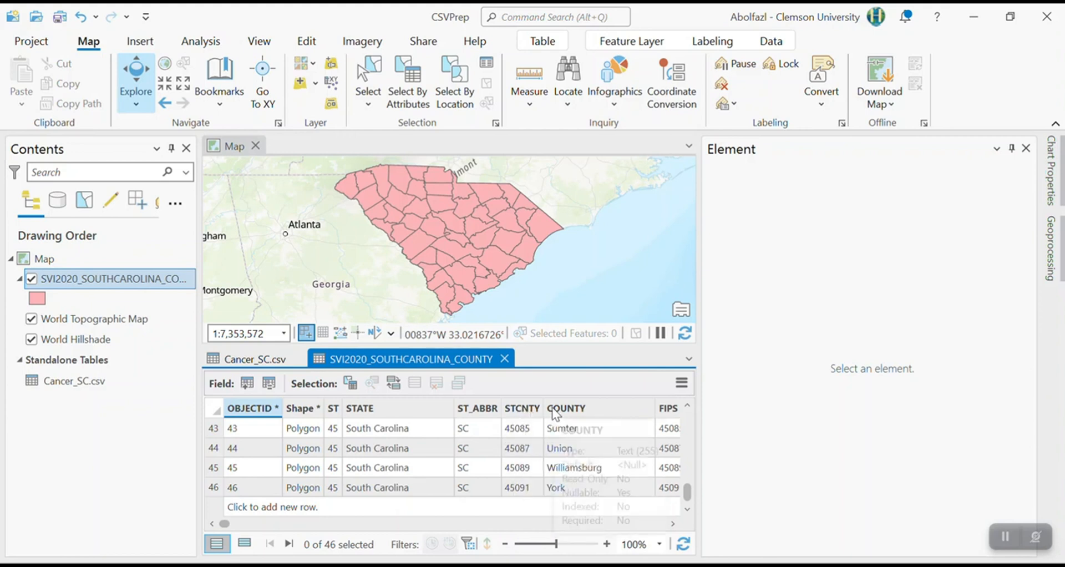
pyautogui.moveTo(641, 446)
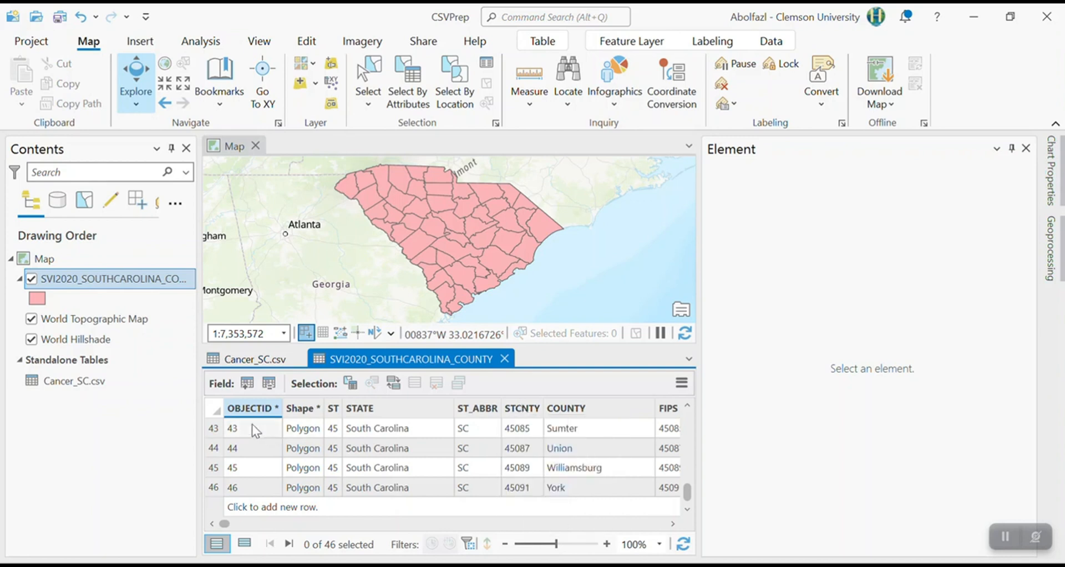
pyautogui.click(252, 358)
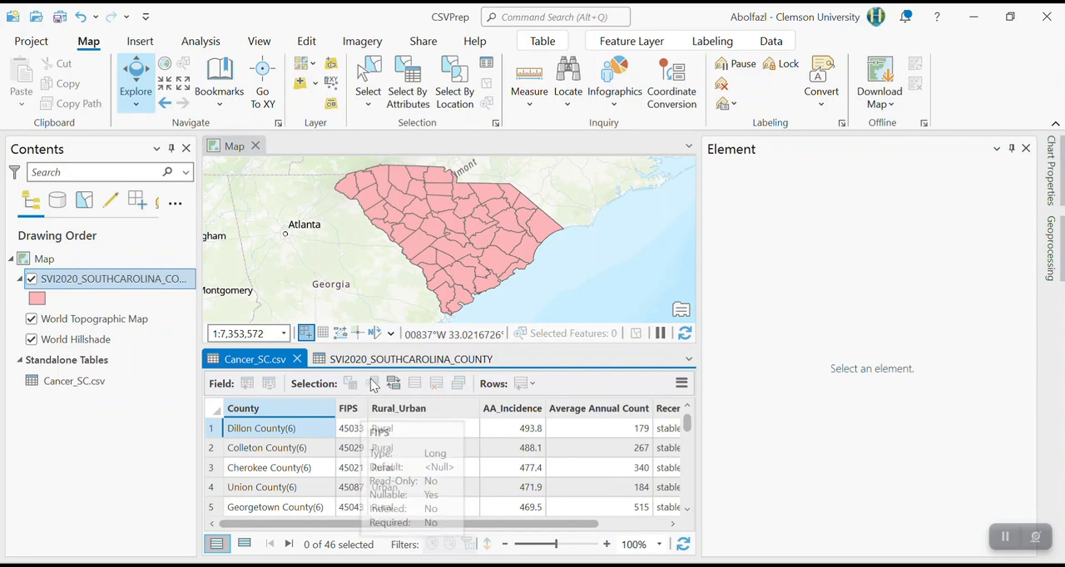
pyautogui.click(404, 358)
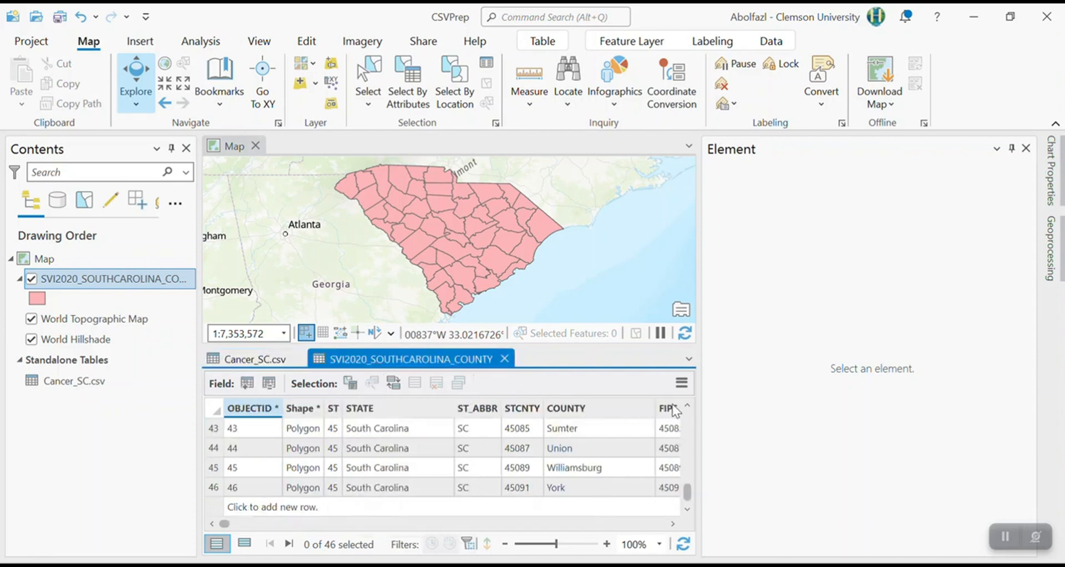
pyautogui.moveTo(669, 408)
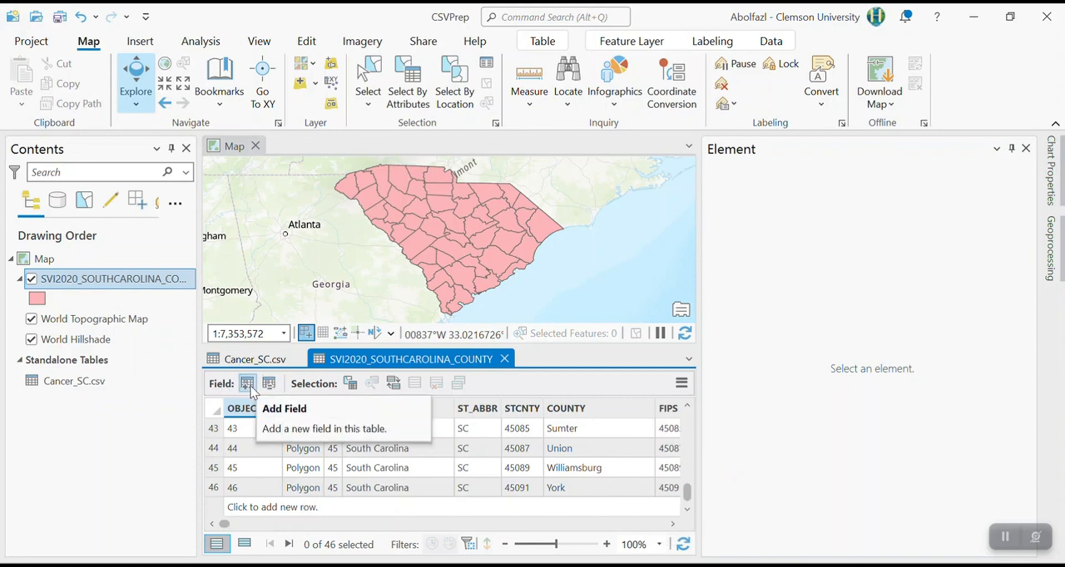
# Add a Long field named FIPS2 to the county table and close the Element pane.
pyautogui.click(247, 383)
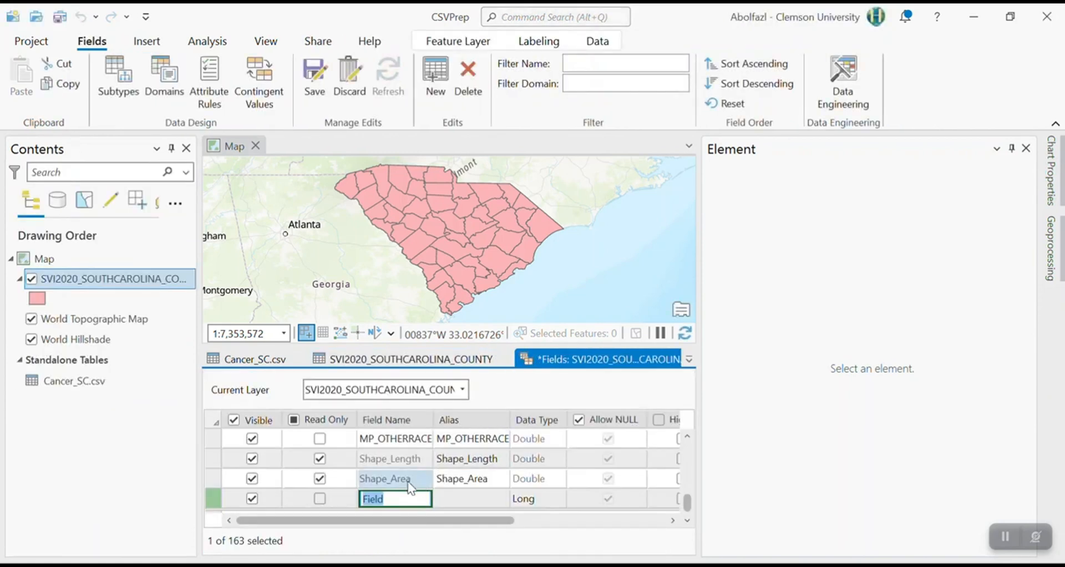
pyautogui.write('F')
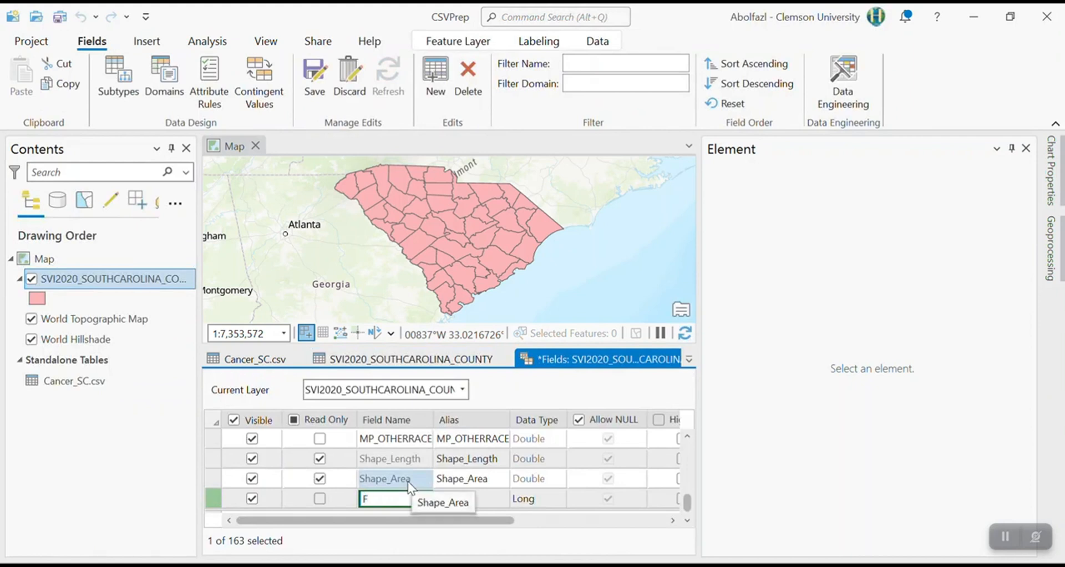
pyautogui.write('FIPS2')
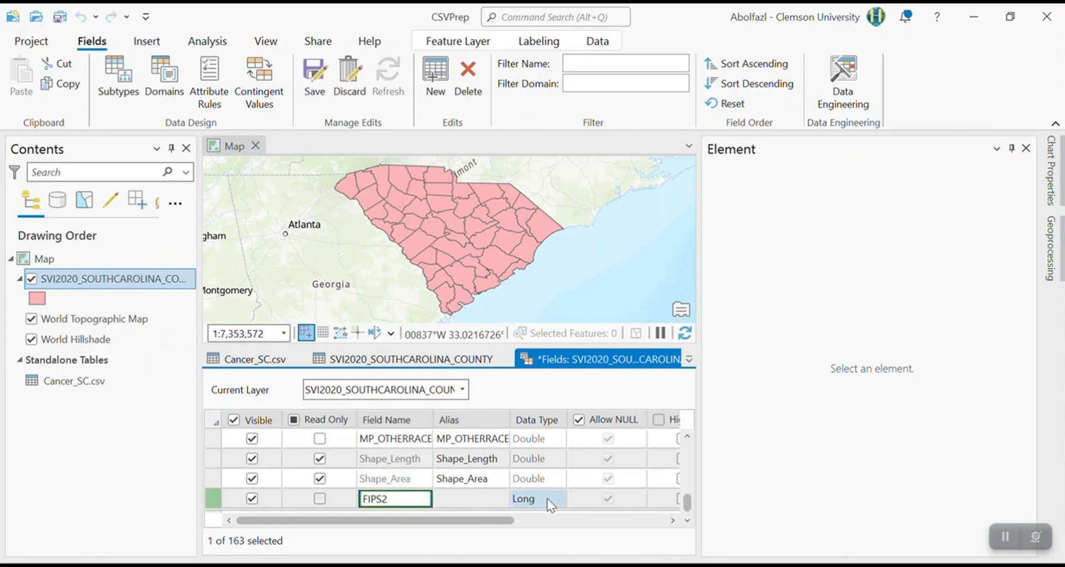
pyautogui.click(536, 498)
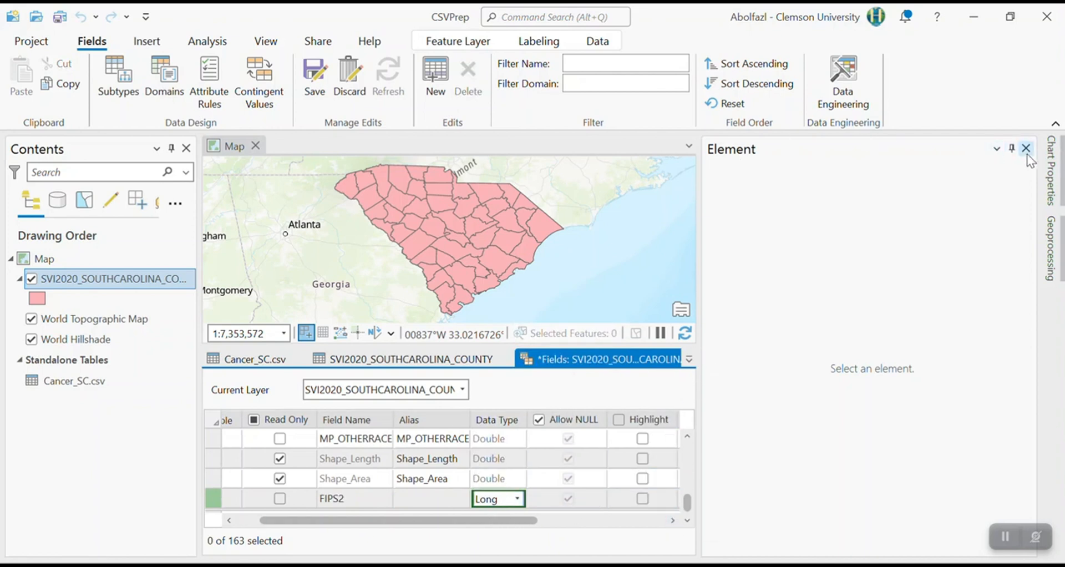
pyautogui.click(1026, 148)
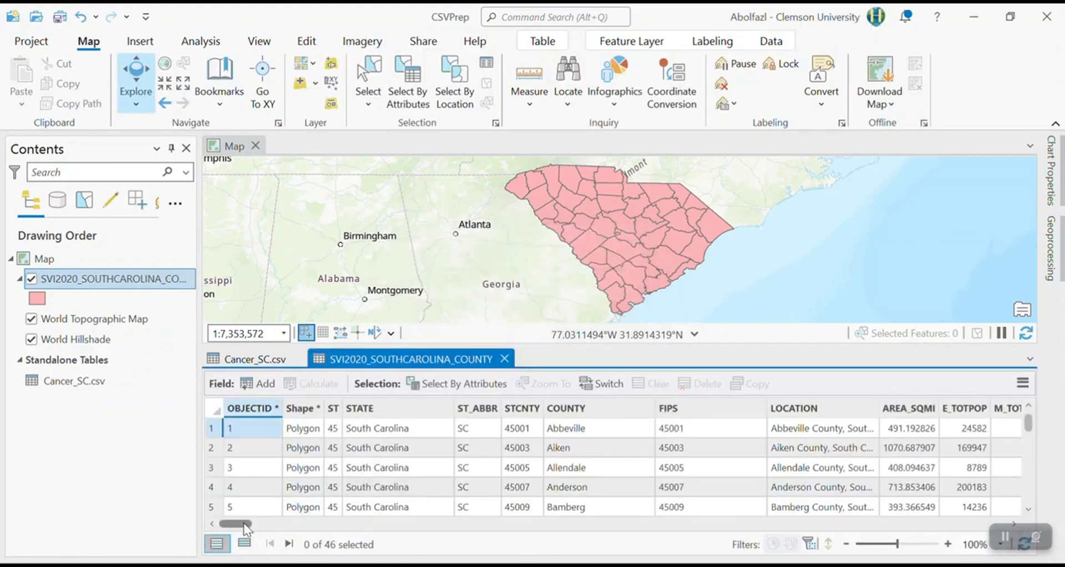
pyautogui.scroll(-3)
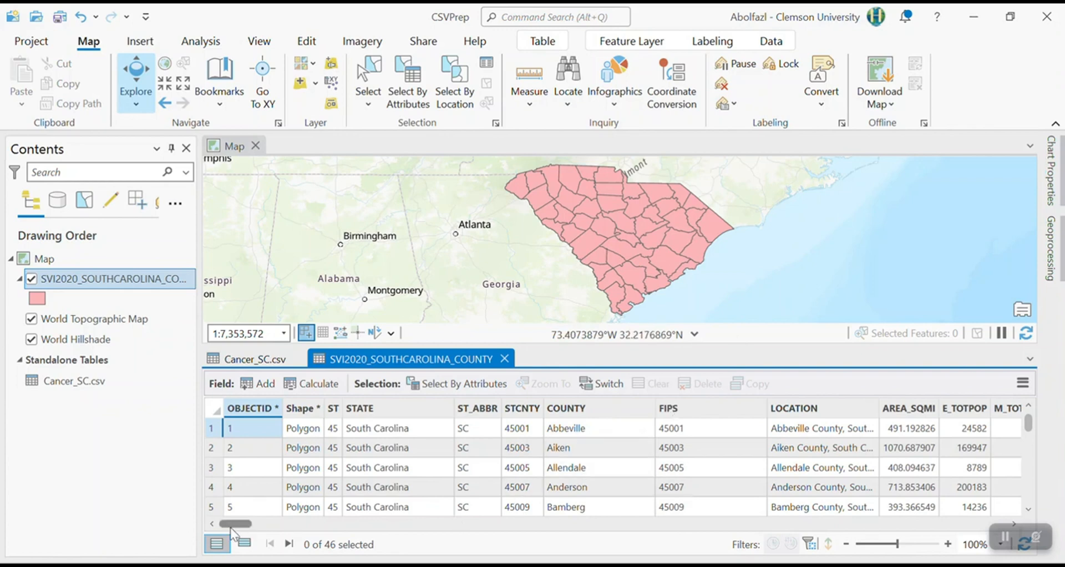
pyautogui.hscroll(3)
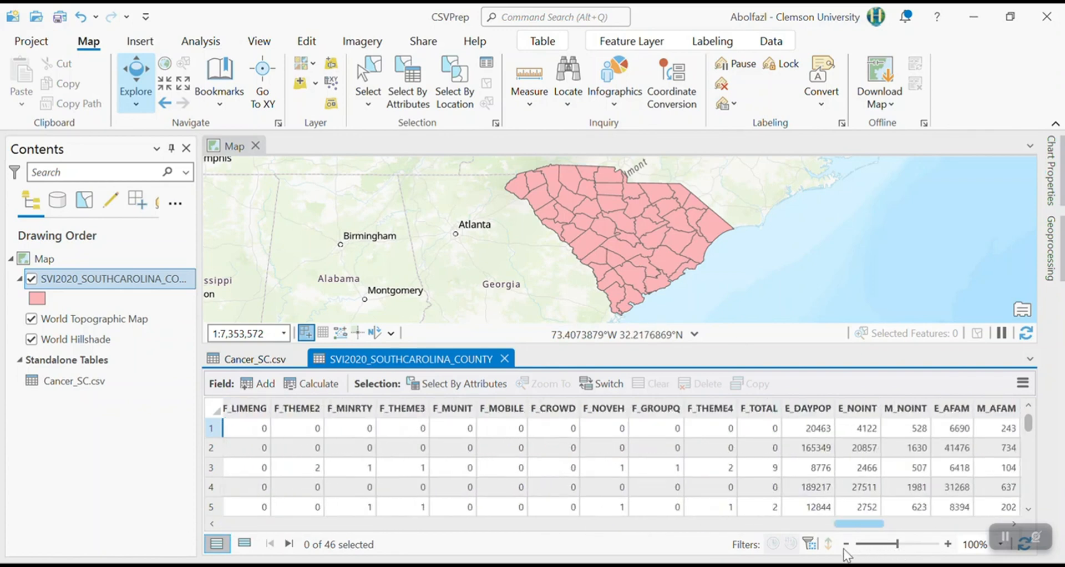
pyautogui.hscroll(3)
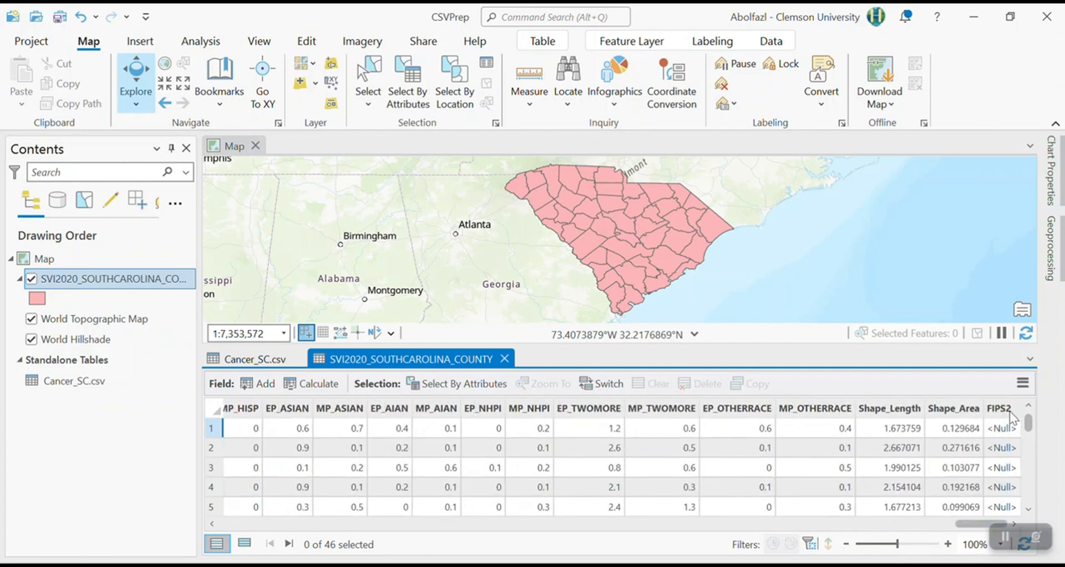
pyautogui.moveTo(1015, 418)
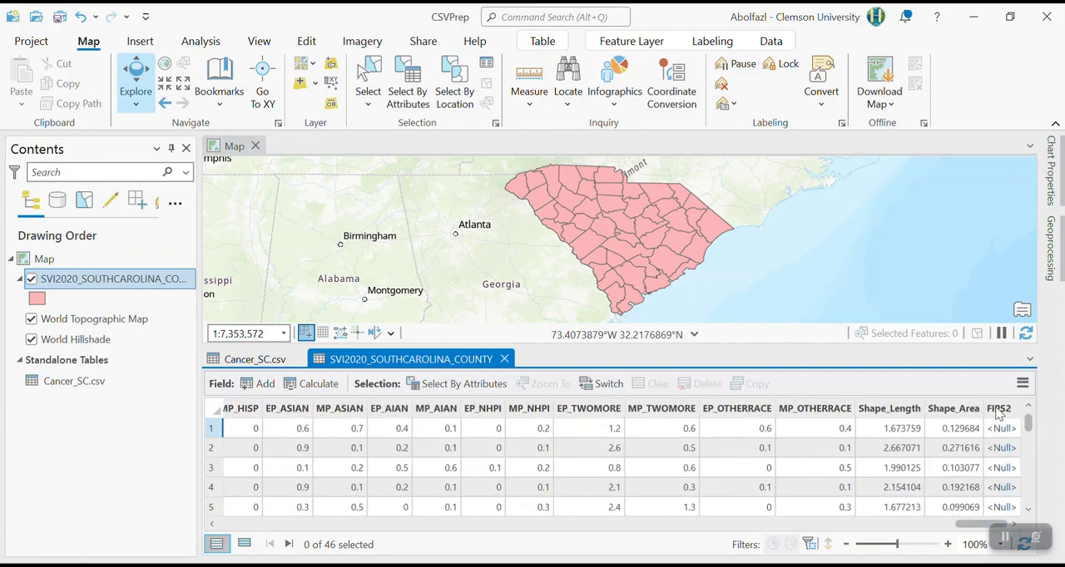
# Calculate FIPS2 as !FIPS!, filling it with county codes like 45001 and 45003.
pyautogui.rightClick(999, 408)
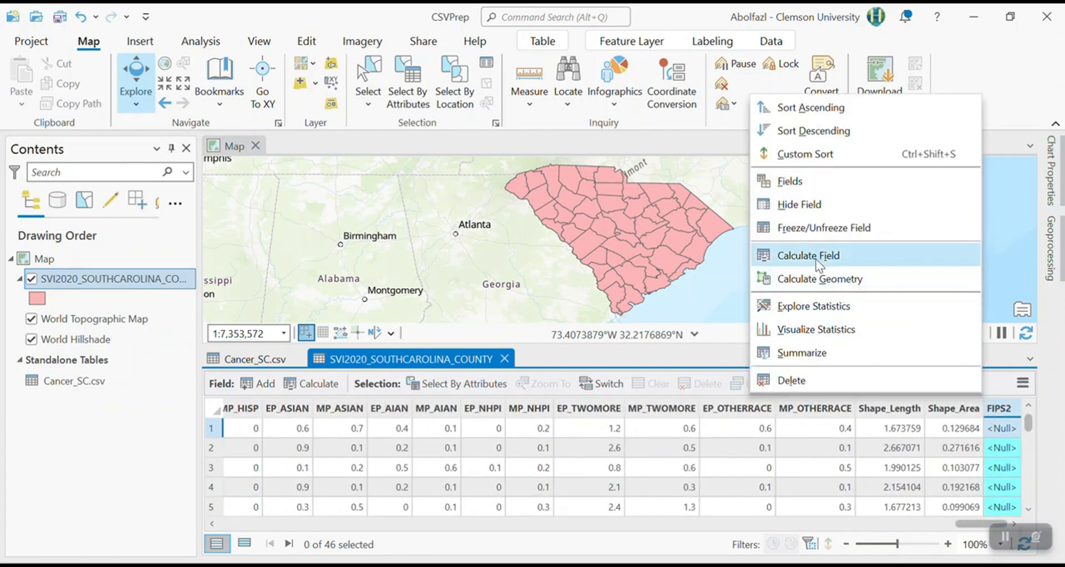
pyautogui.click(807, 255)
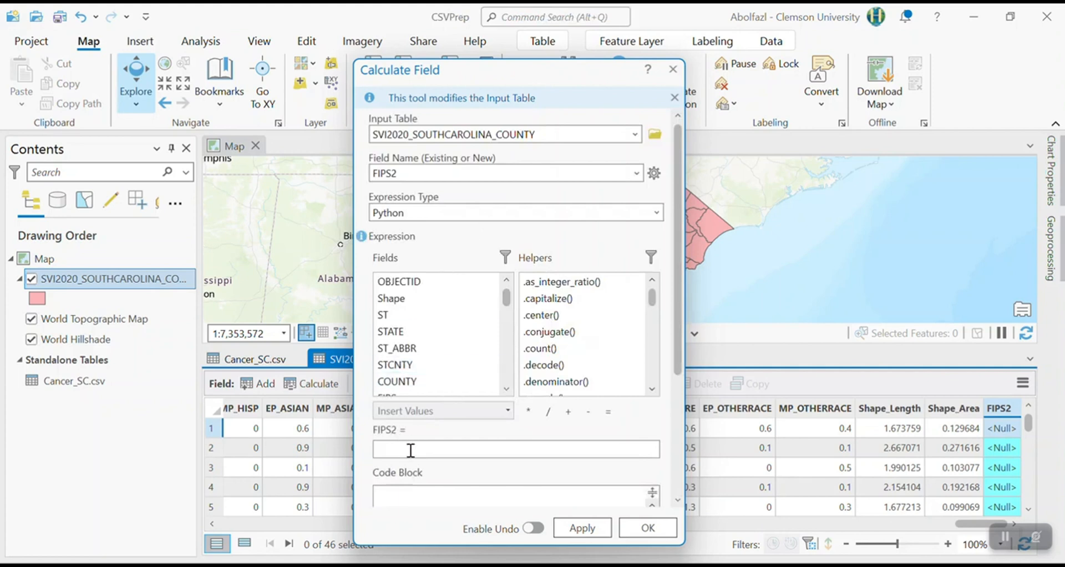
pyautogui.moveTo(506, 306)
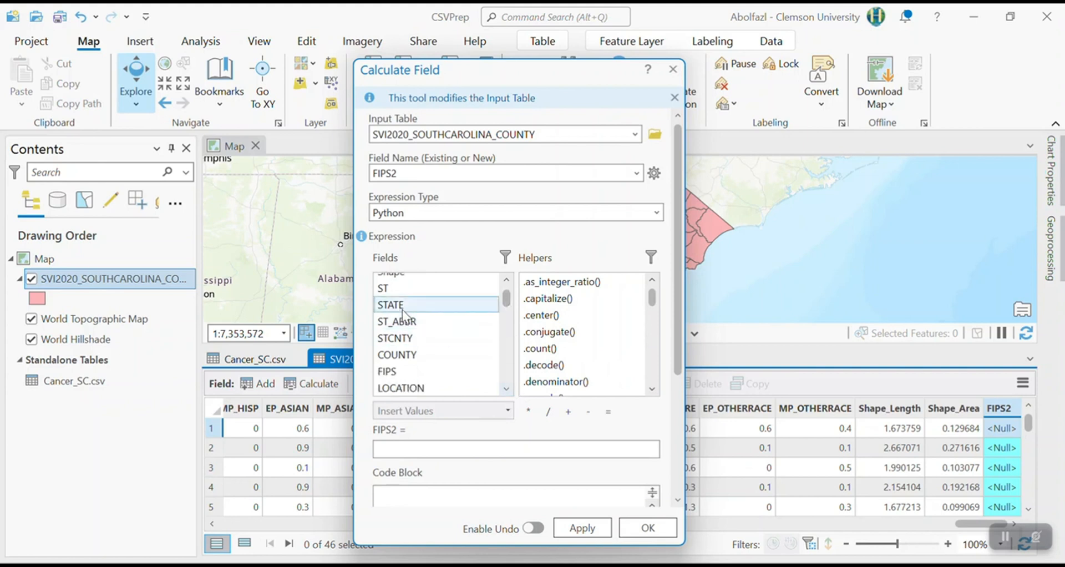
pyautogui.doubleClick(386, 371)
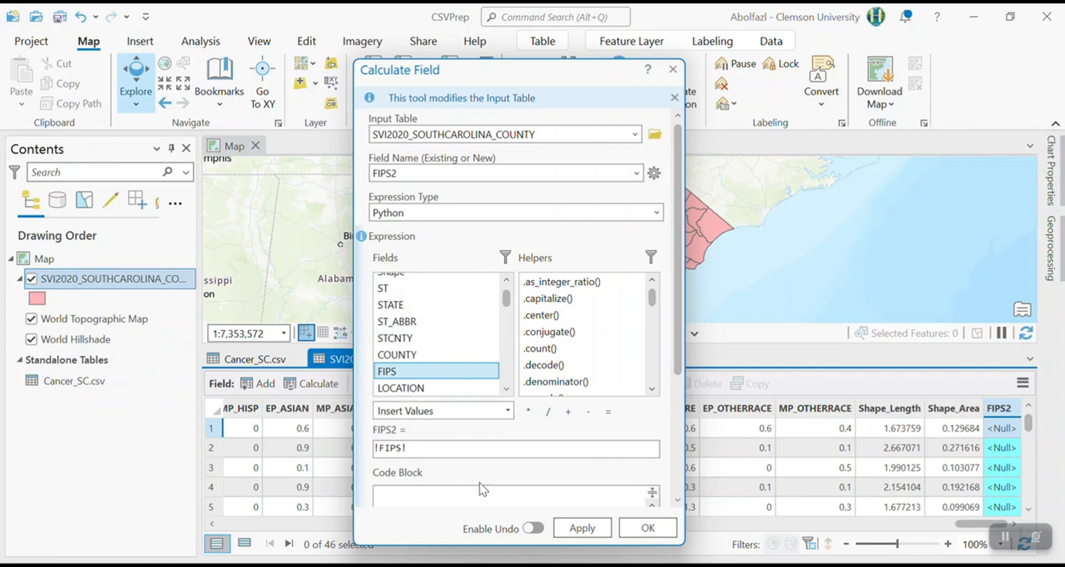
pyautogui.click(646, 527)
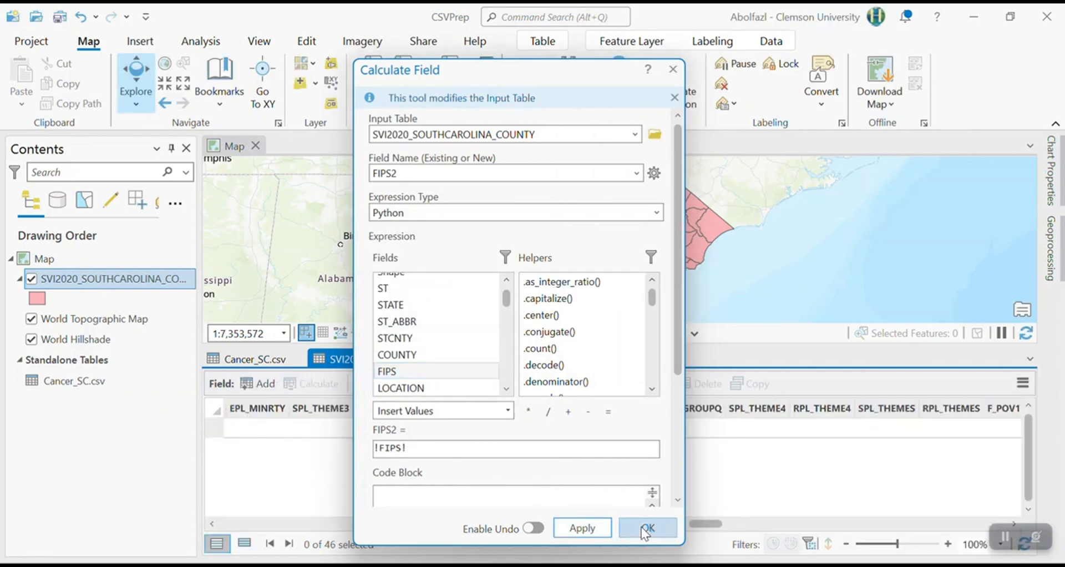
pyautogui.click(647, 528)
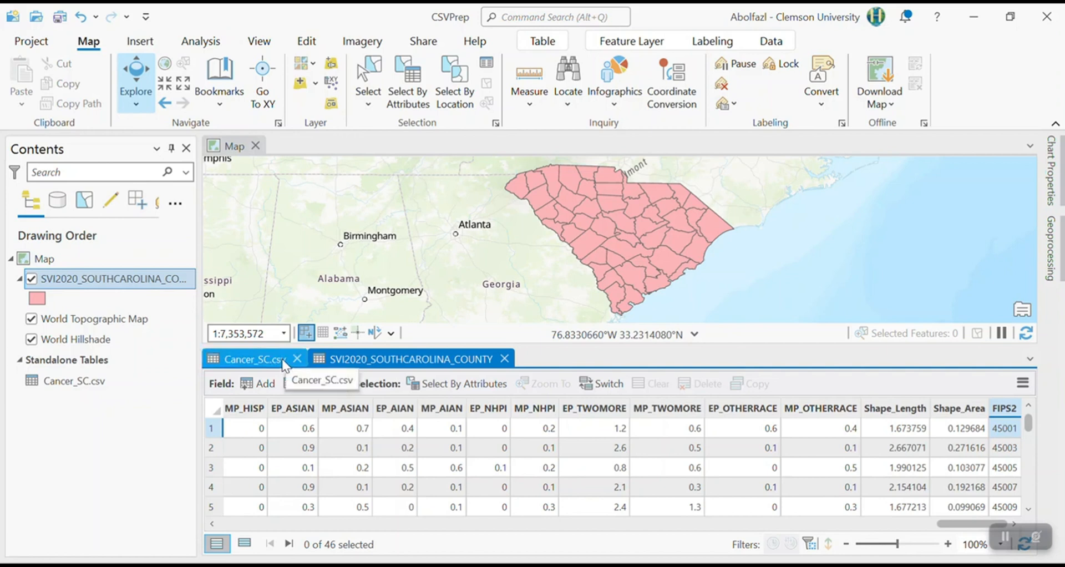
pyautogui.click(410, 358)
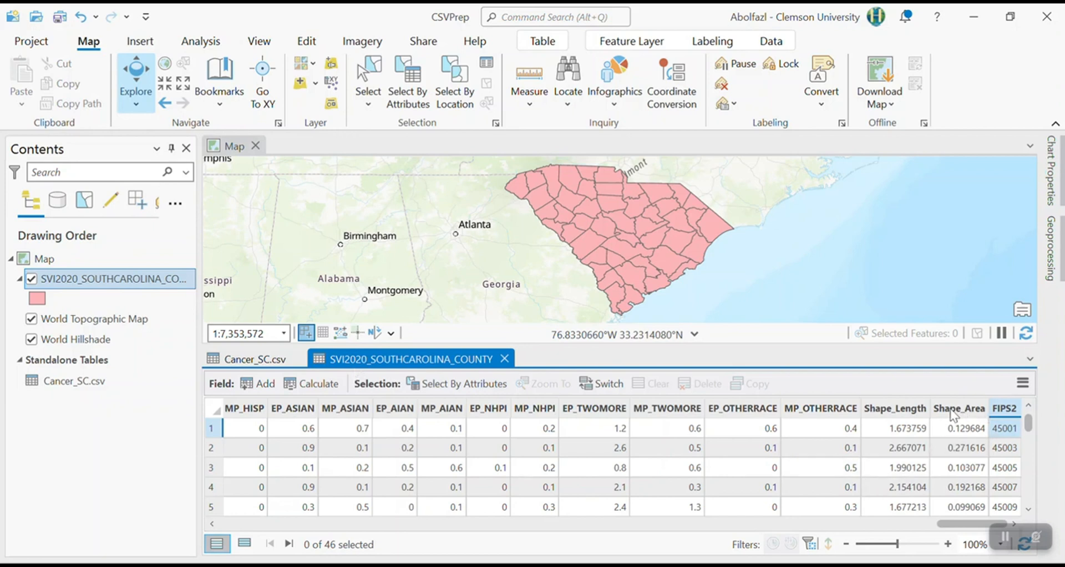
pyautogui.moveTo(575, 263)
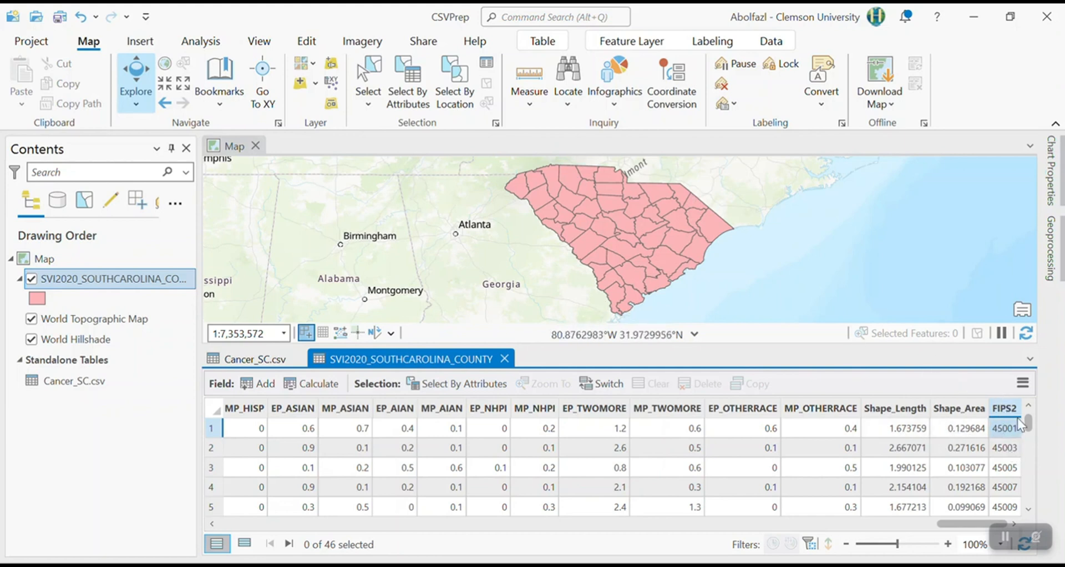
pyautogui.moveTo(819, 396)
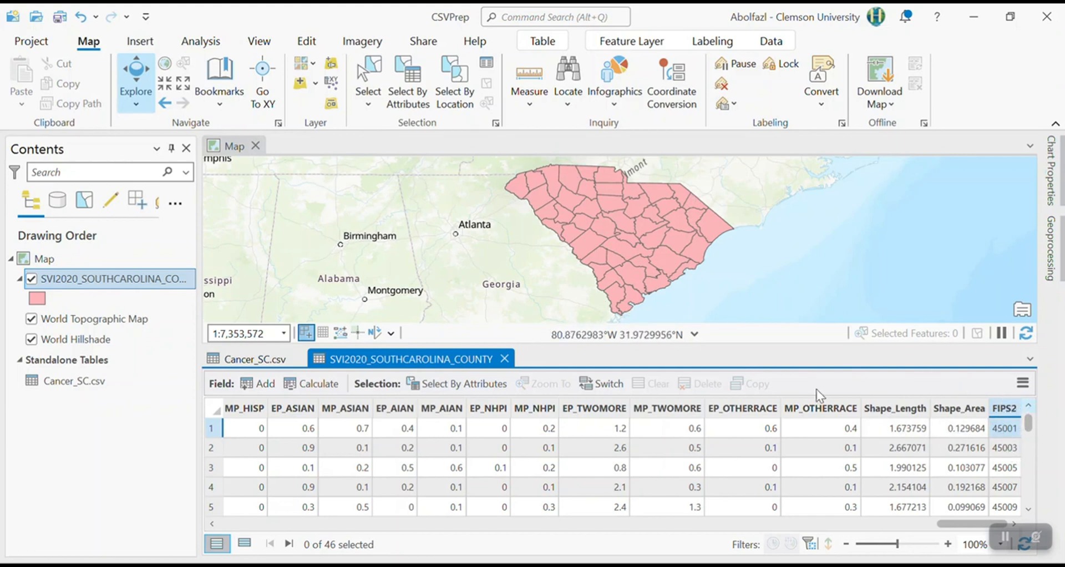
pyautogui.moveTo(989, 397)
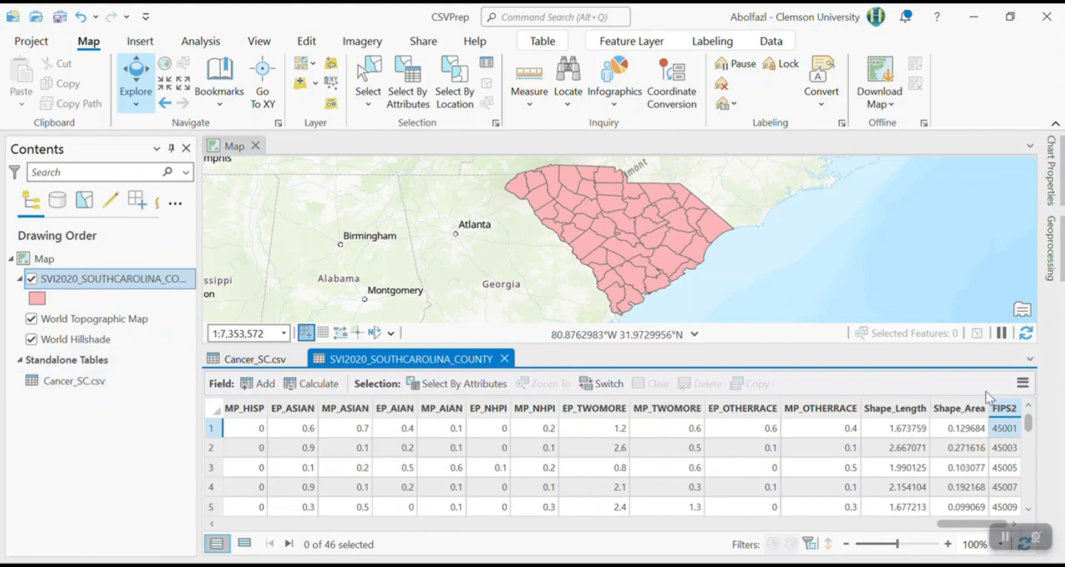
pyautogui.moveTo(424, 279)
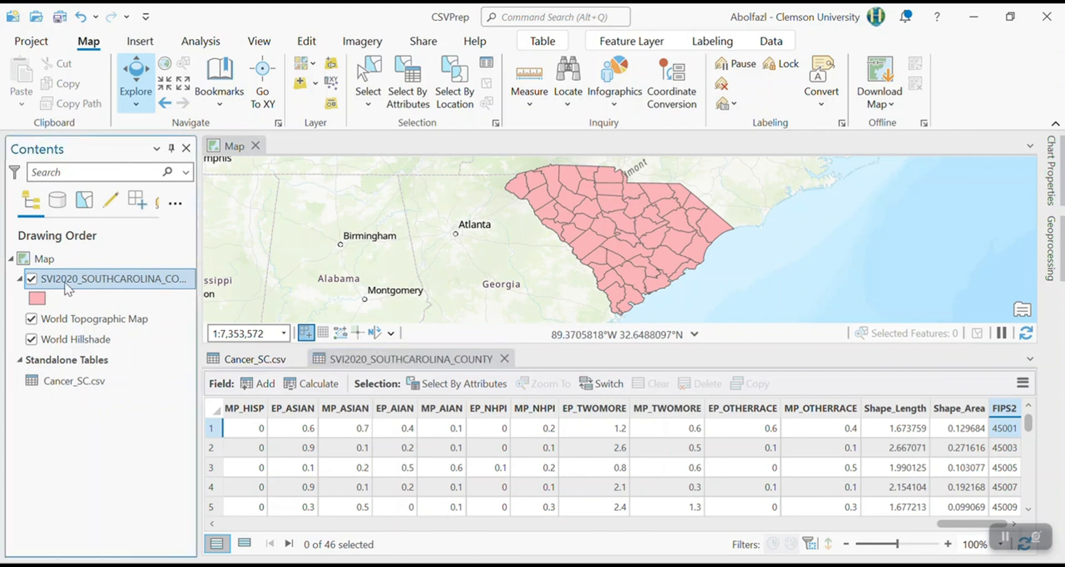
# Join Cancer_SC.csv to the county layer, matching FIPS2 to FIPS.
pyautogui.rightClick(109, 278)
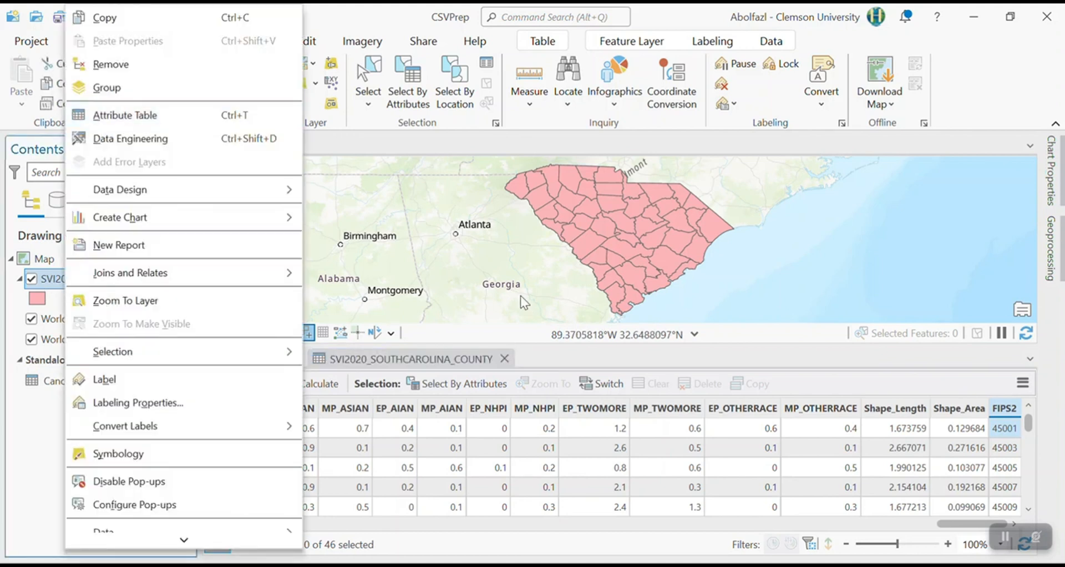
pyautogui.moveTo(13, 407)
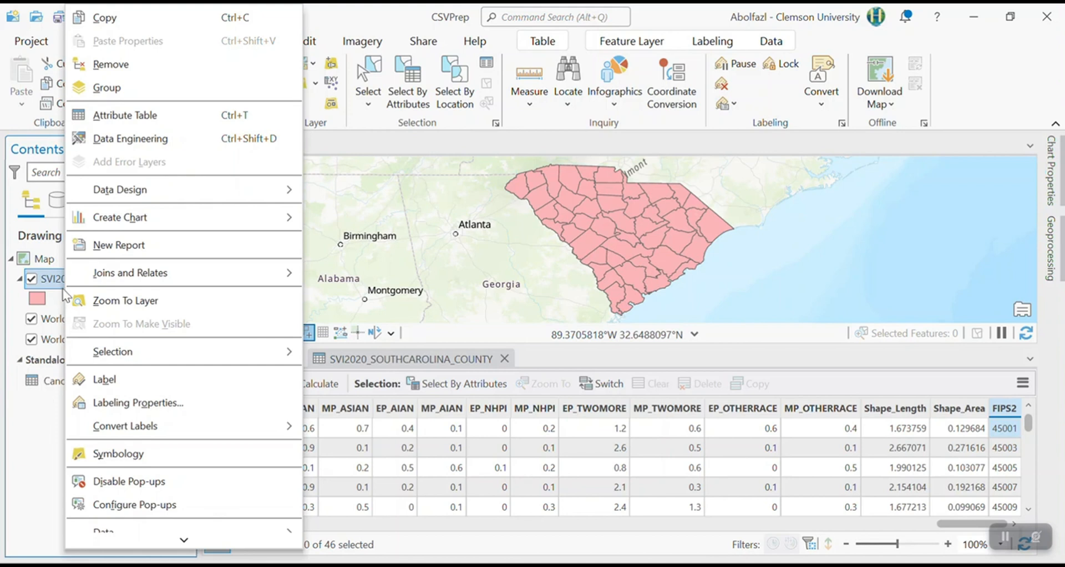
pyautogui.moveTo(141, 143)
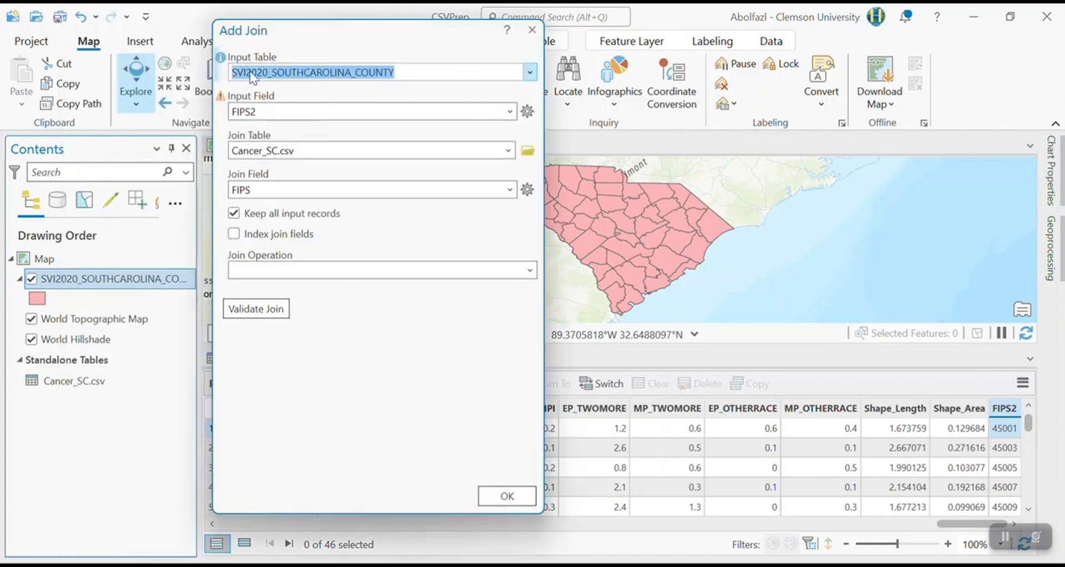
pyautogui.moveTo(387, 88)
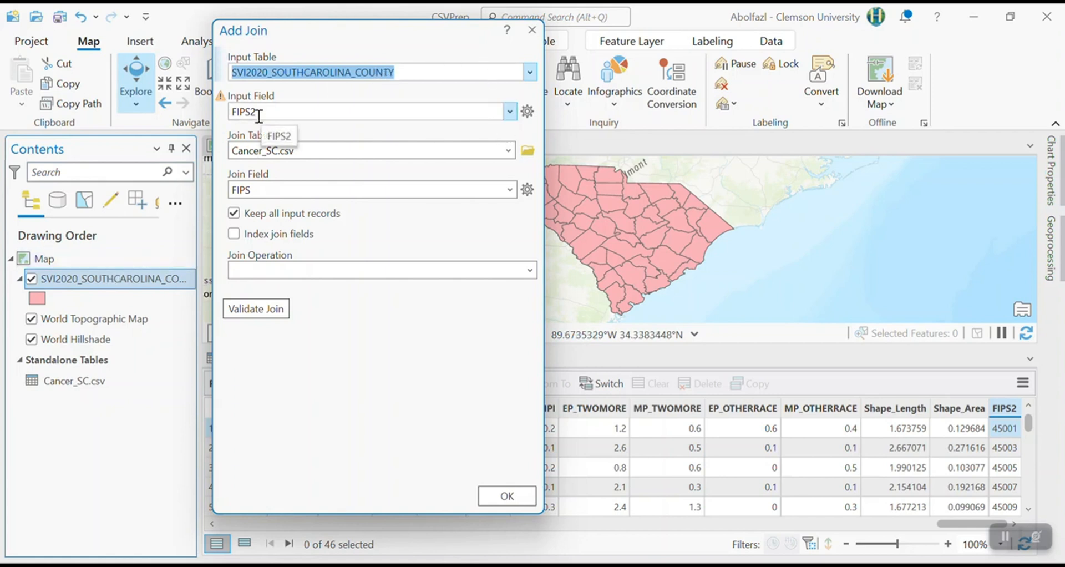
pyautogui.click(74, 380)
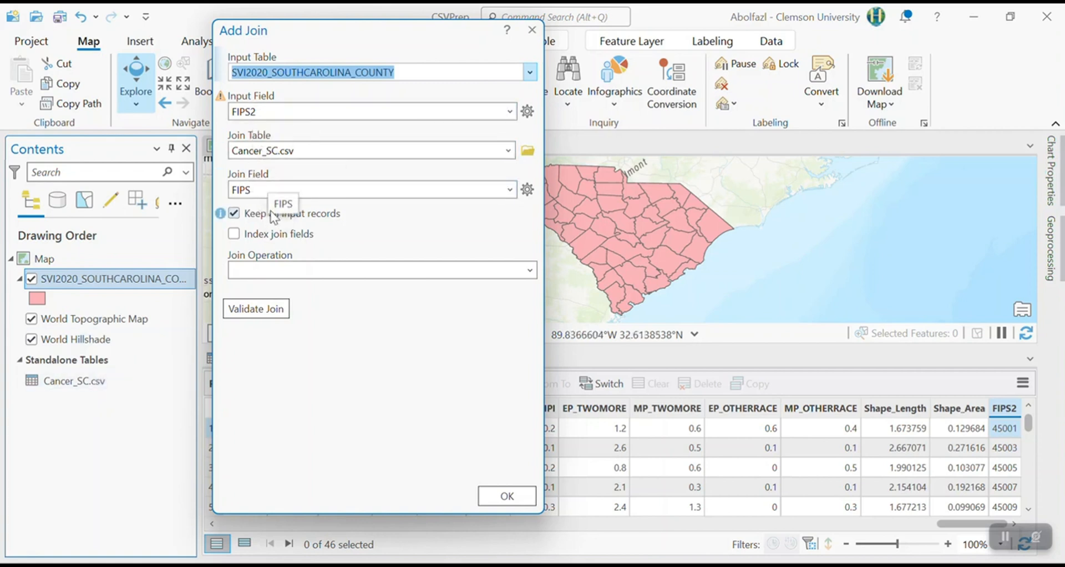
pyautogui.click(506, 495)
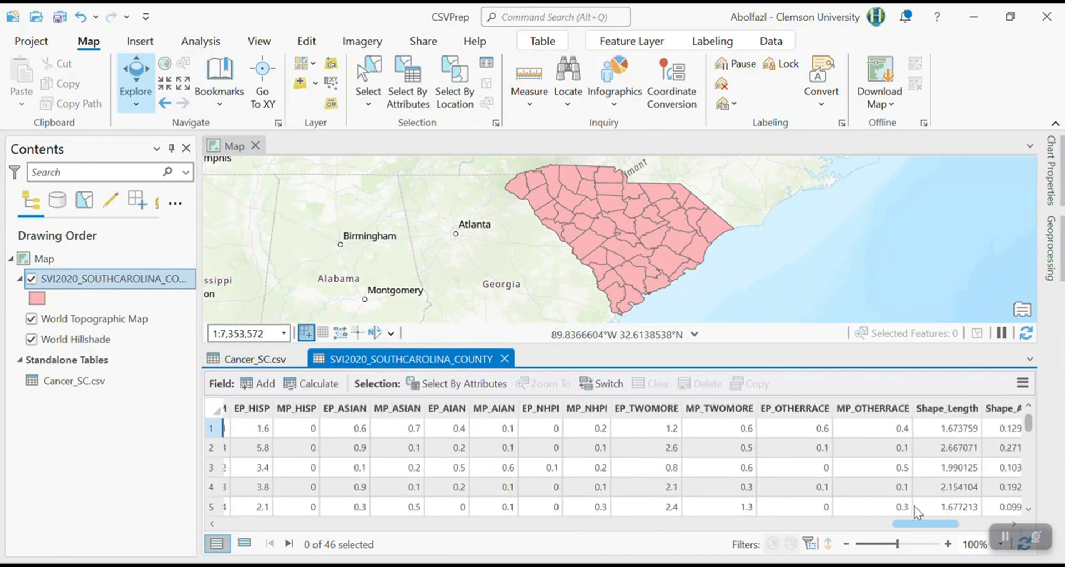
pyautogui.hscroll(3)
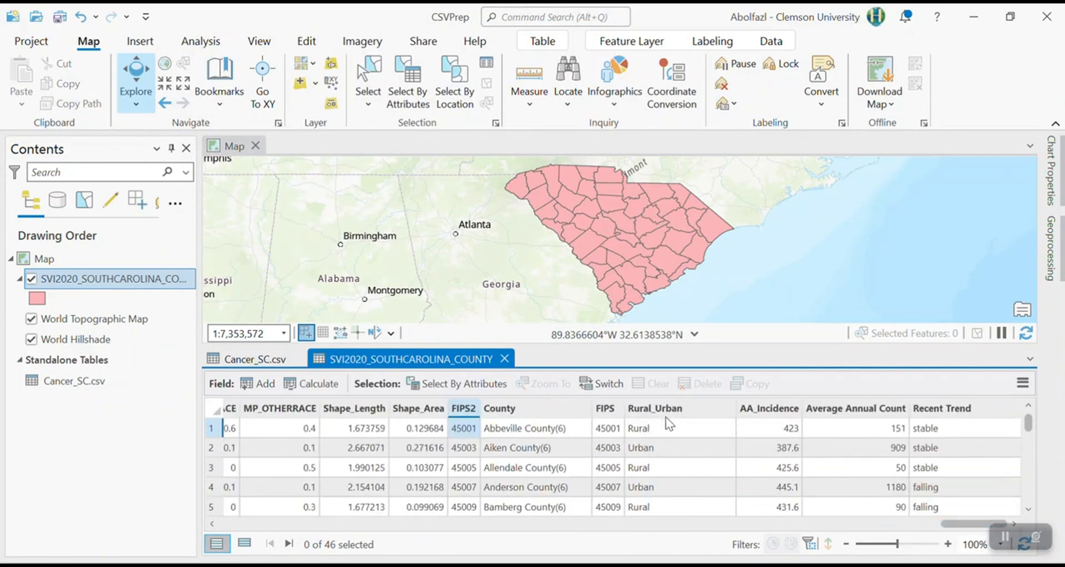
pyautogui.moveTo(526, 411)
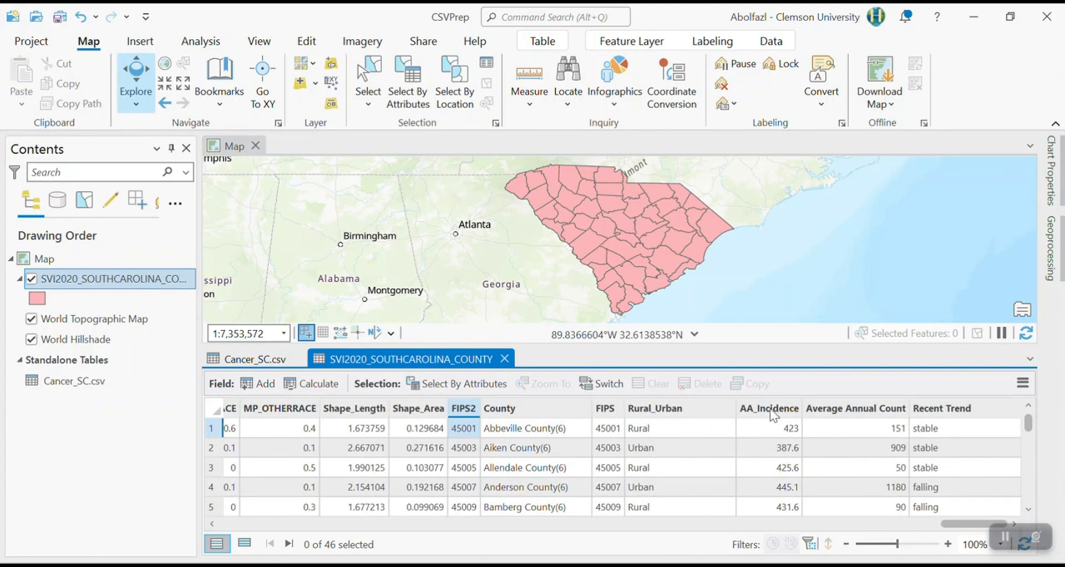
pyautogui.moveTo(769, 408)
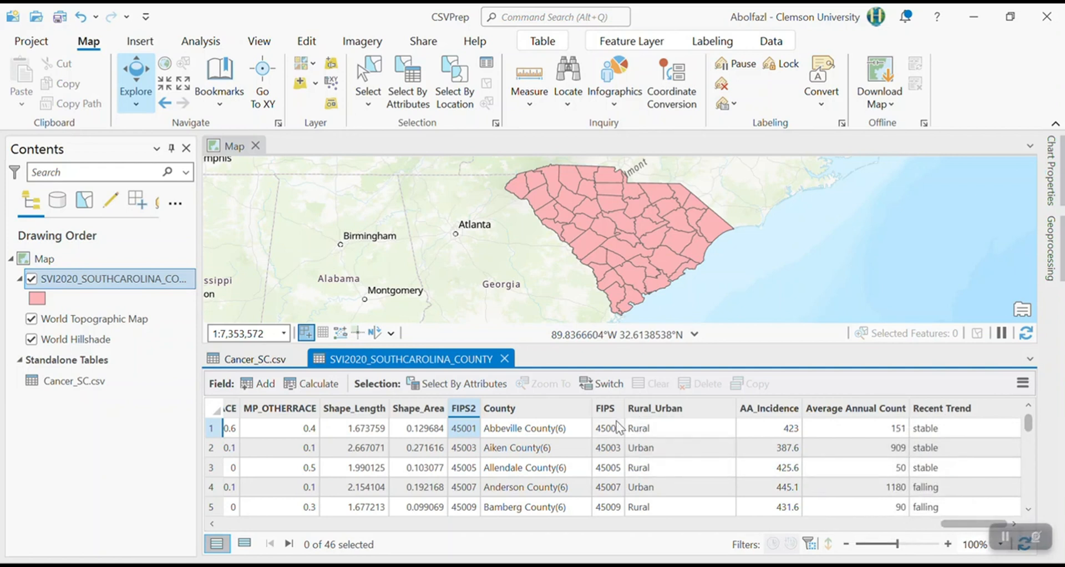
pyautogui.moveTo(78, 292)
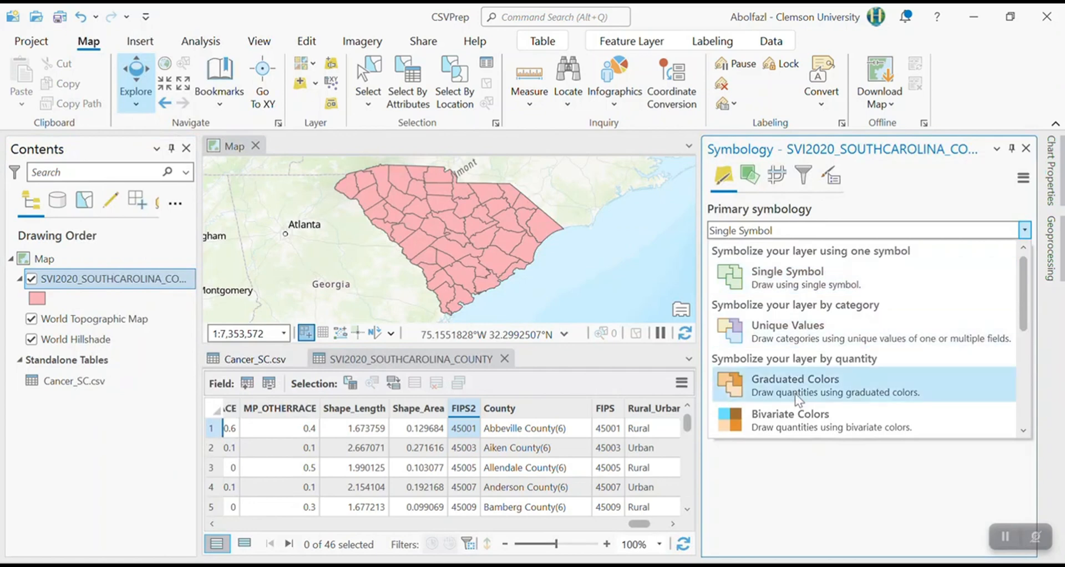
# Shade the counties with Graduated Colors on AA_Incidence and close the attribute table.
pyautogui.click(794, 385)
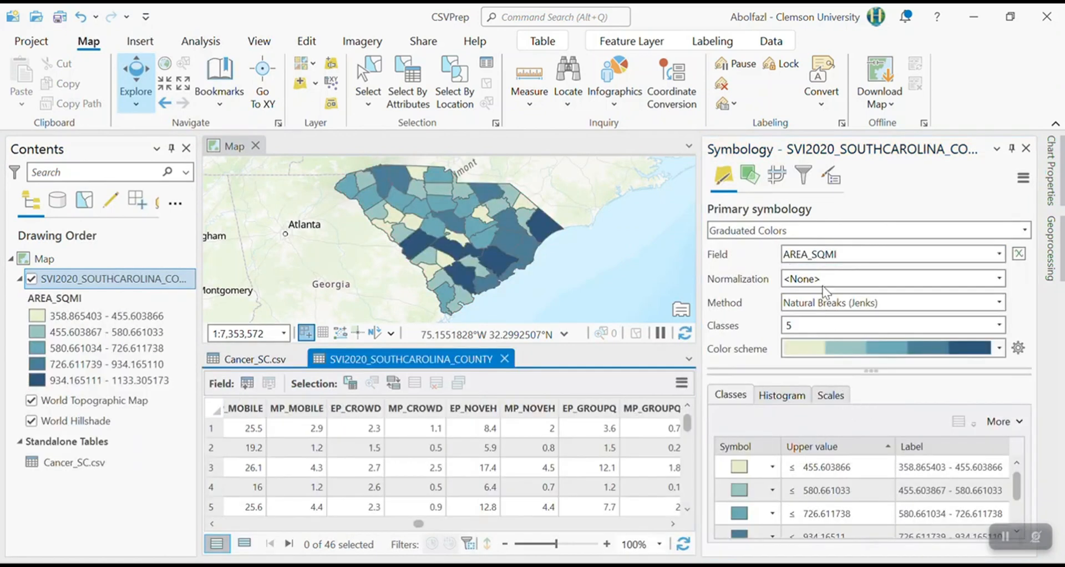
pyautogui.click(998, 254)
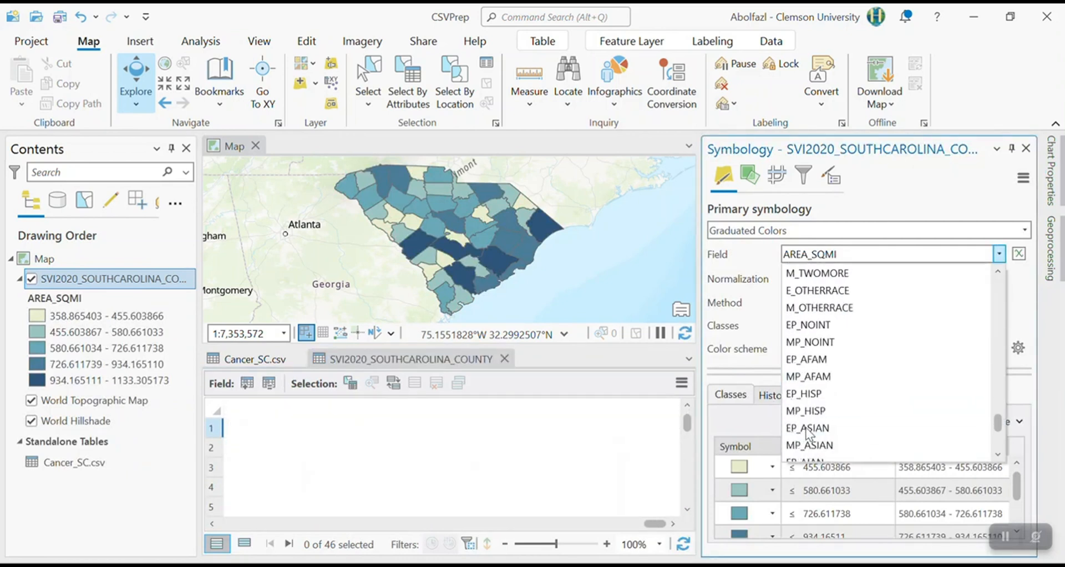
pyautogui.scroll(-3)
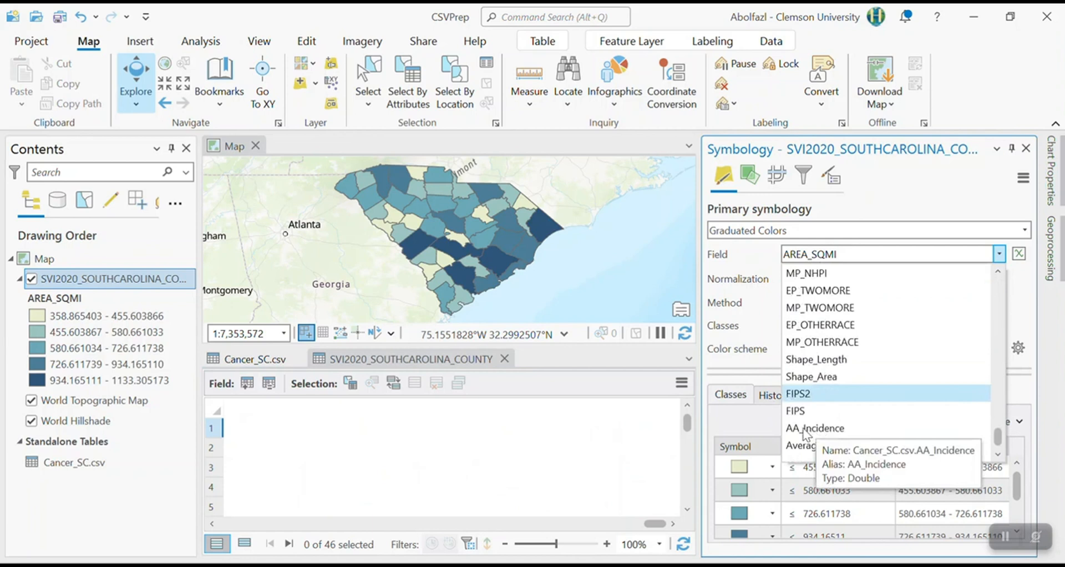
pyautogui.click(814, 428)
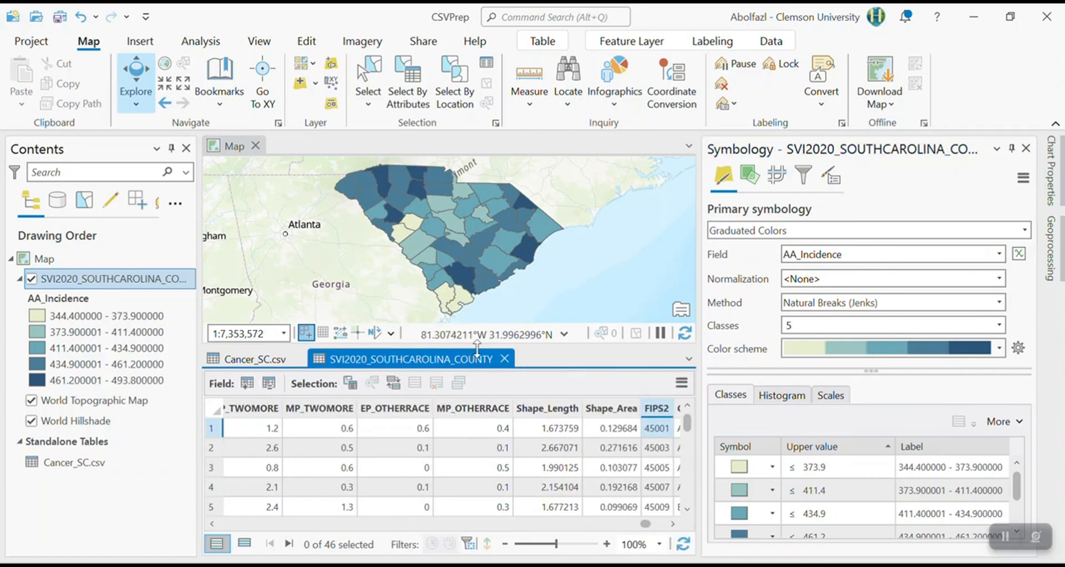
pyautogui.click(255, 358)
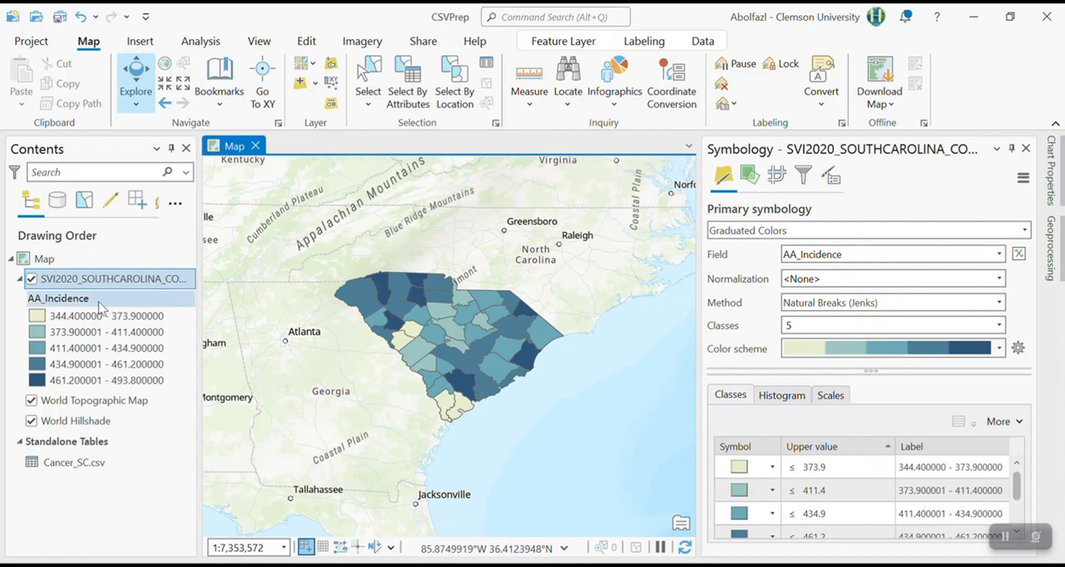
# Rename the legend heading to 'AA_Incidence (per 100,000)'.
pyautogui.click(58, 297)
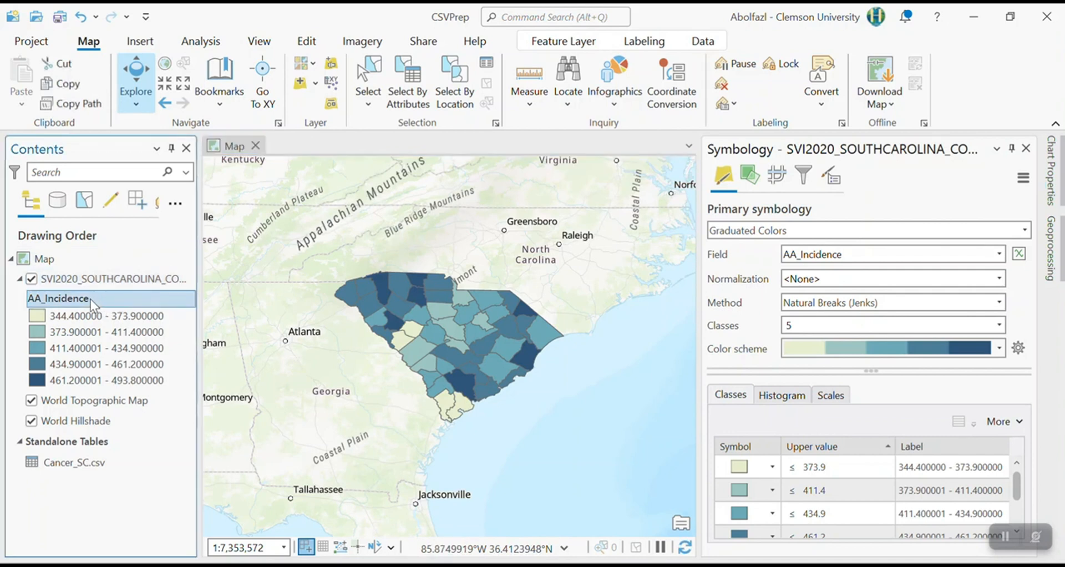
pyautogui.doubleClick(58, 298)
pyautogui.write(' (')
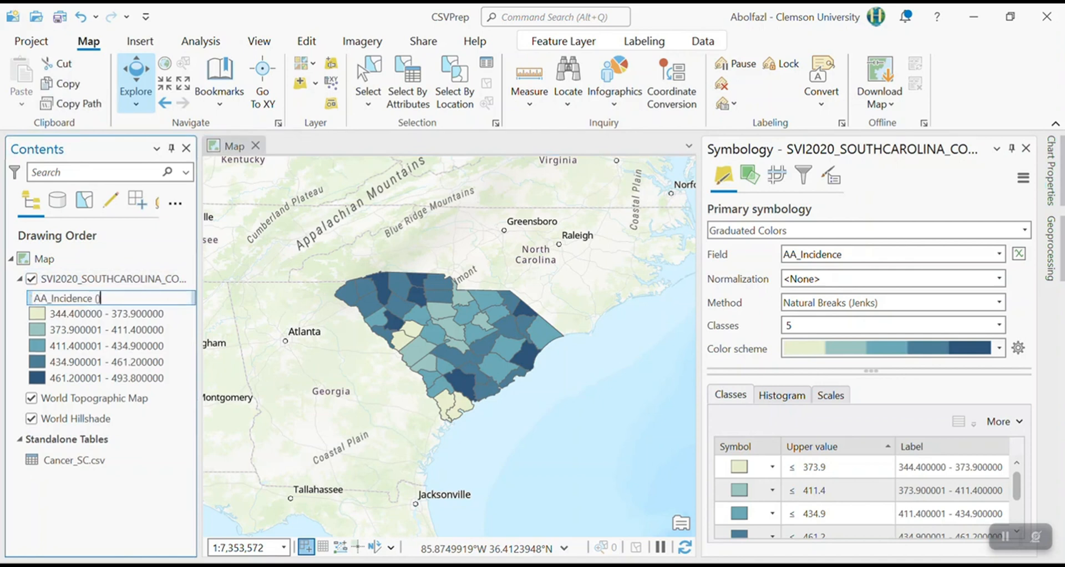
pyautogui.write('per 1')
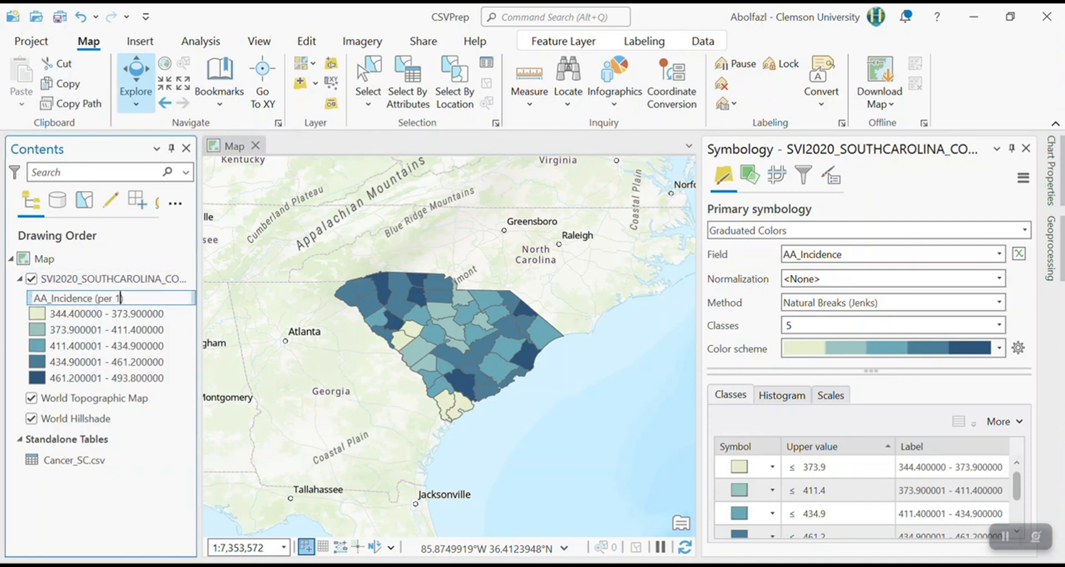
pyautogui.write('00,000)')
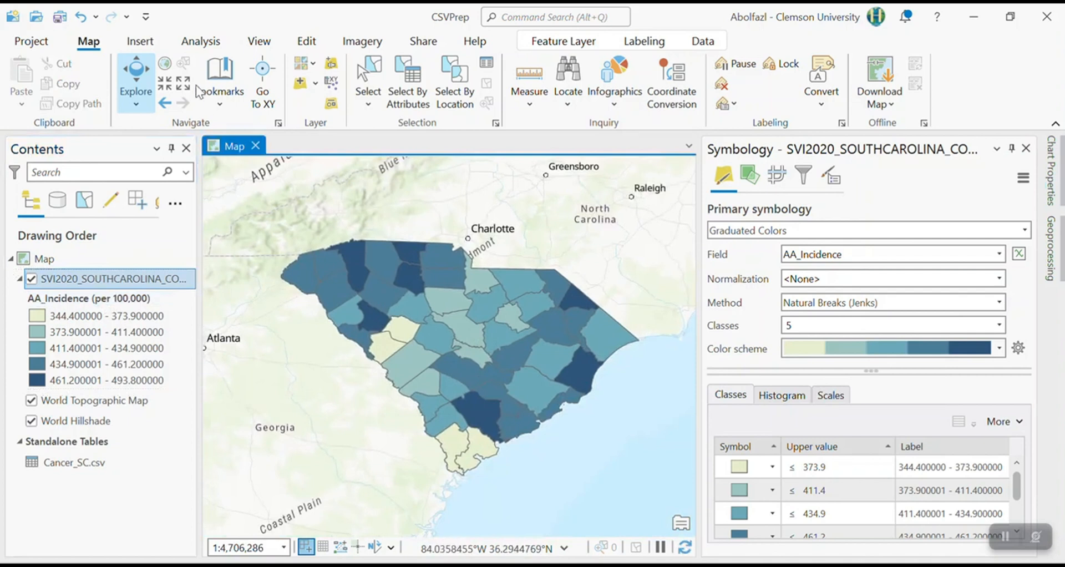
pyautogui.click(258, 41)
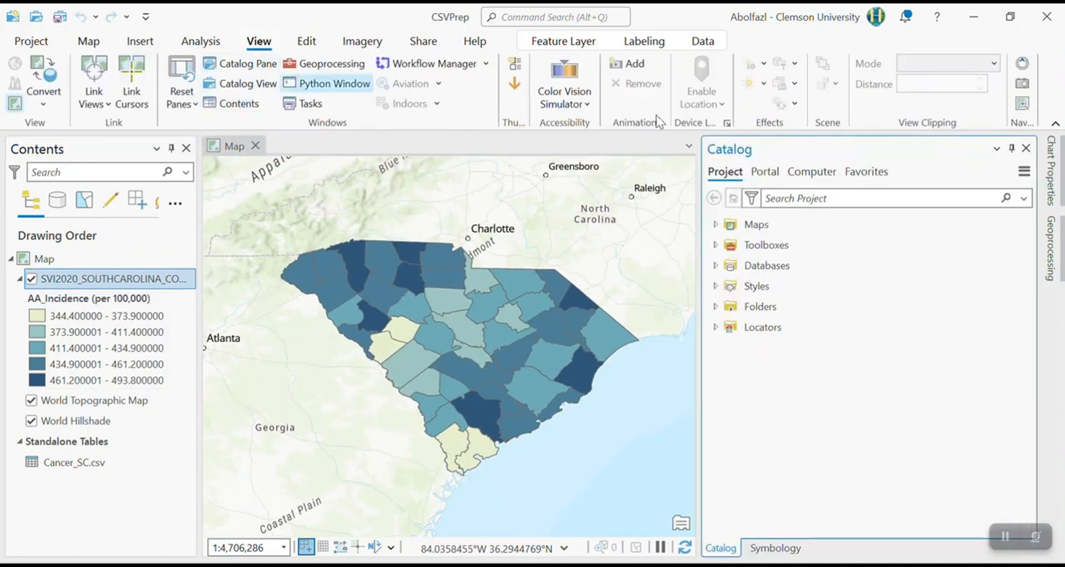
# Duplicate the map as Map1, open it, and show the county attribute table.
pyautogui.rightClick(766, 245)
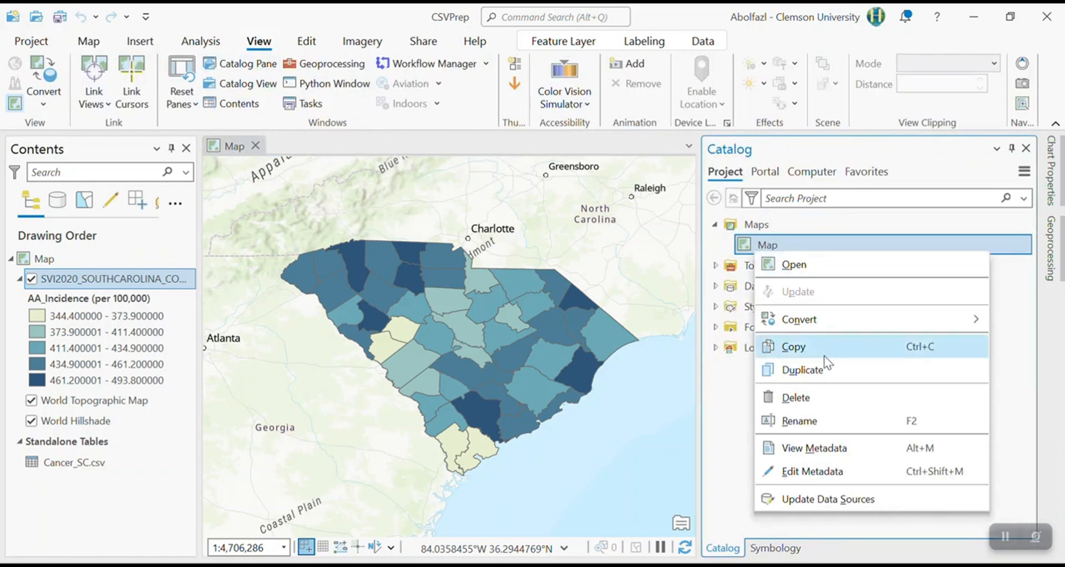
pyautogui.click(804, 369)
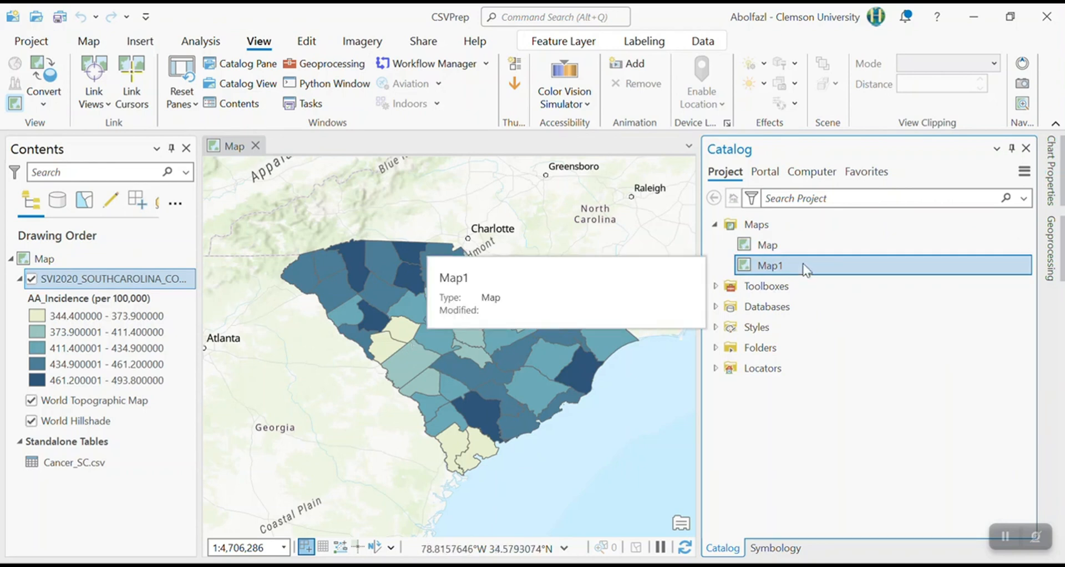
pyautogui.doubleClick(769, 265)
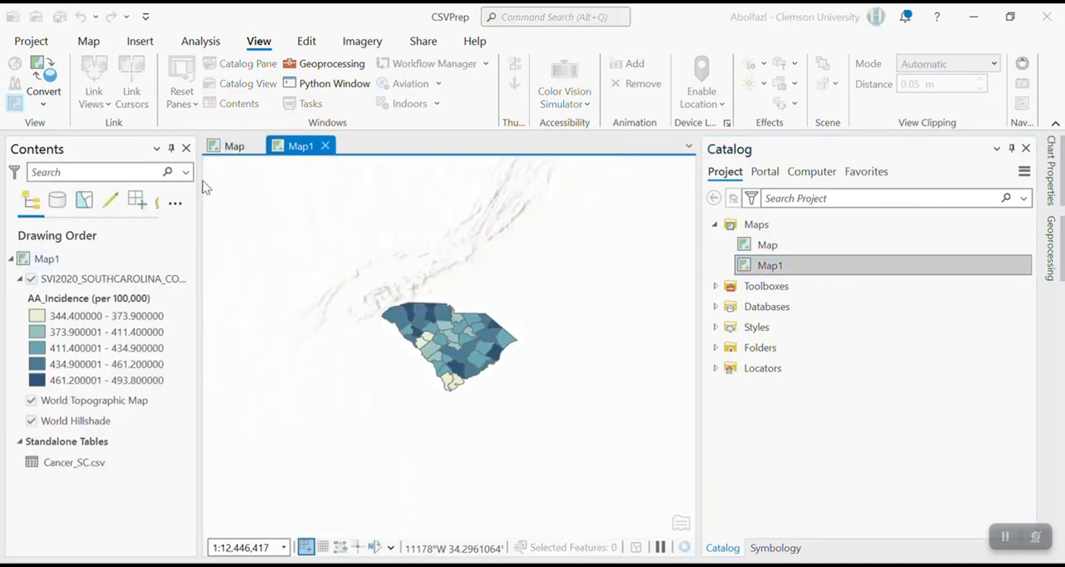
pyautogui.rightClick(113, 279)
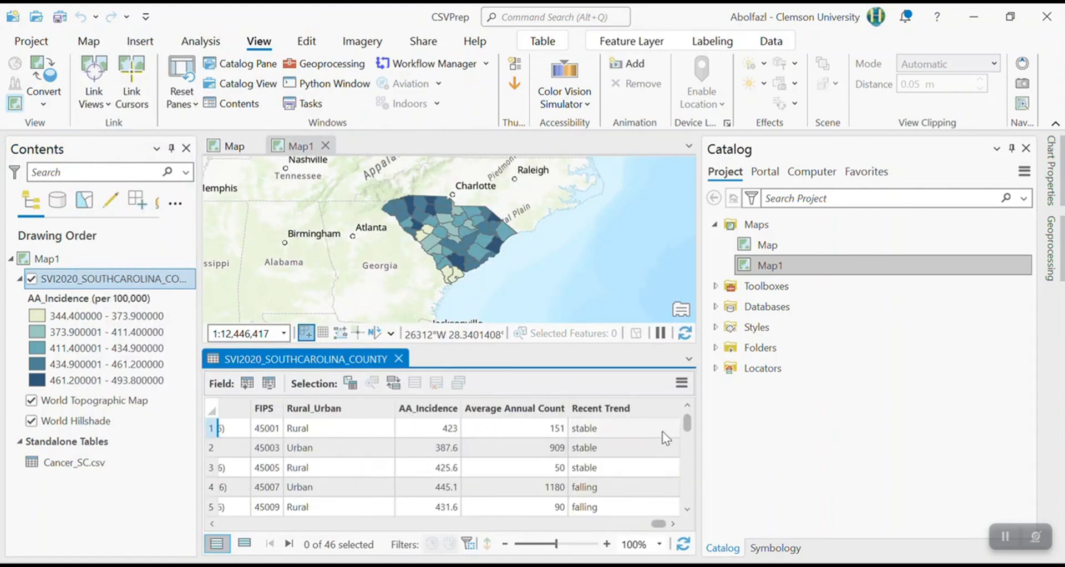
pyautogui.moveTo(634, 432)
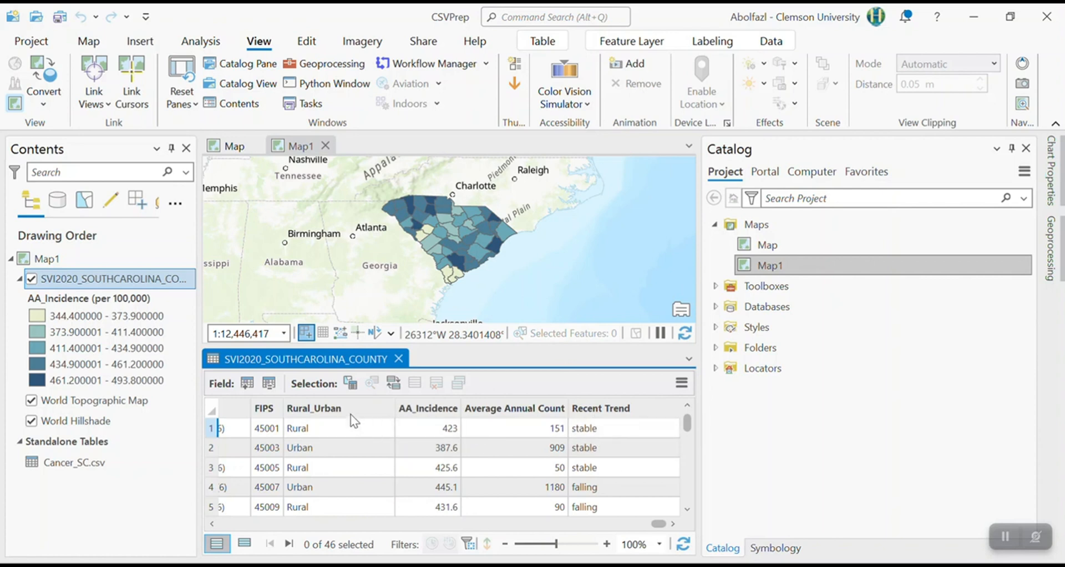
# Symbolize Map1's counties by Unique Values of Recent Trend, removing <all other values>.
pyautogui.rightClick(112, 279)
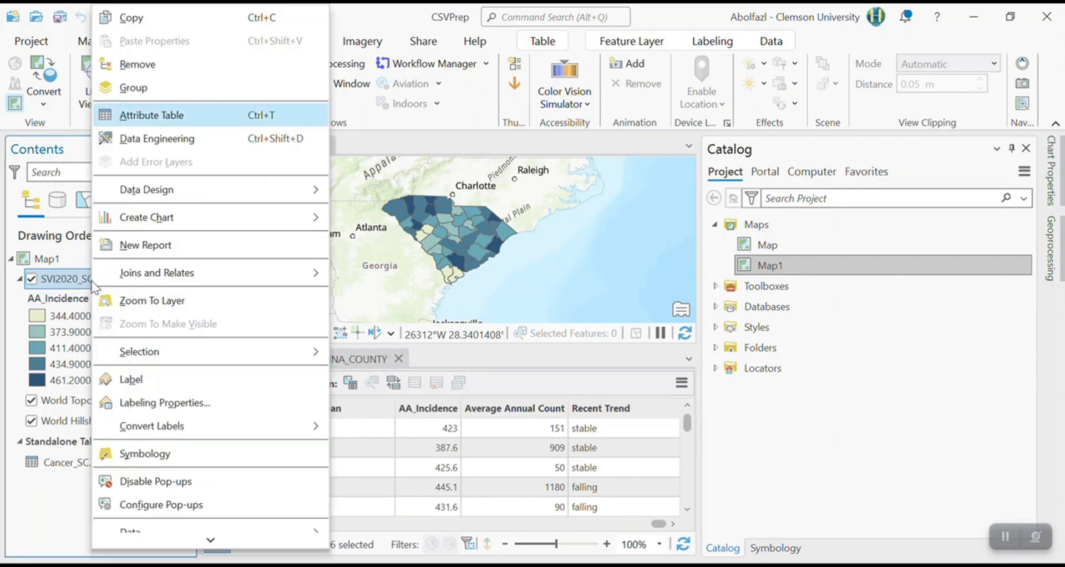
pyautogui.click(145, 454)
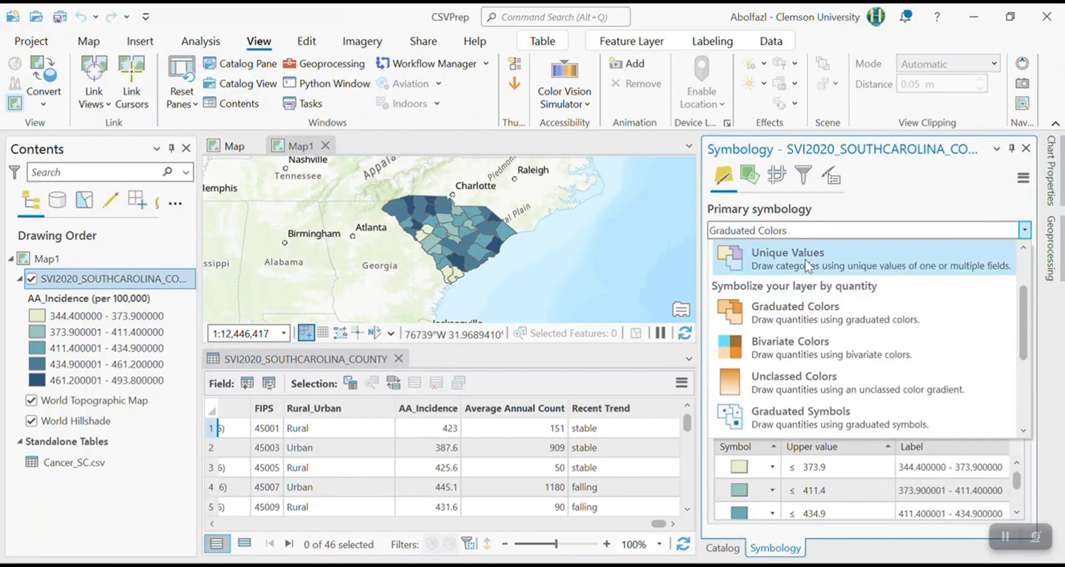
pyautogui.click(788, 258)
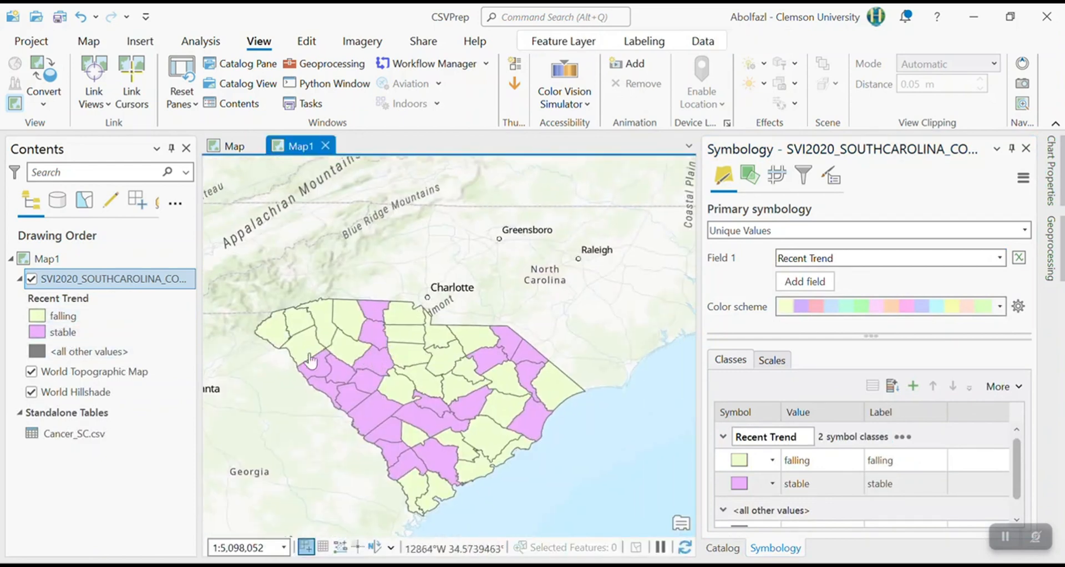
pyautogui.click(62, 332)
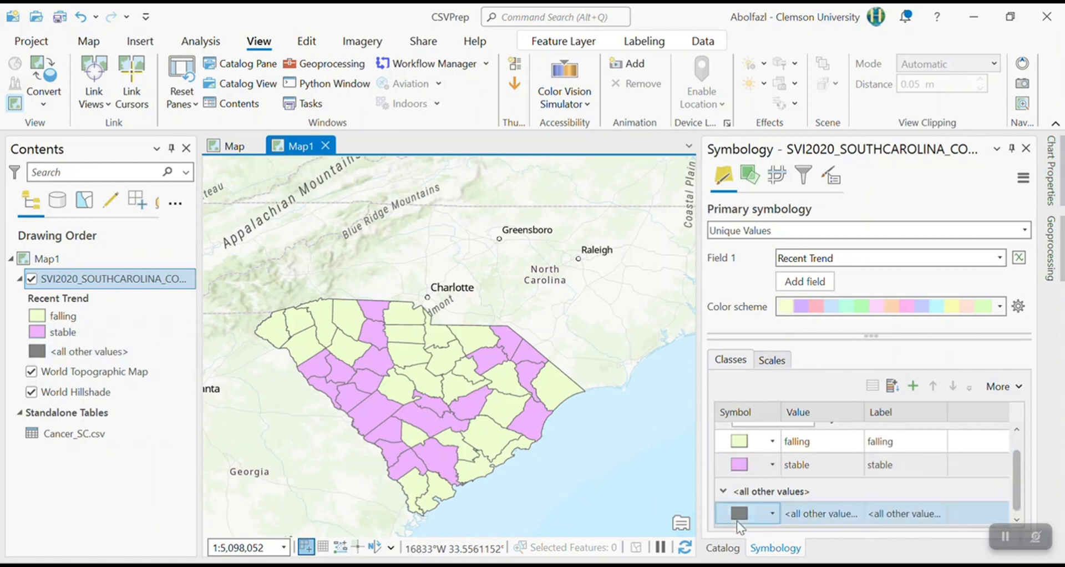
pyautogui.click(739, 513)
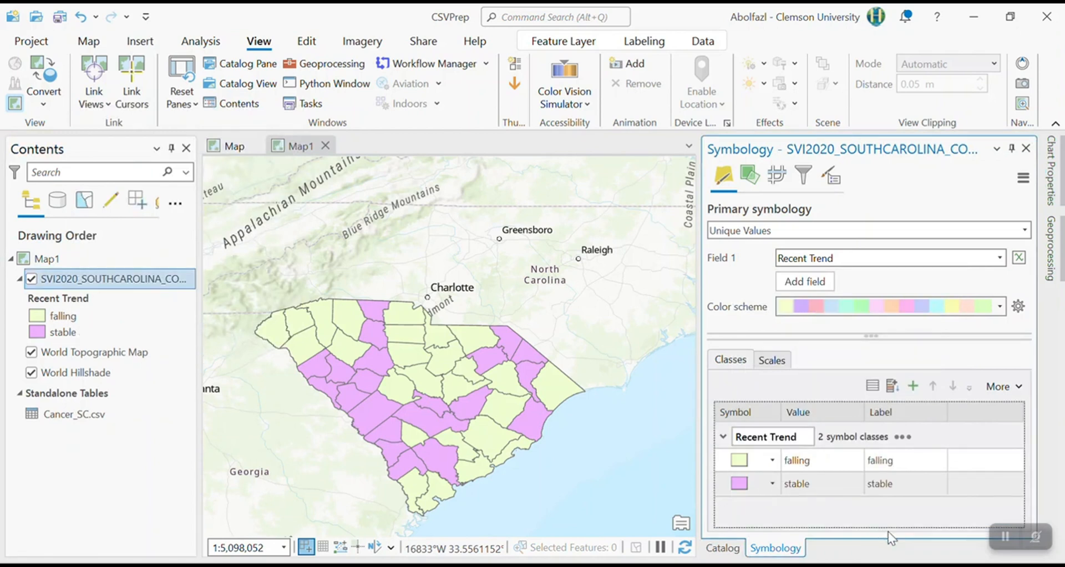
pyautogui.click(64, 316)
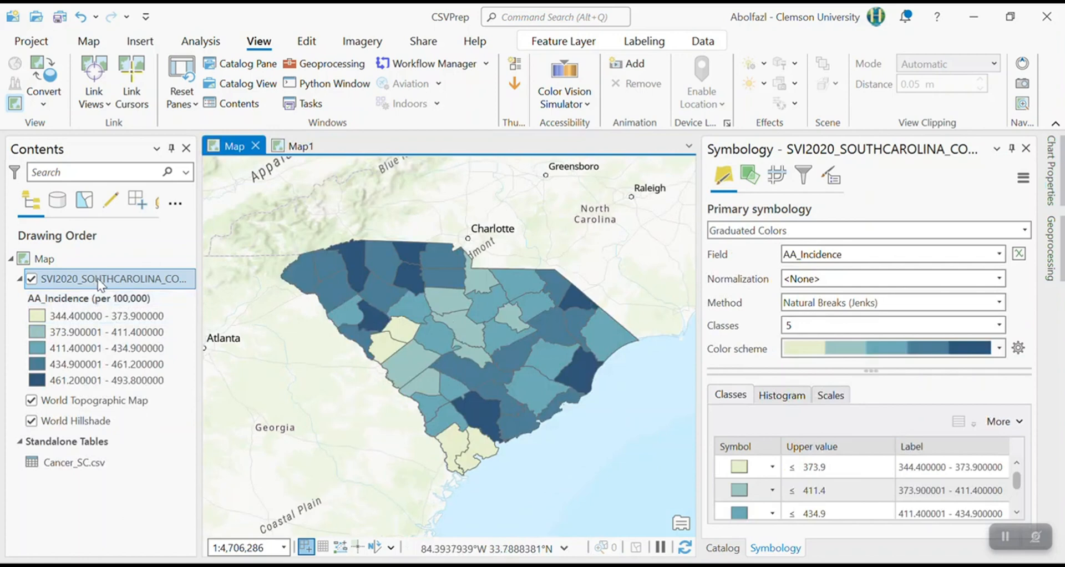
# Round the original map's graduated legend range labels to 1 decimal place.
pyautogui.click(999, 347)
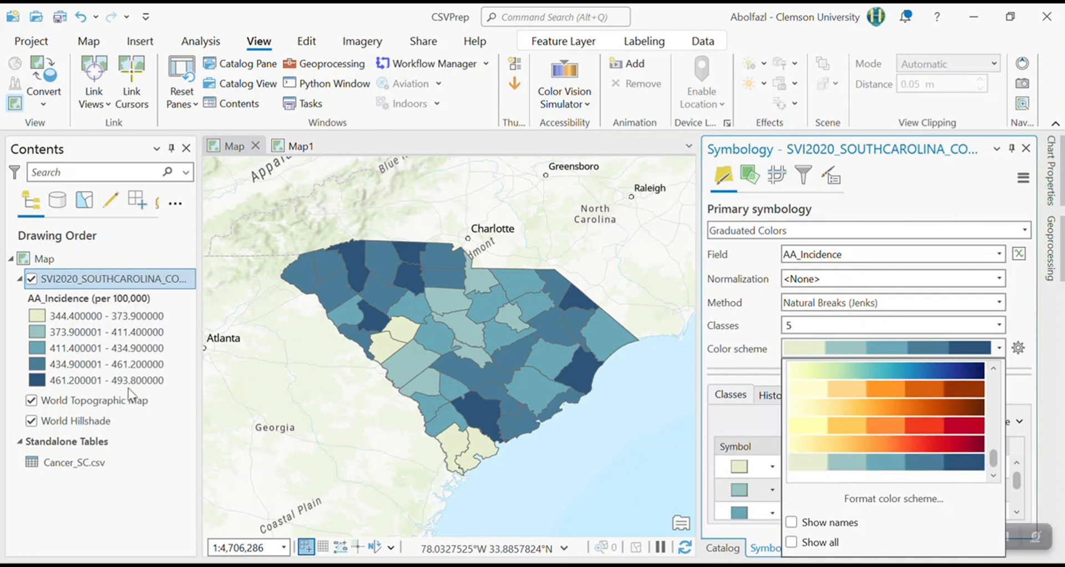
pyautogui.moveTo(470, 278)
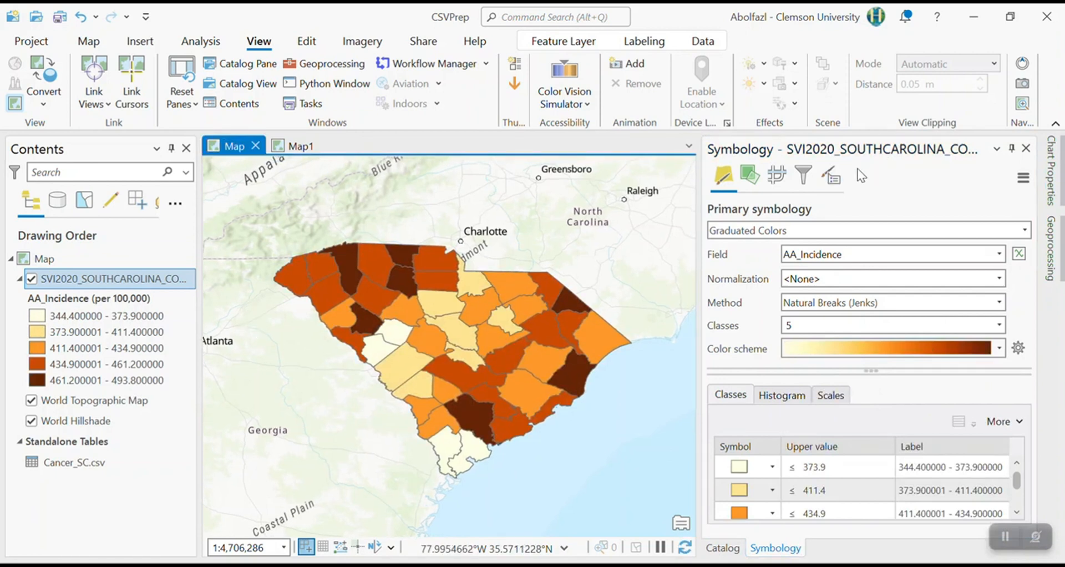
pyautogui.click(830, 177)
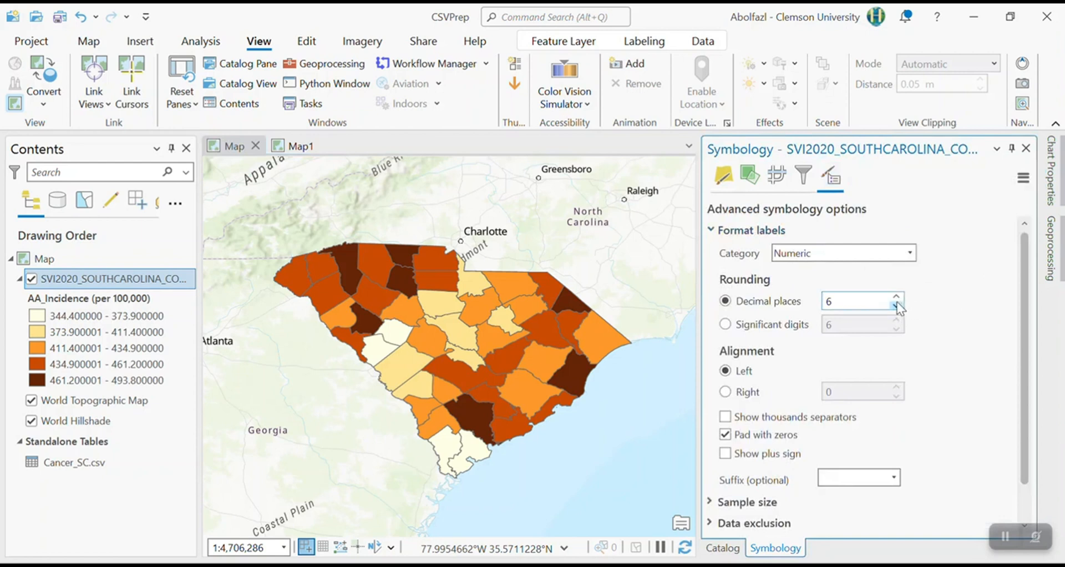
pyautogui.write('1')
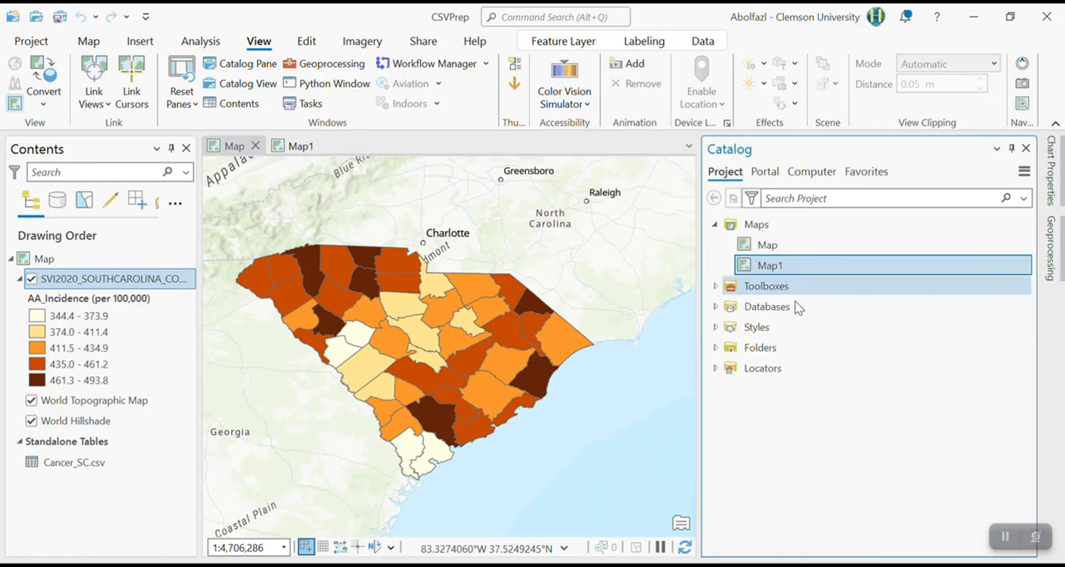
# Duplicate the original map as Map2, open it, and close its extra view.
pyautogui.rightClick(768, 264)
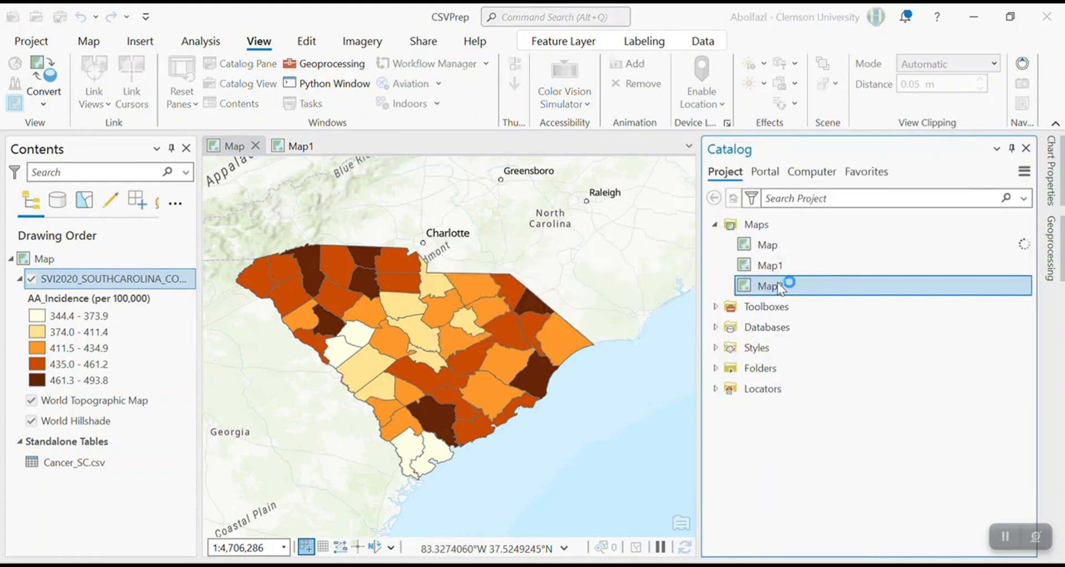
pyautogui.doubleClick(771, 285)
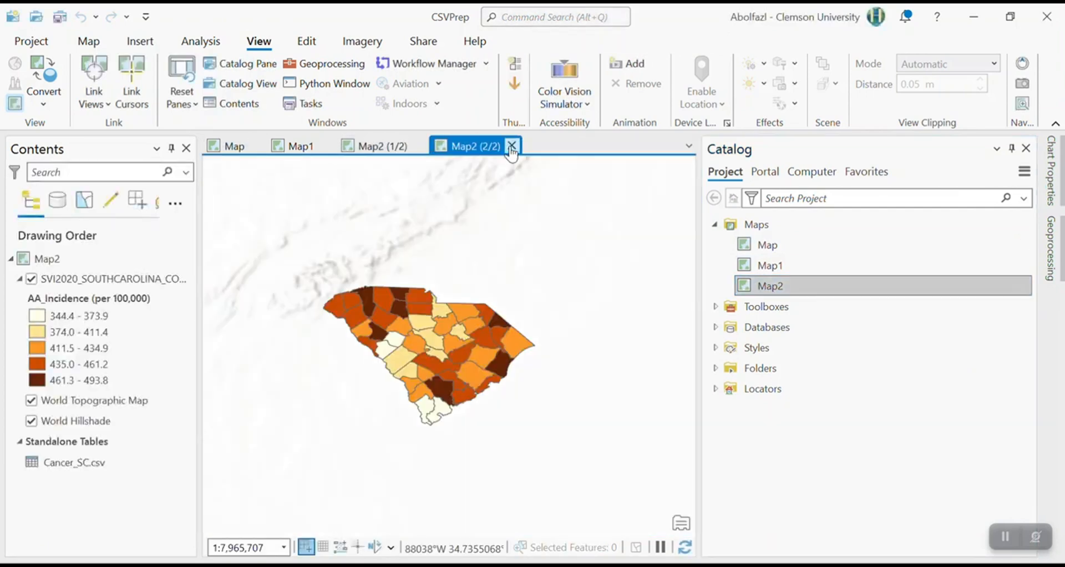
pyautogui.click(512, 146)
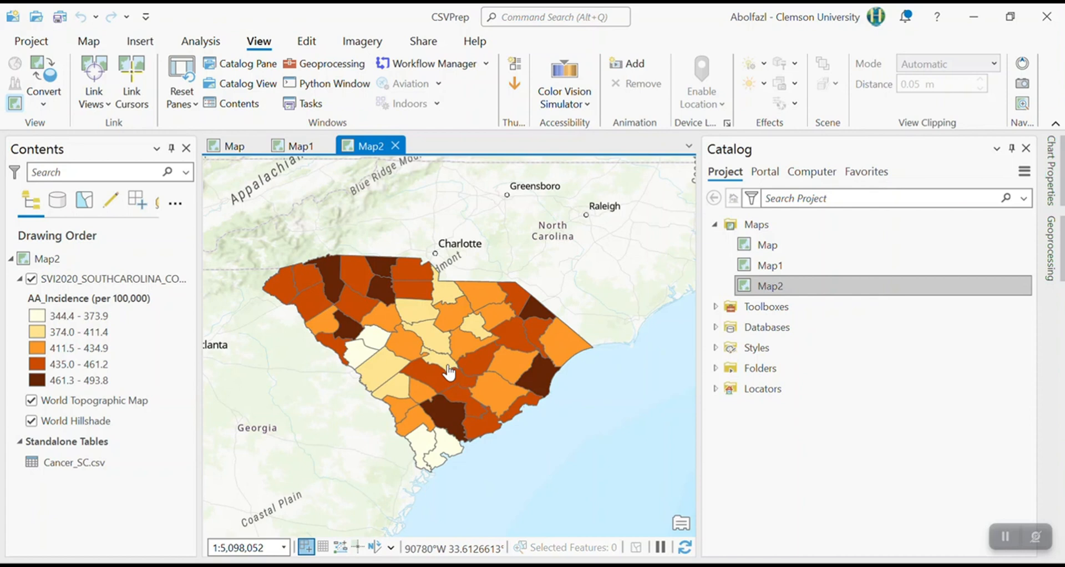
pyautogui.moveTo(456, 372)
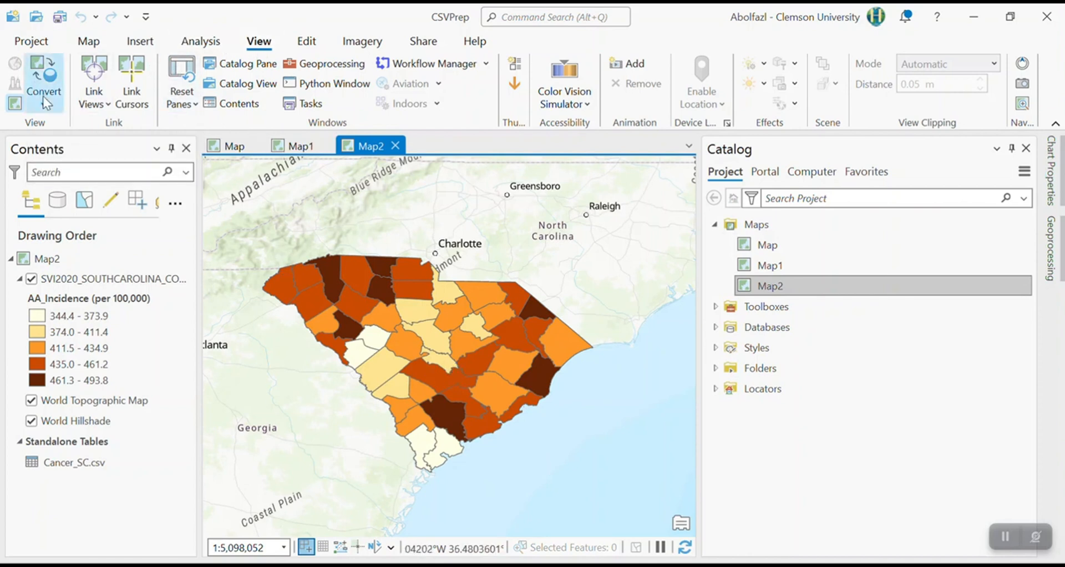
# Convert Map2 to the local scene Map2_3D and set an extrusion type for the counties.
pyautogui.click(42, 80)
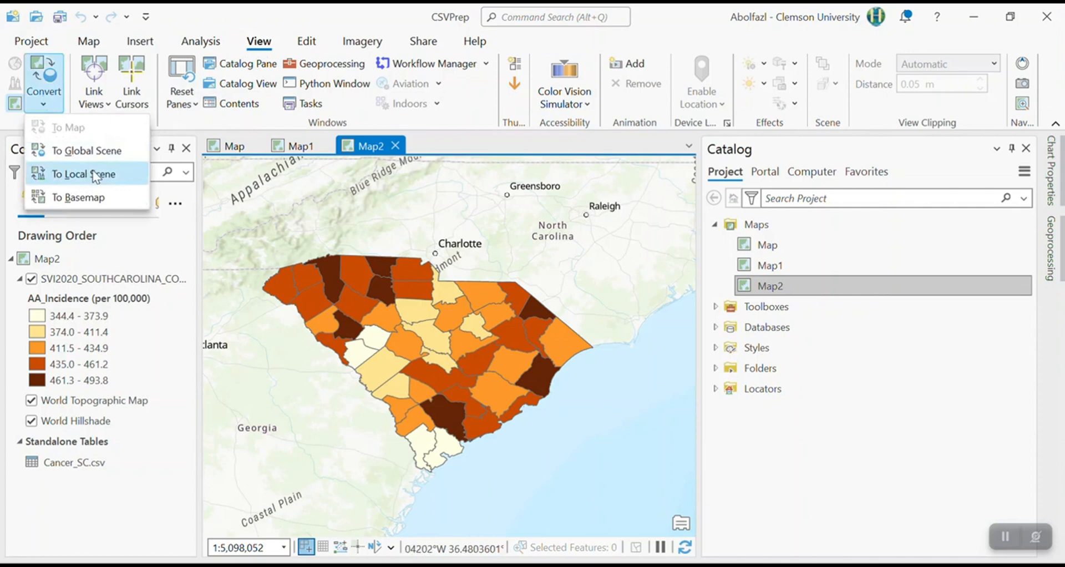
pyautogui.click(85, 174)
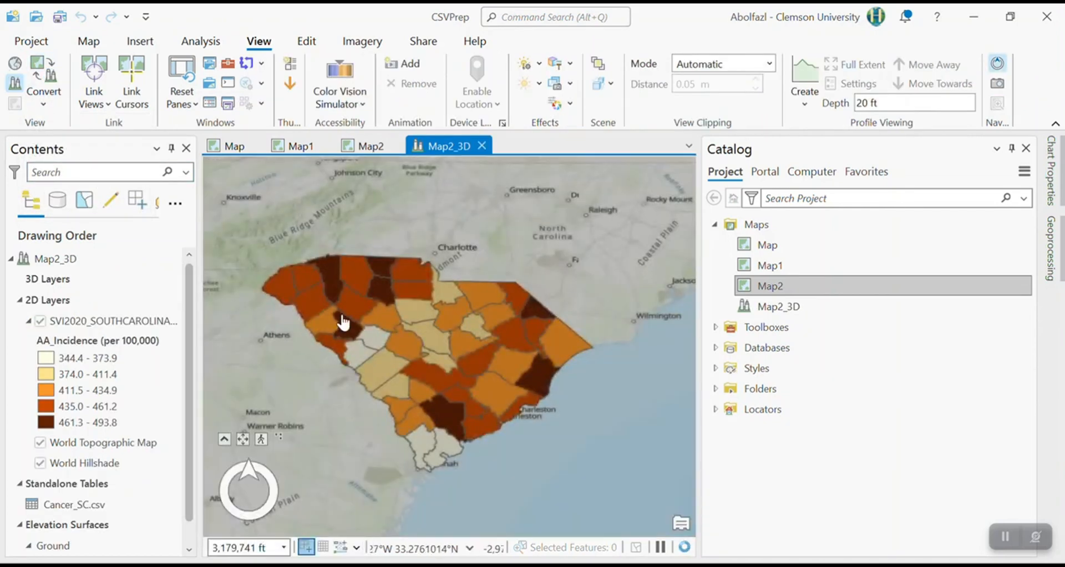
pyautogui.click(112, 320)
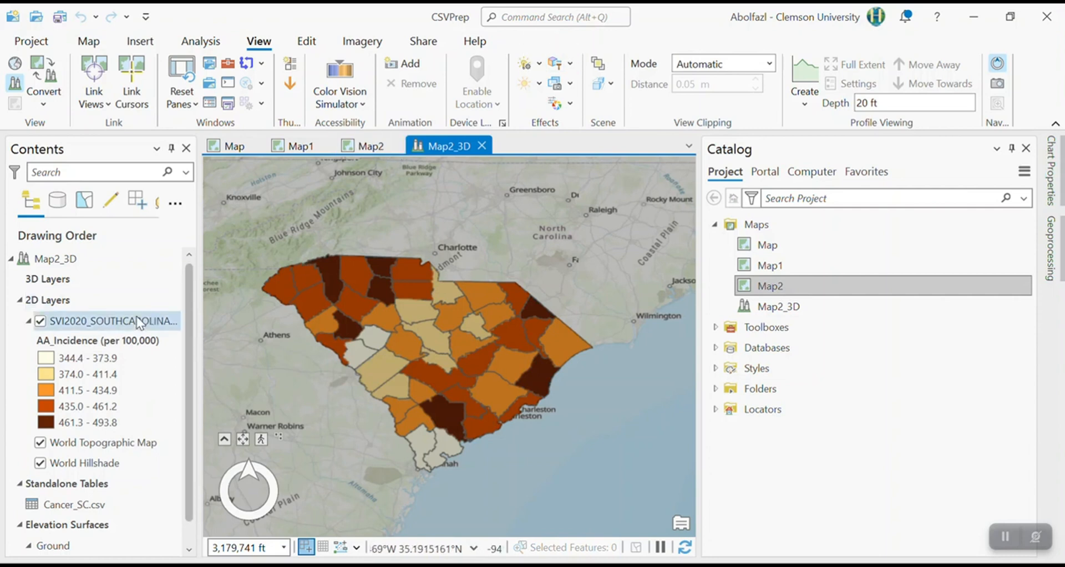
pyautogui.click(105, 320)
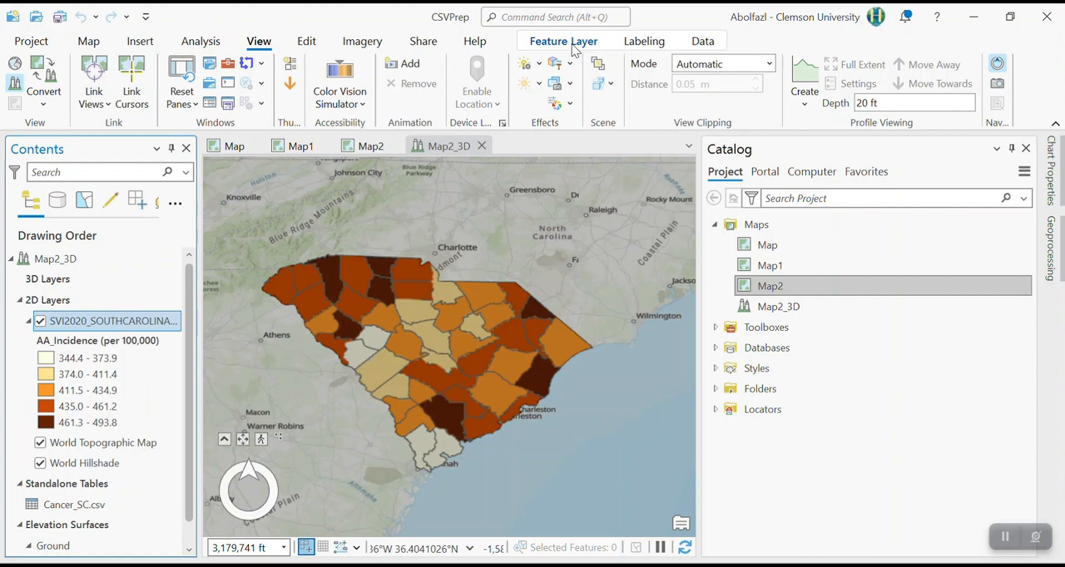
pyautogui.click(562, 42)
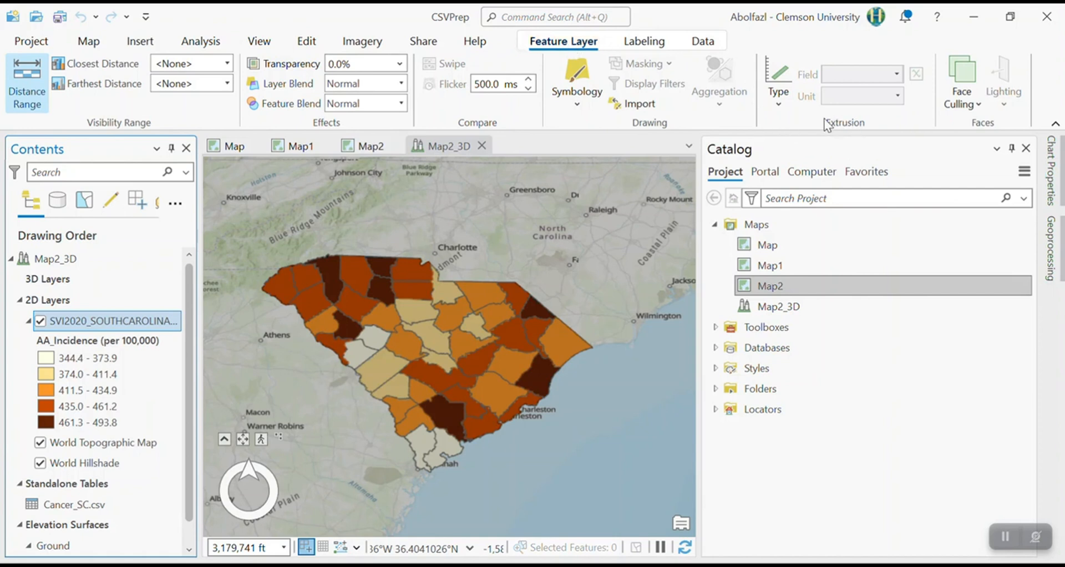
pyautogui.click(778, 78)
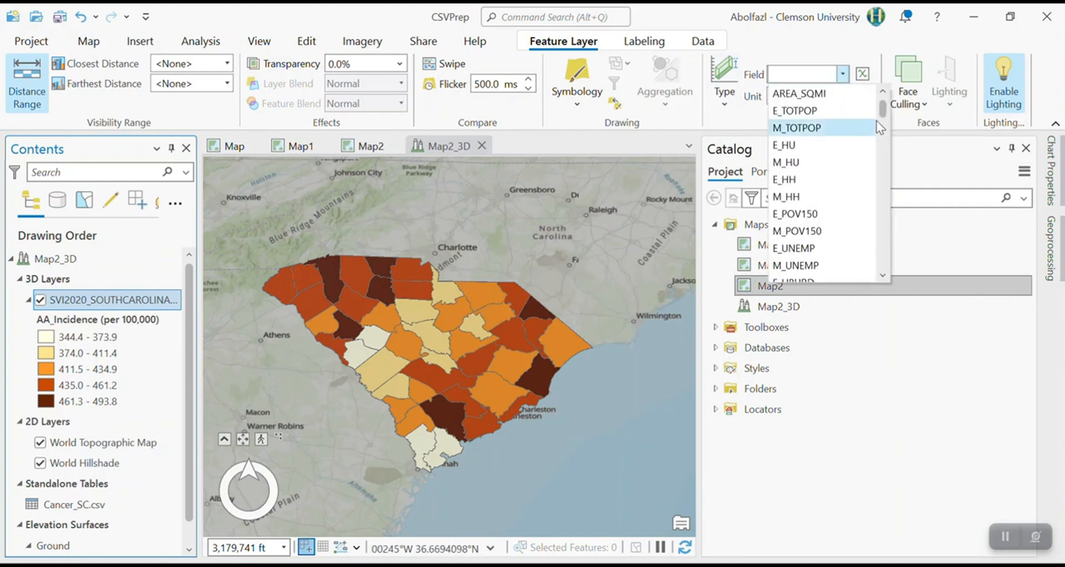
# Extrude the county polygons by AA_Incidence, switching the height unit from Miles to Kilometers.
pyautogui.scroll(-3)
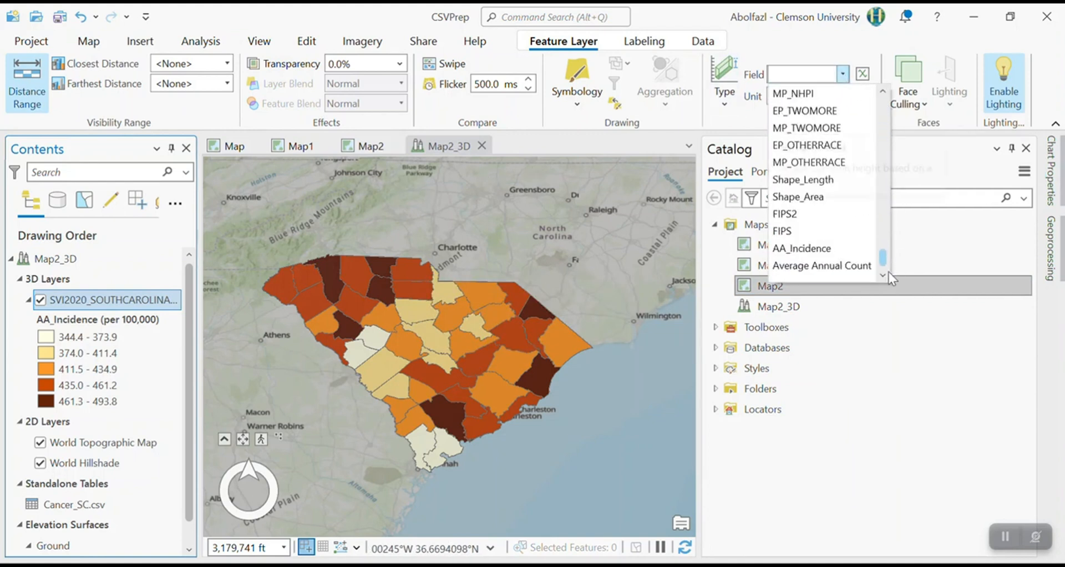
pyautogui.click(802, 247)
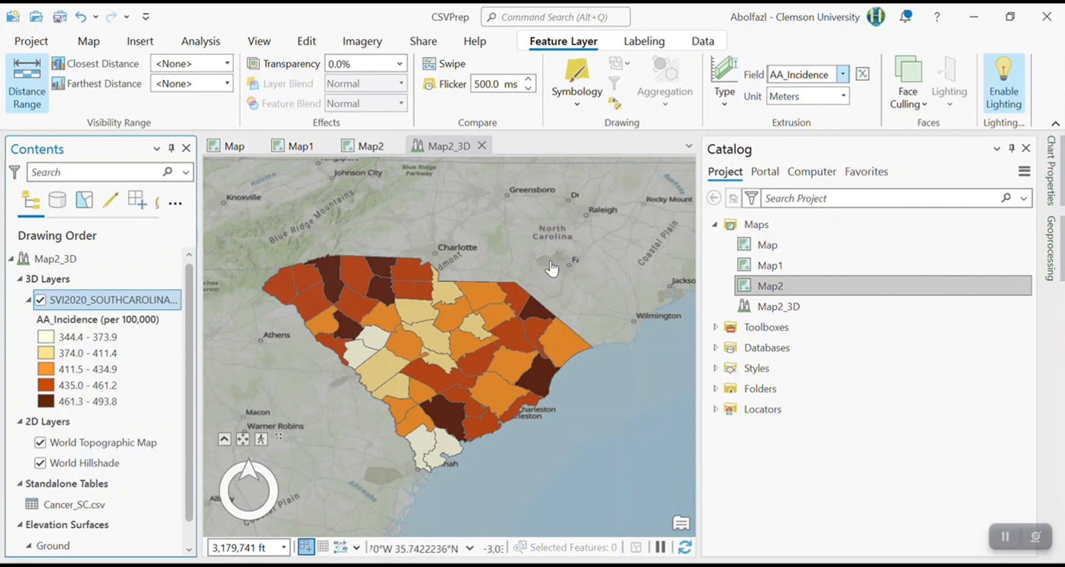
pyautogui.moveTo(550, 265); pyautogui.dragTo(459, 369)
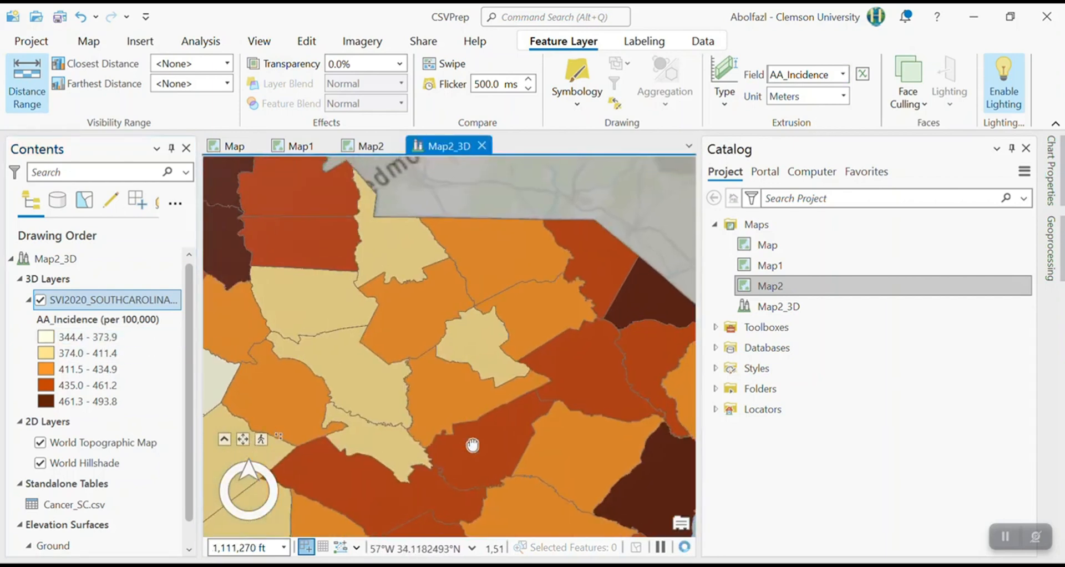
pyautogui.scroll(-3)
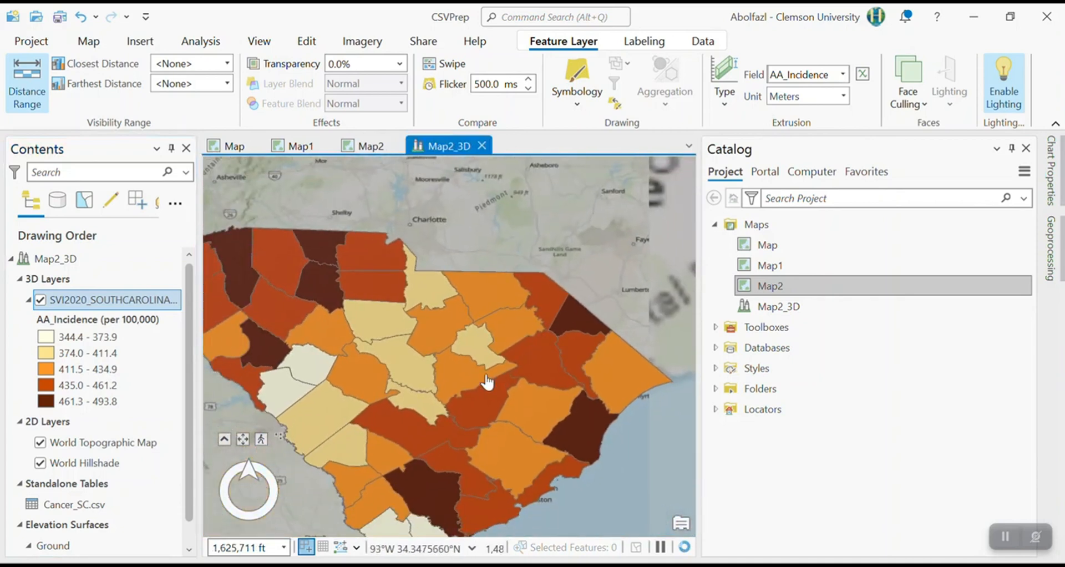
pyautogui.click(845, 96)
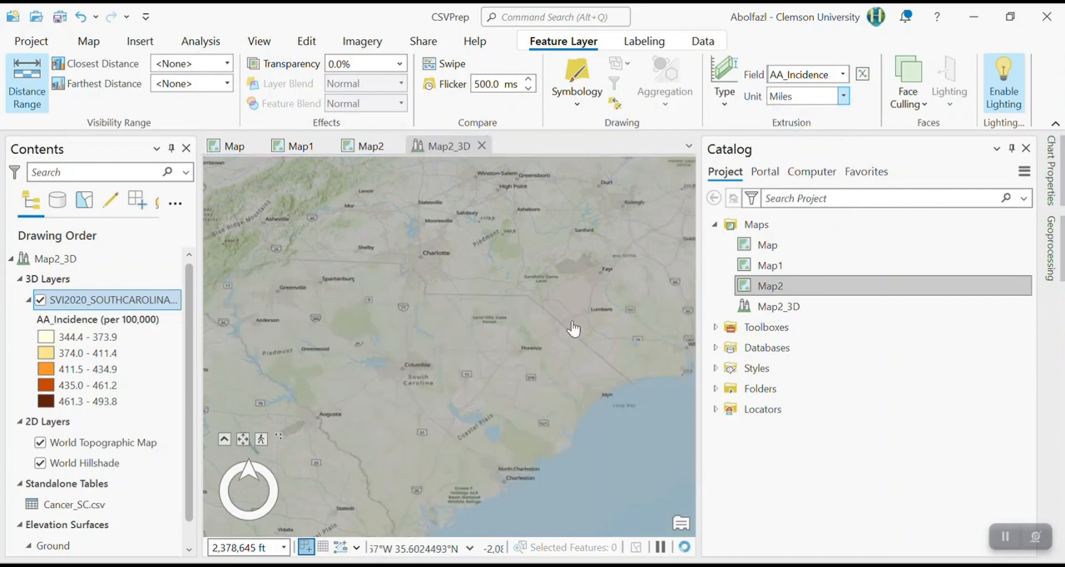
pyautogui.click(842, 96)
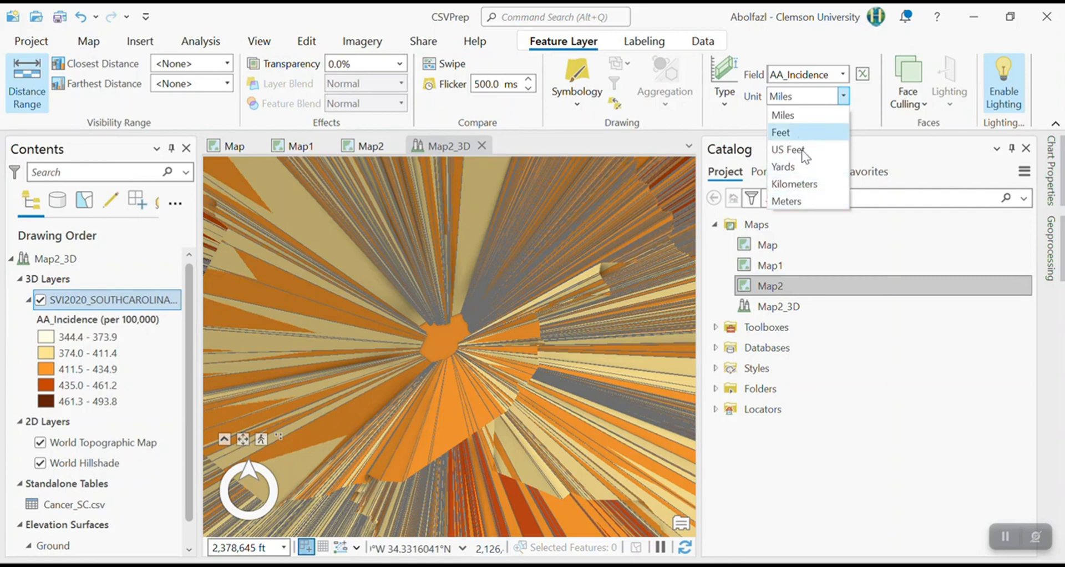
pyautogui.click(793, 185)
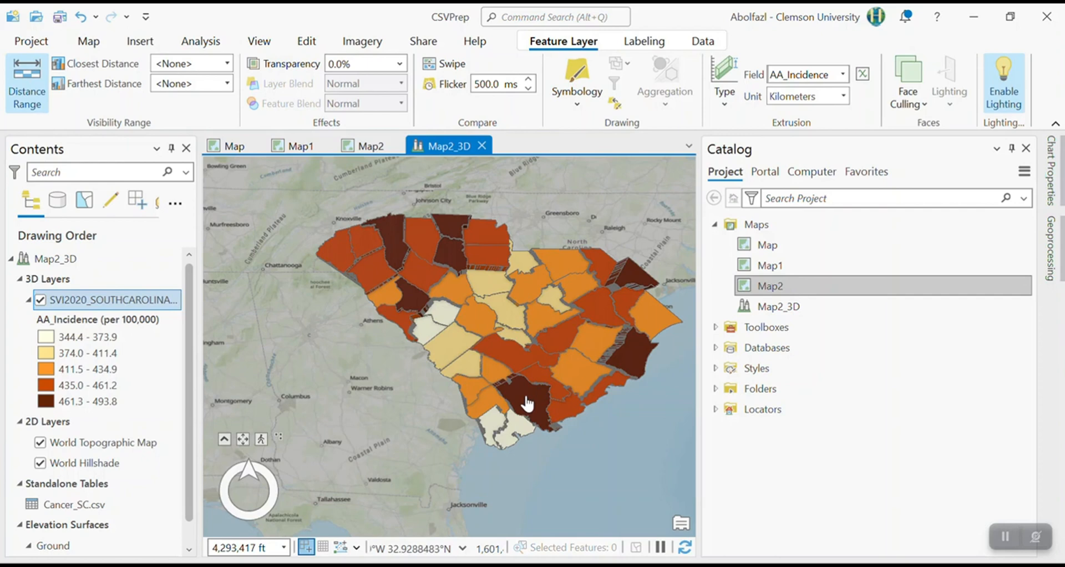
pyautogui.moveTo(527, 401); pyautogui.dragTo(554, 350)
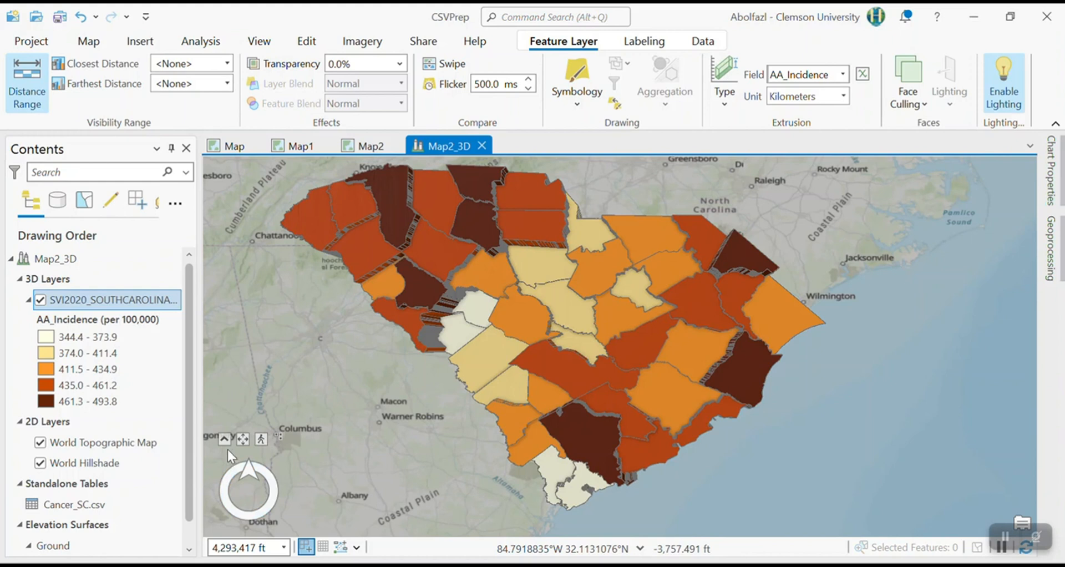
pyautogui.moveTo(226, 439)
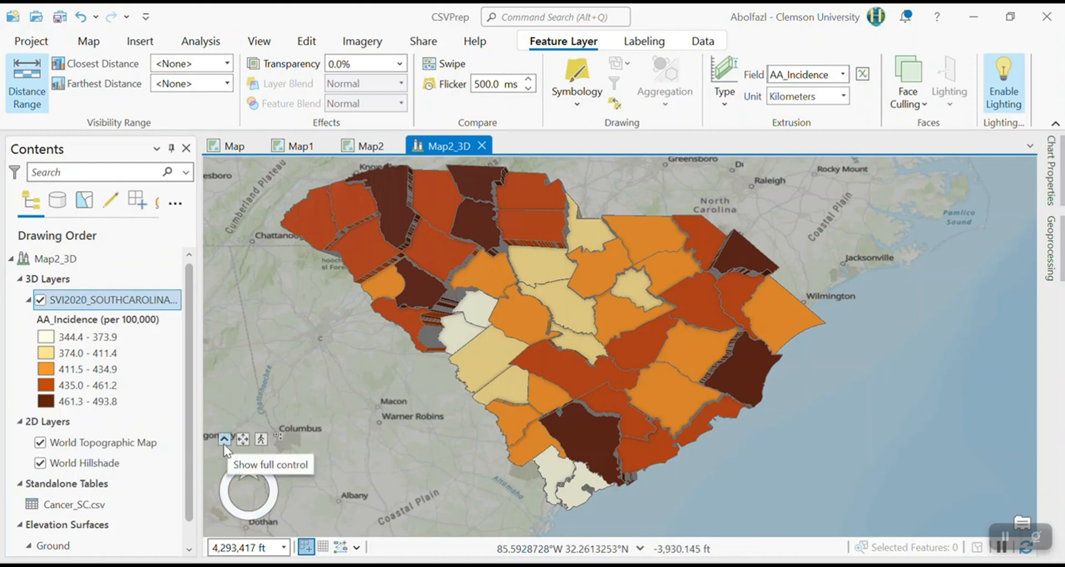
# Expand the full navigator controls and tilt the Map2_3D scene to view extruded counties.
pyautogui.click(225, 439)
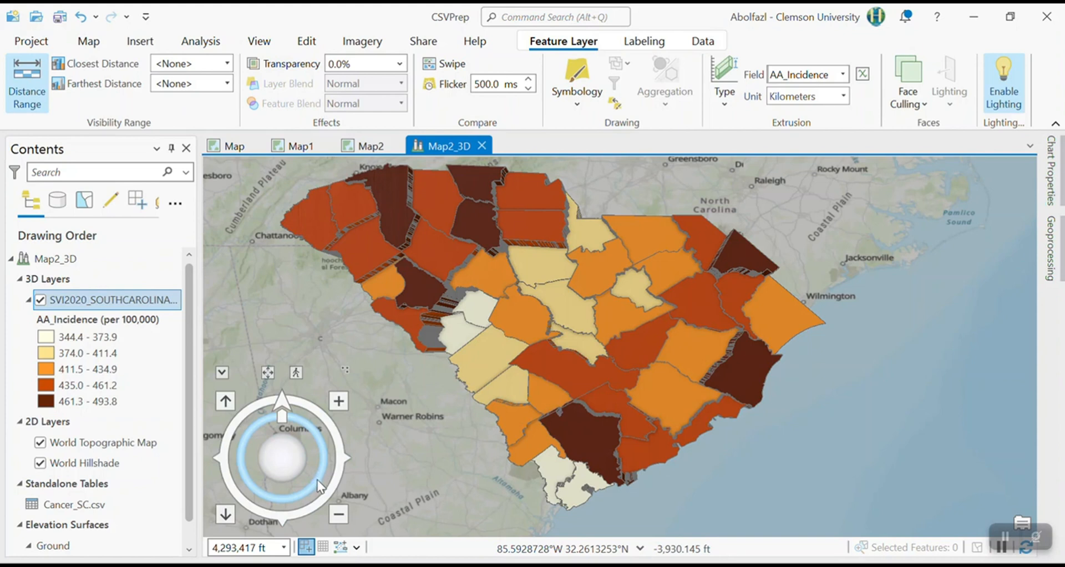
pyautogui.moveTo(273, 510)
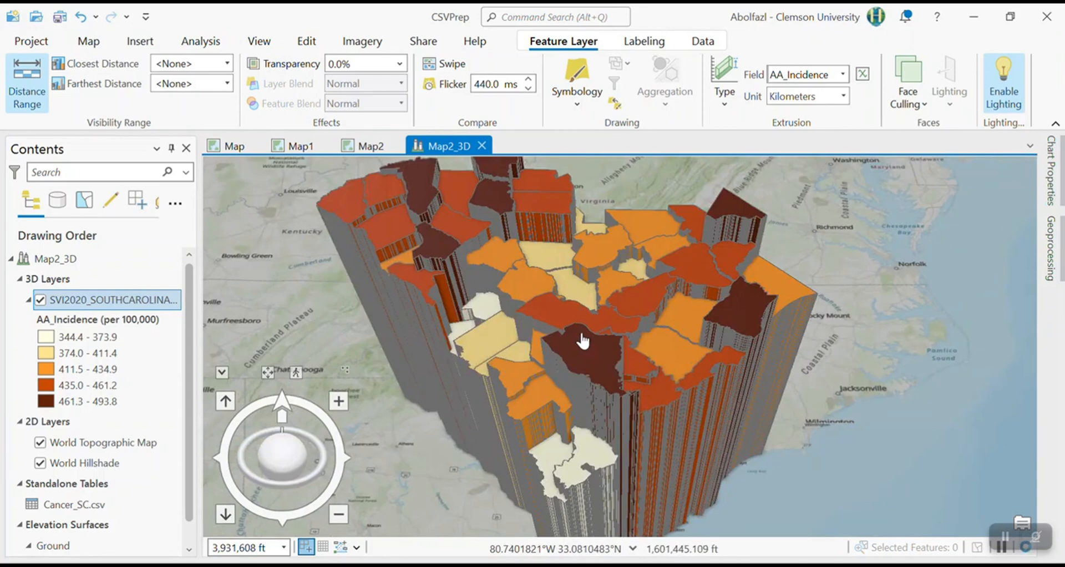
pyautogui.moveTo(584, 339); pyautogui.dragTo(641, 360)
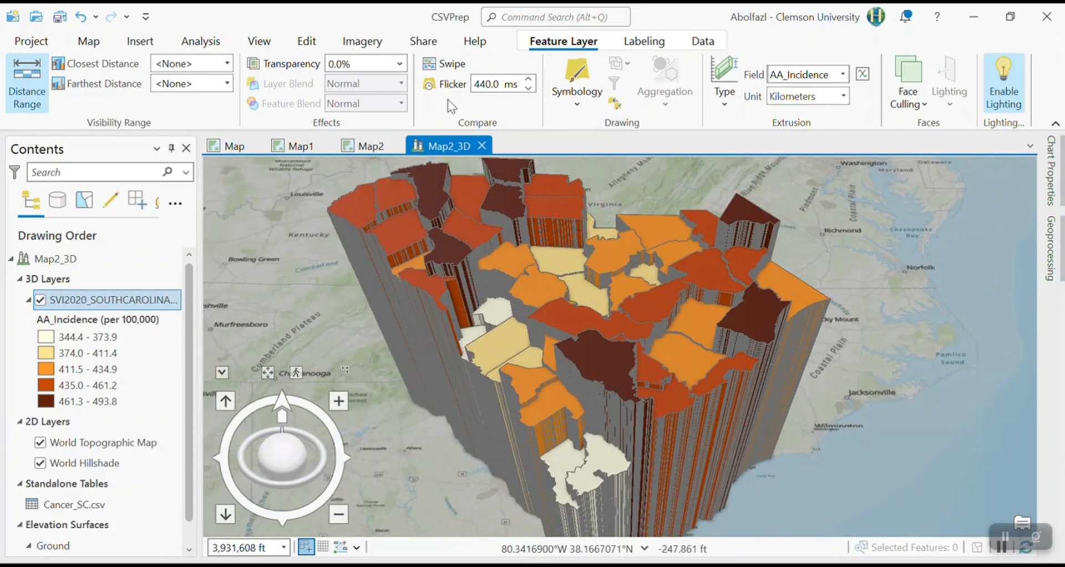
# Change the extrusion field to E_POV150 with heights in Meters.
pyautogui.click(843, 74)
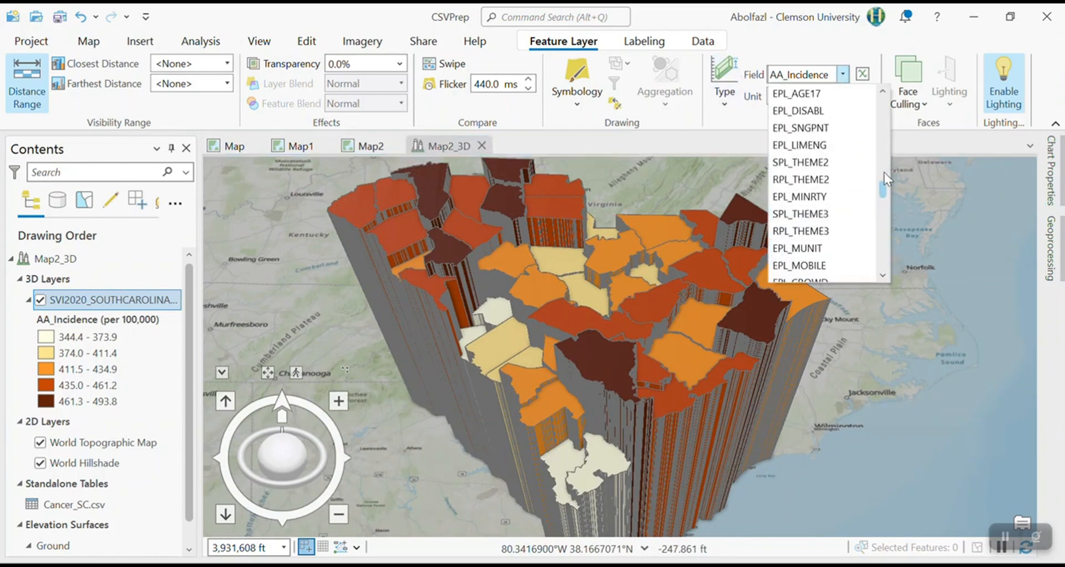
pyautogui.scroll(-3)
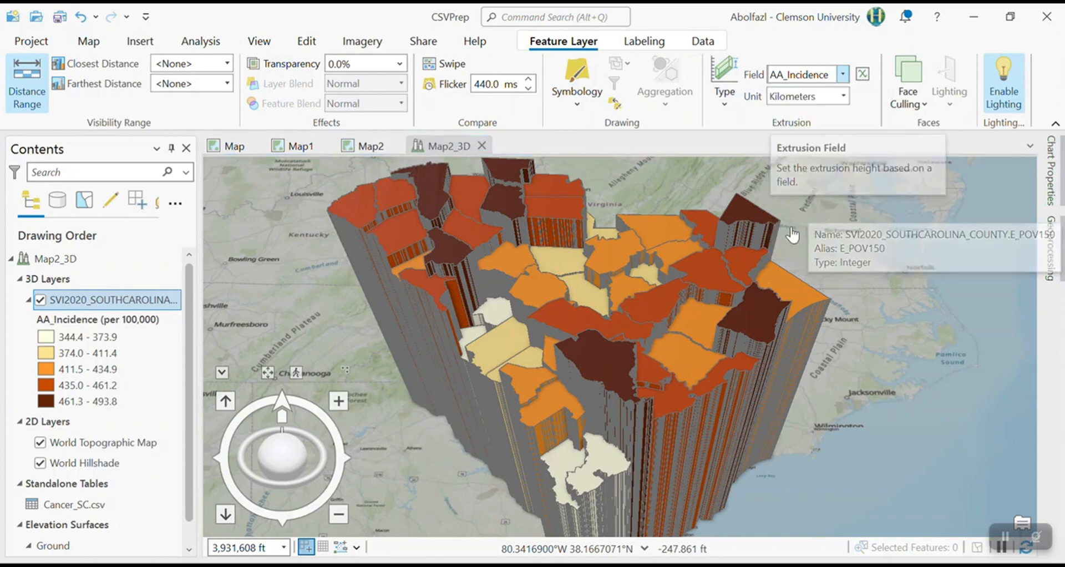
pyautogui.click(843, 97)
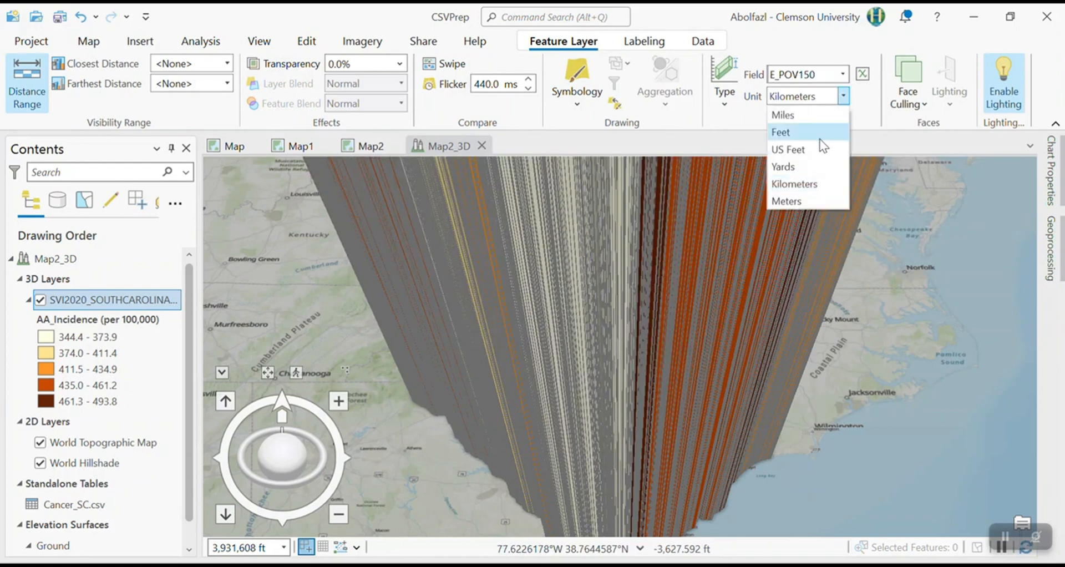
pyautogui.click(786, 201)
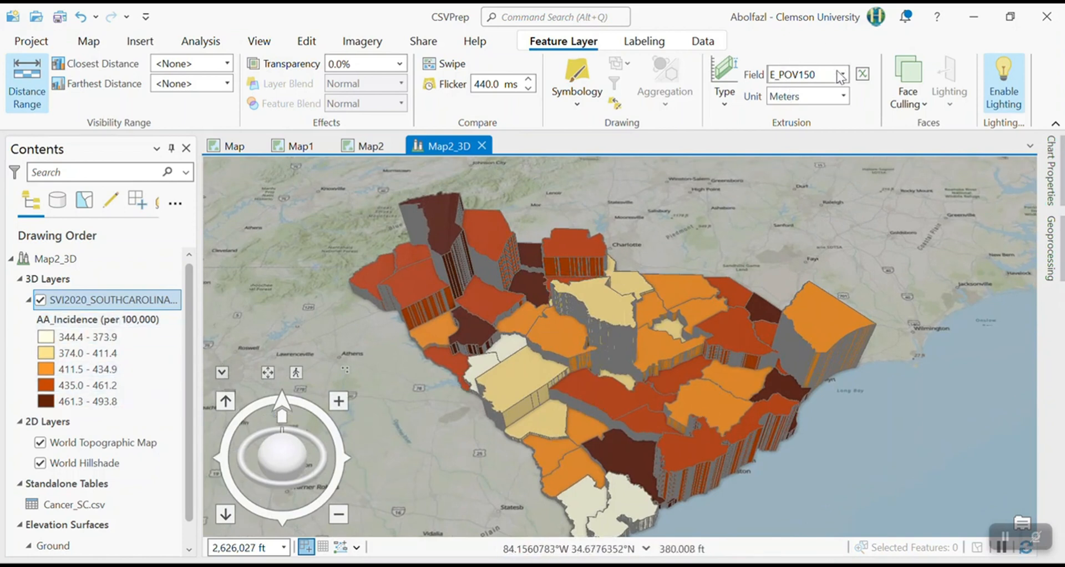
# Switch the county layer's Graduated Colors field from AA_Incidence to E_POV150.
pyautogui.rightClick(109, 299)
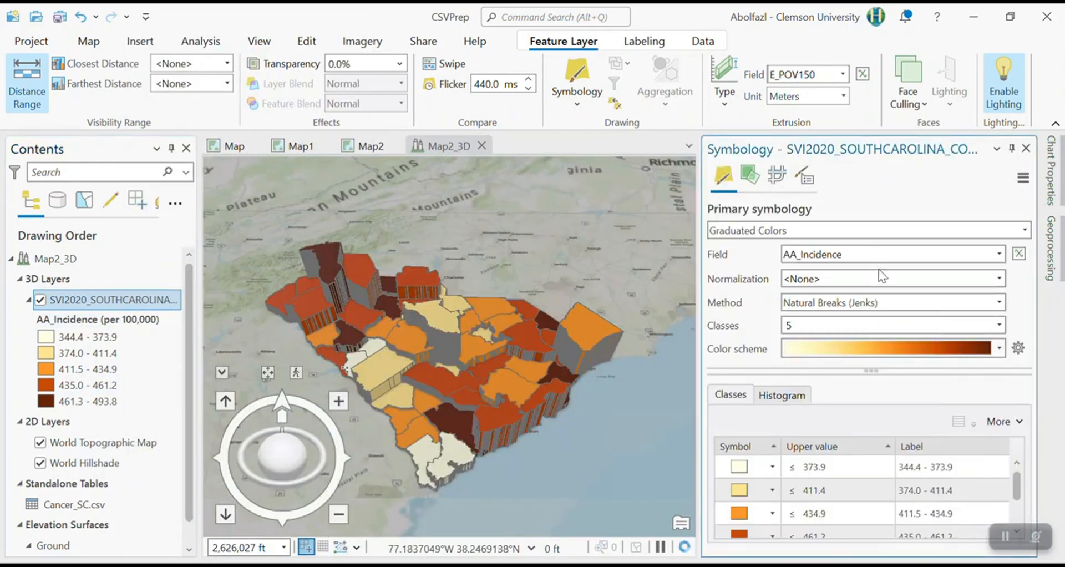
pyautogui.click(999, 254)
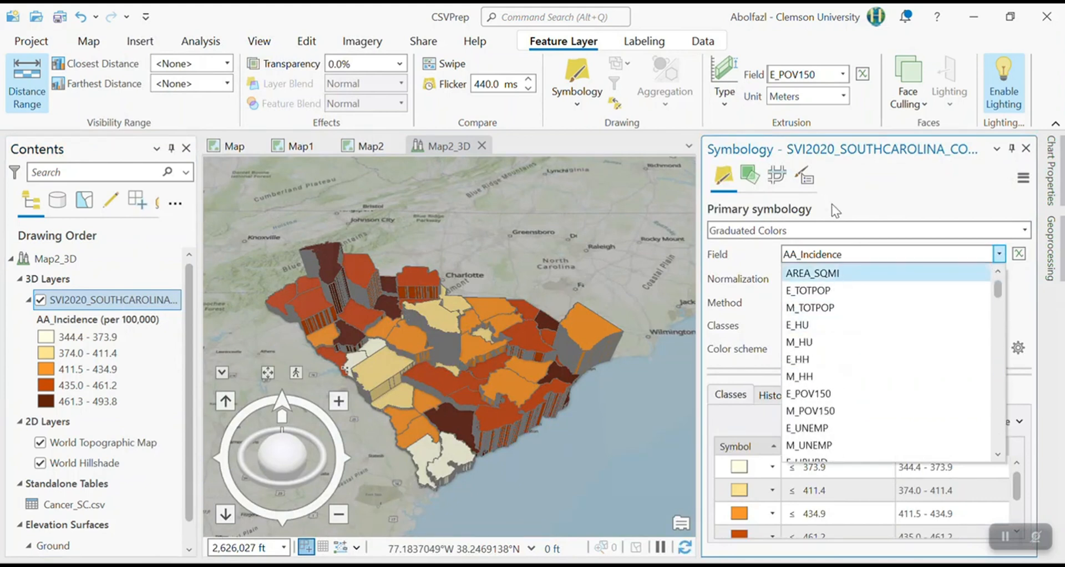
pyautogui.moveTo(808, 291)
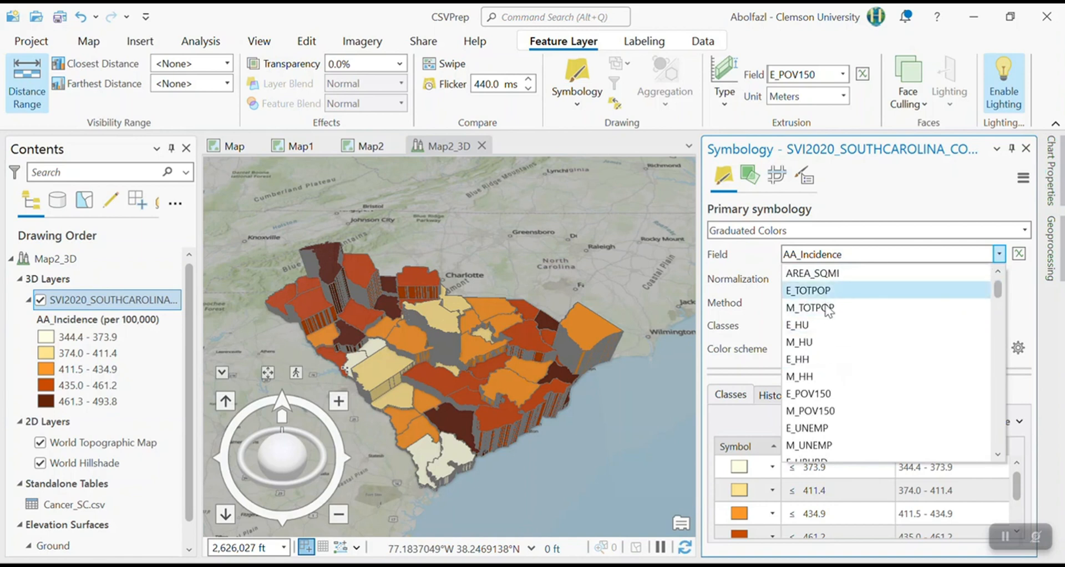
pyautogui.click(808, 394)
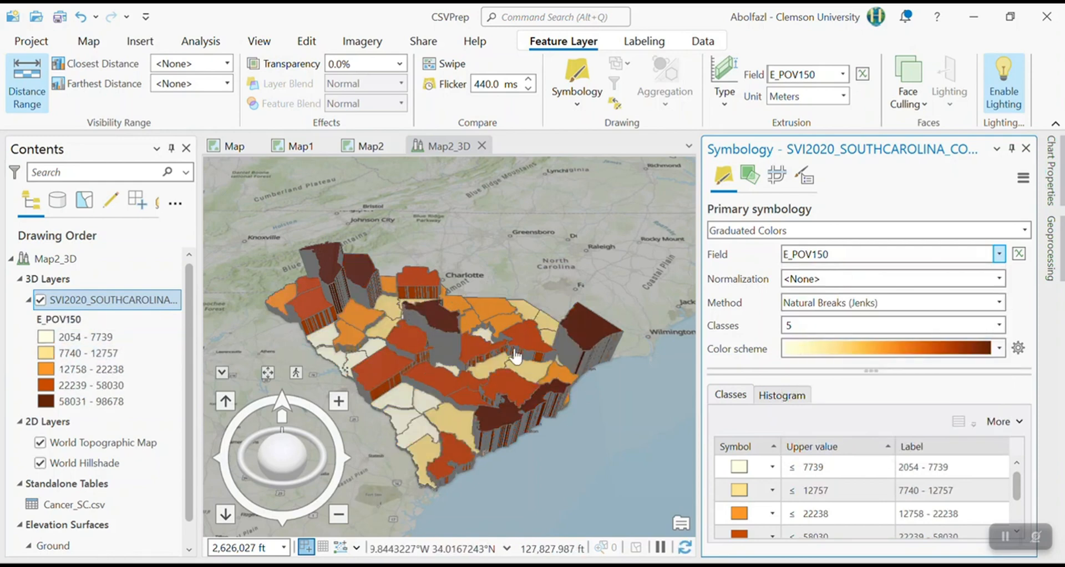
pyautogui.click(48, 421)
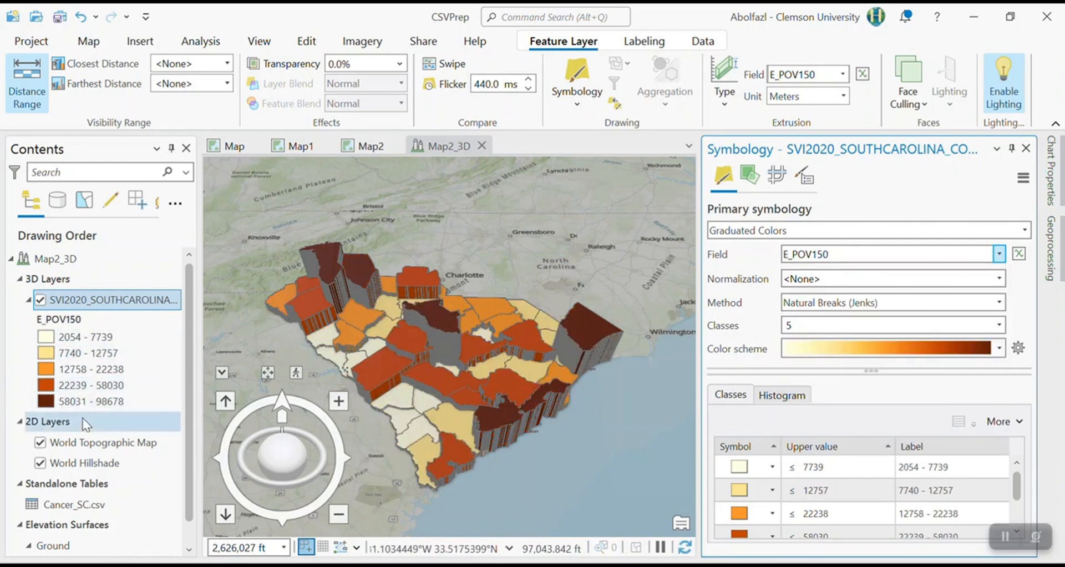